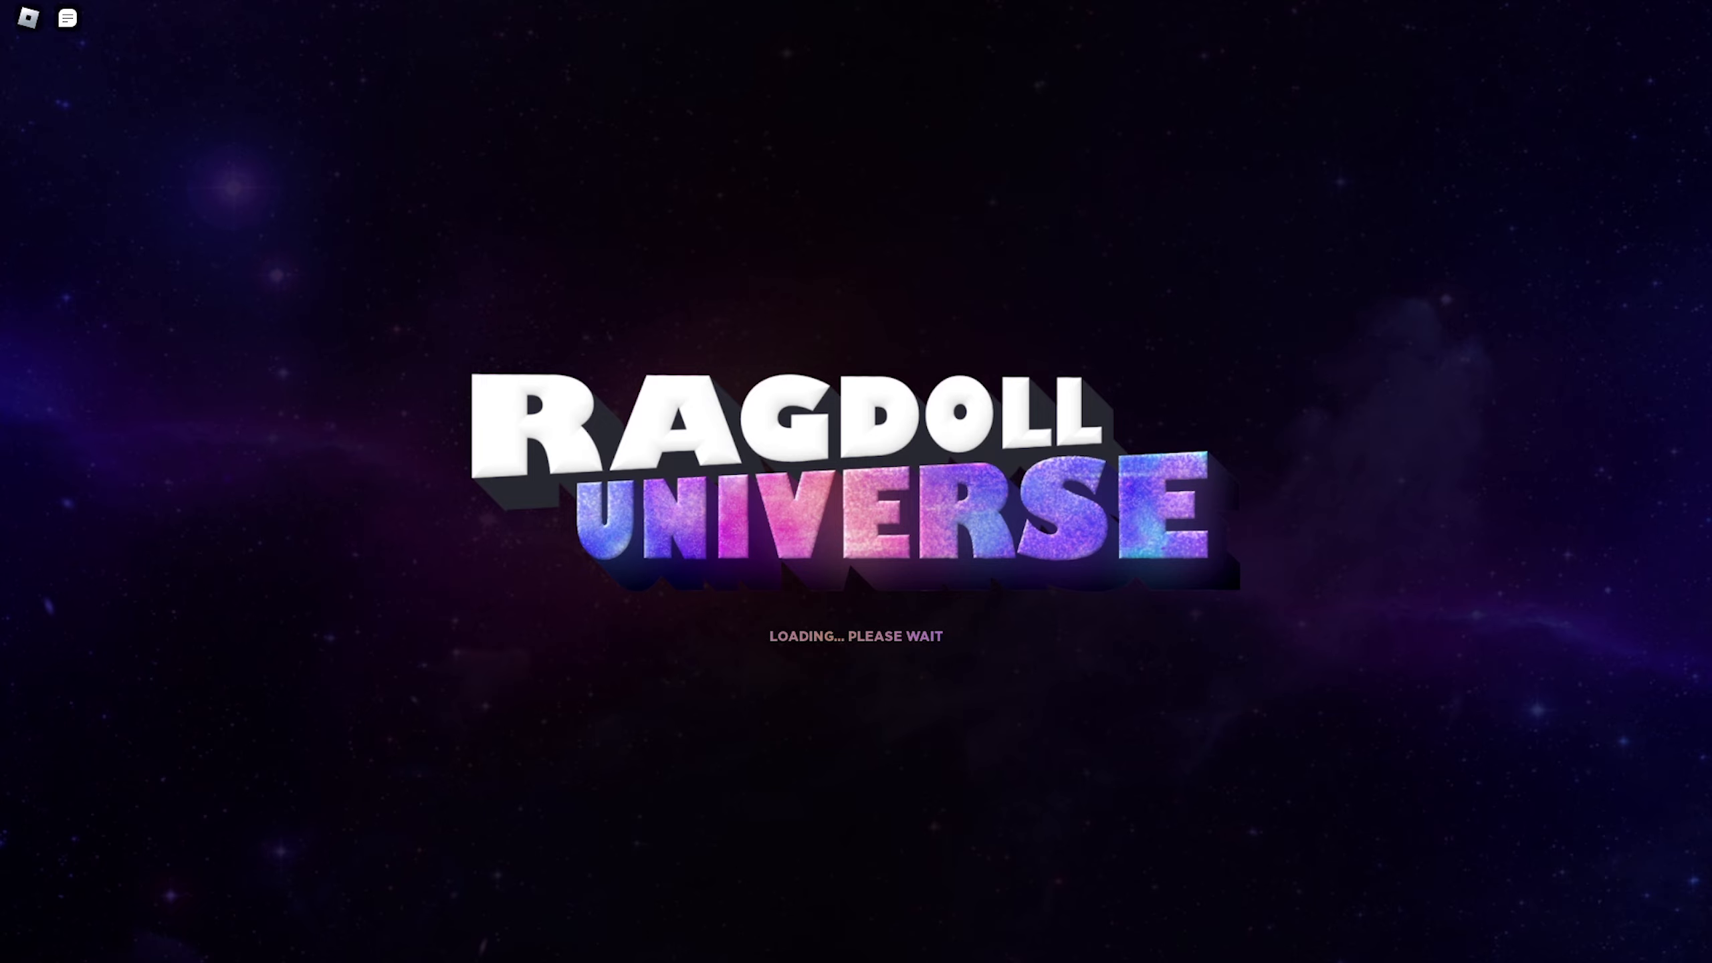
pyautogui.moveTo(1161, 647)
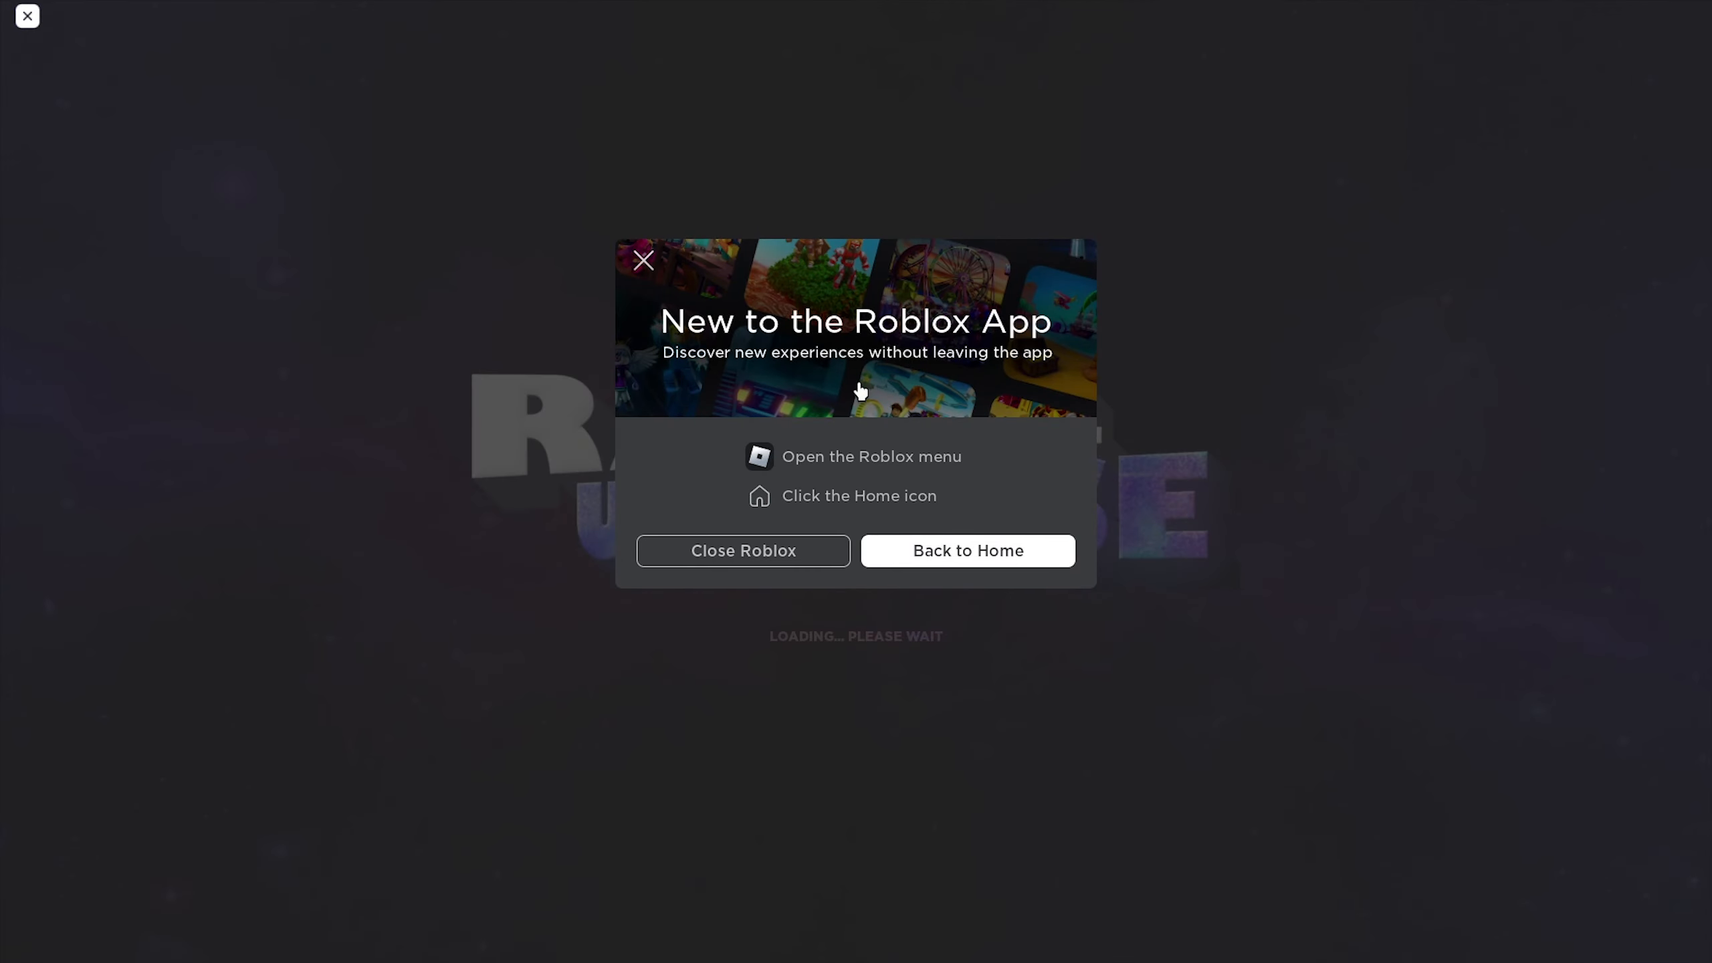
pyautogui.moveTo(1054, 496)
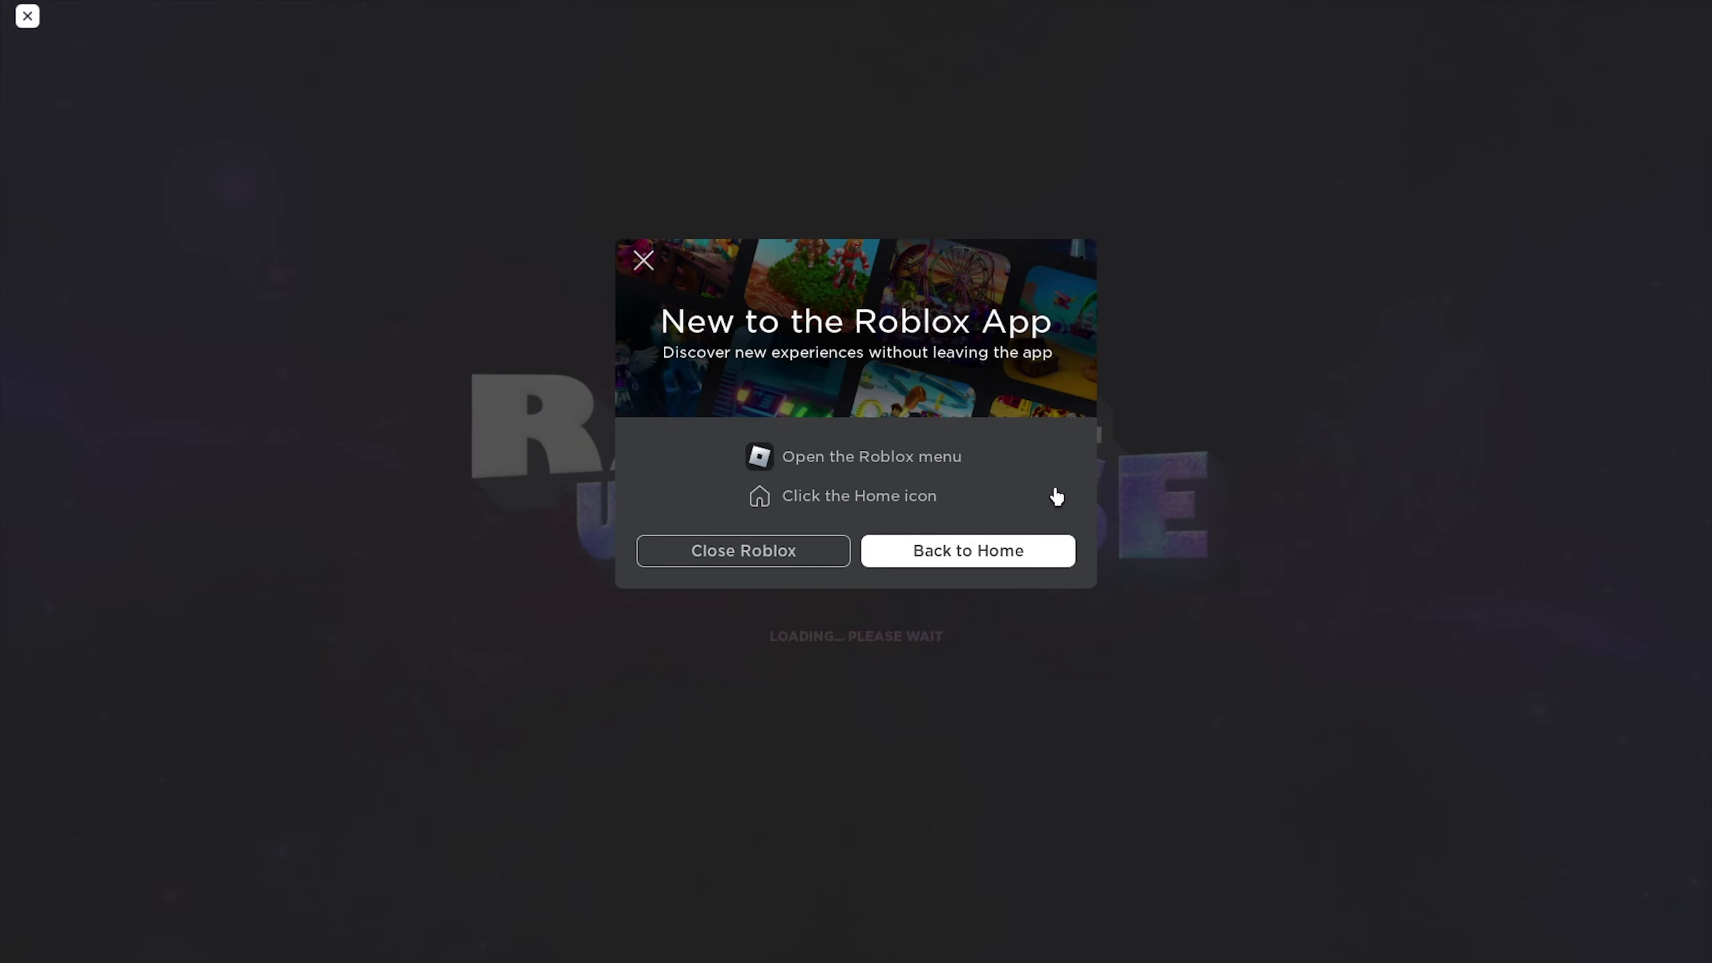
pyautogui.moveTo(955, 456)
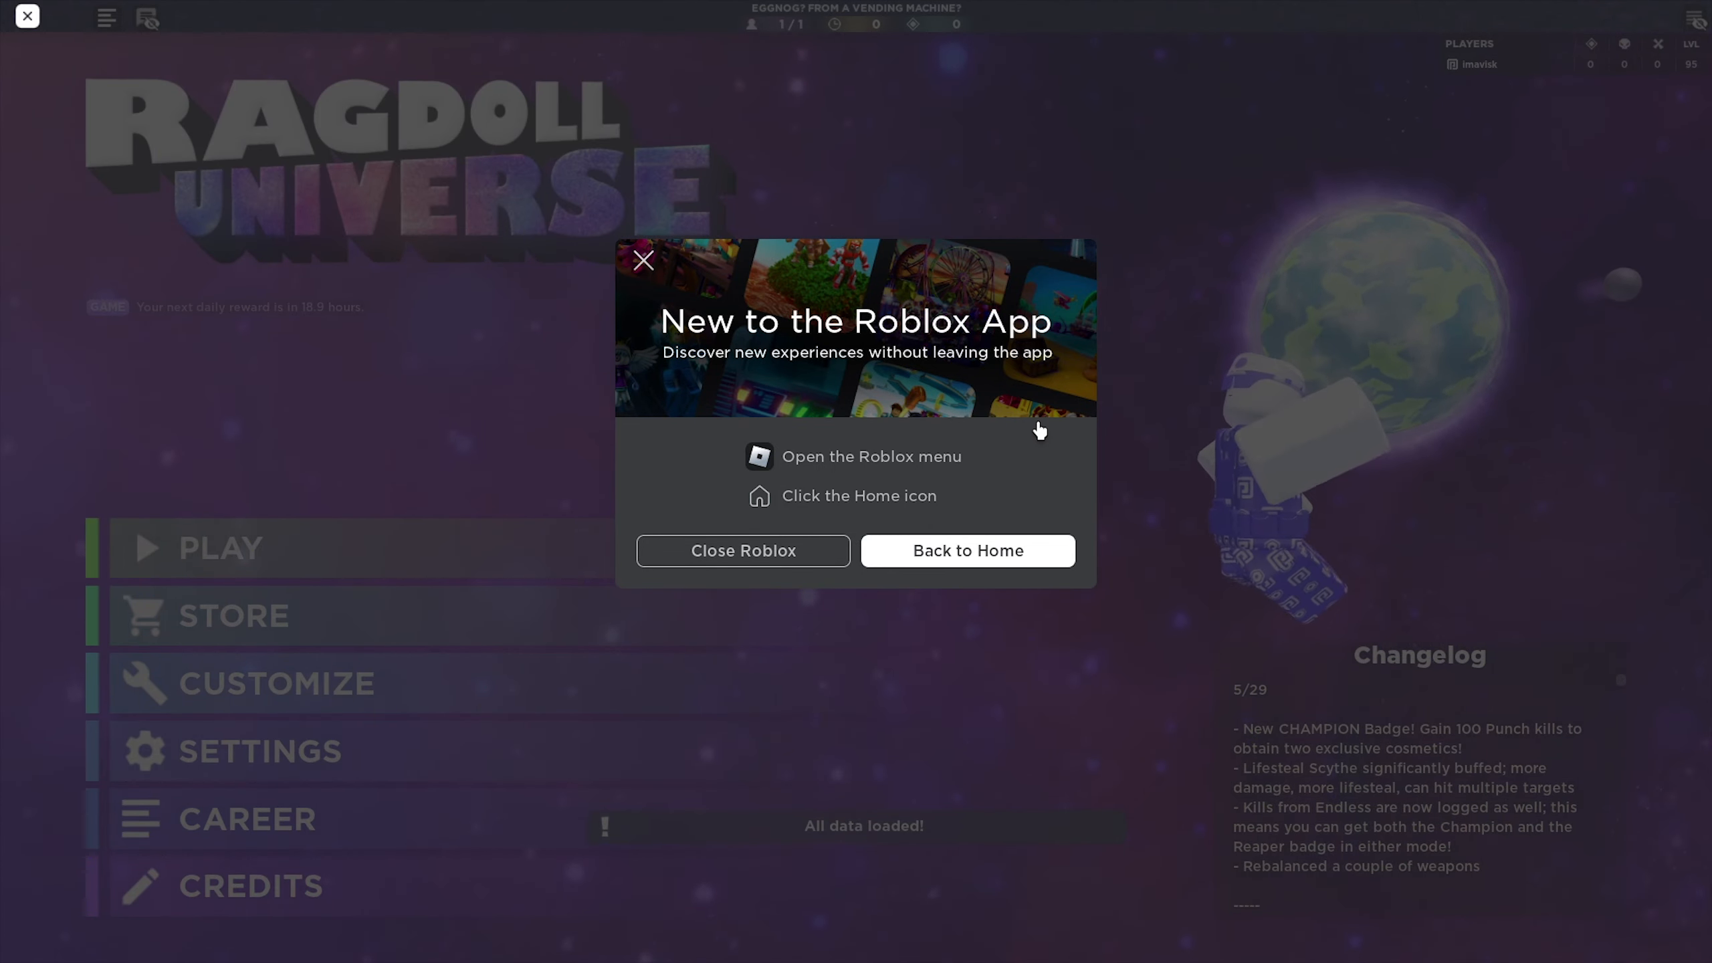
pyautogui.moveTo(1161, 590)
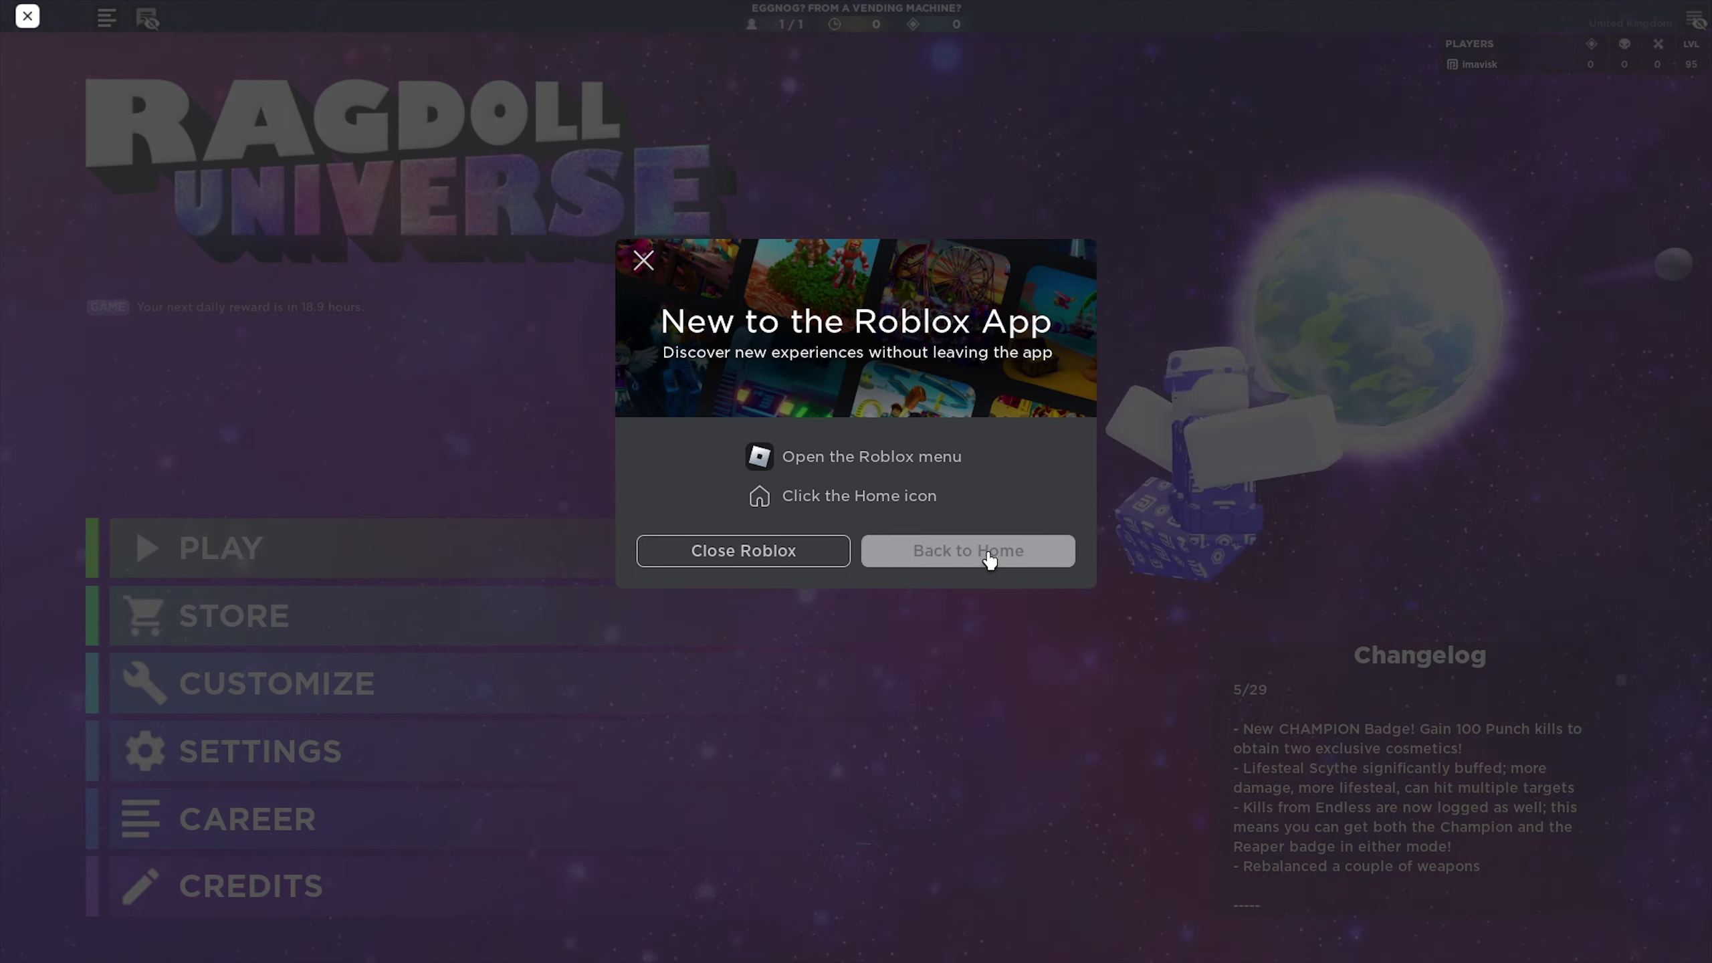
# Choose 'Back to Home' to exit the game, then scroll the friends and Continue rows.
pyautogui.click(965, 551)
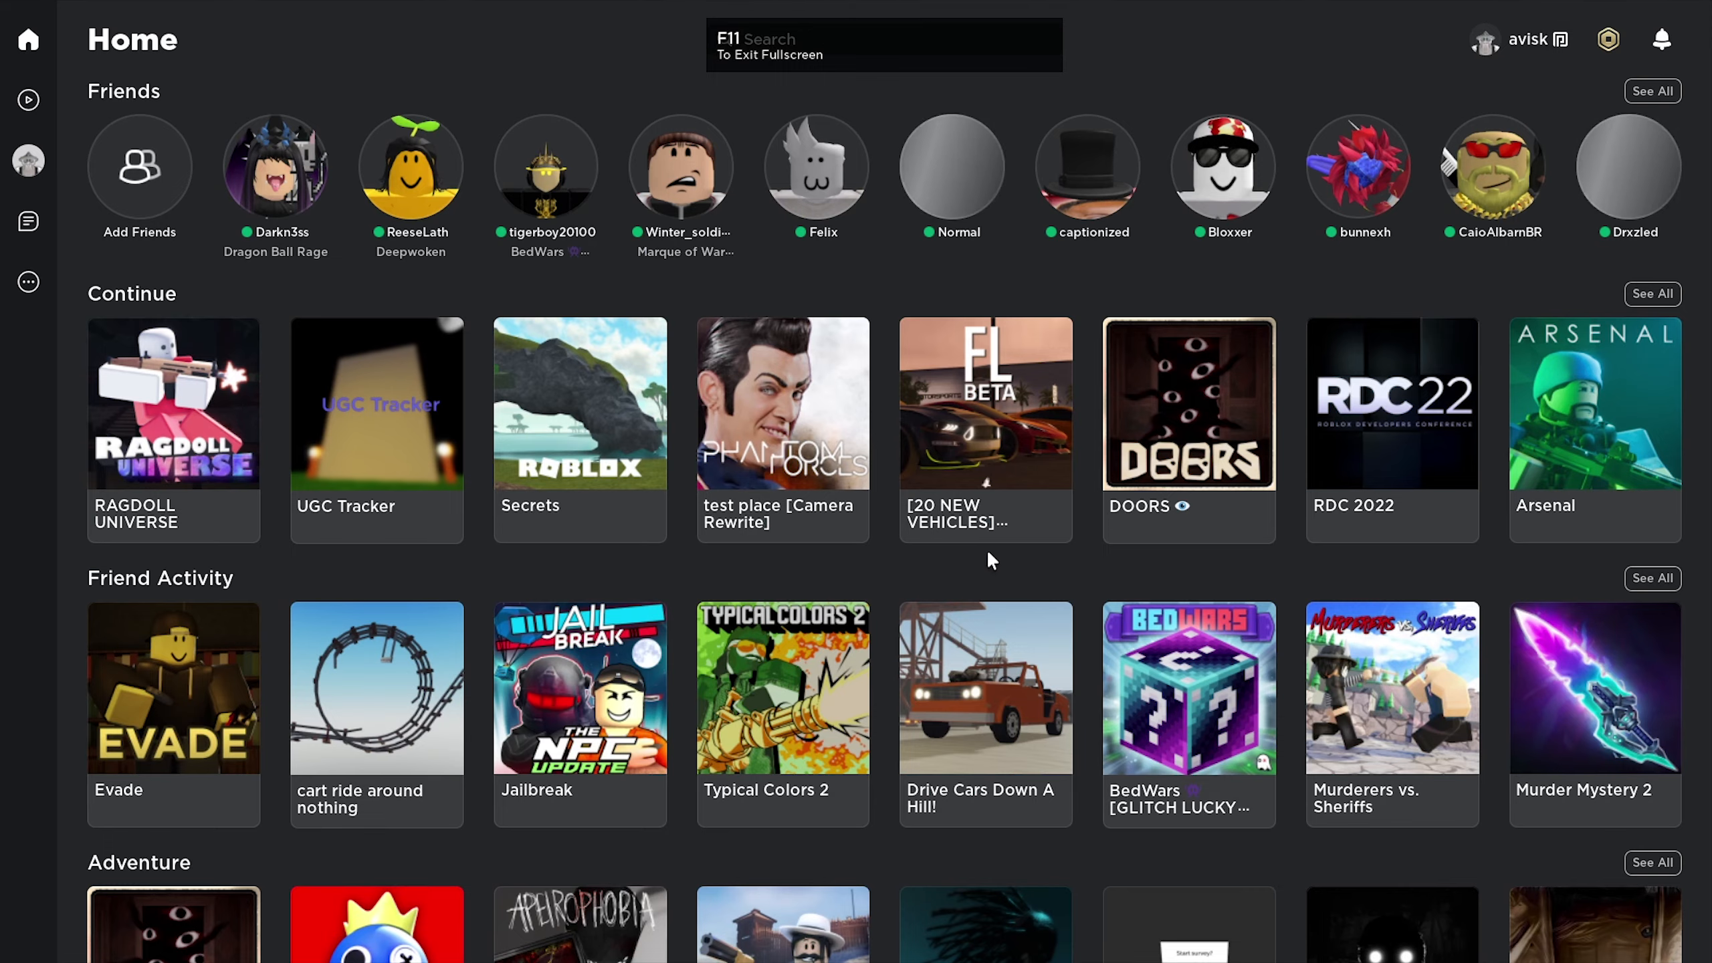
pyautogui.scroll(-3)
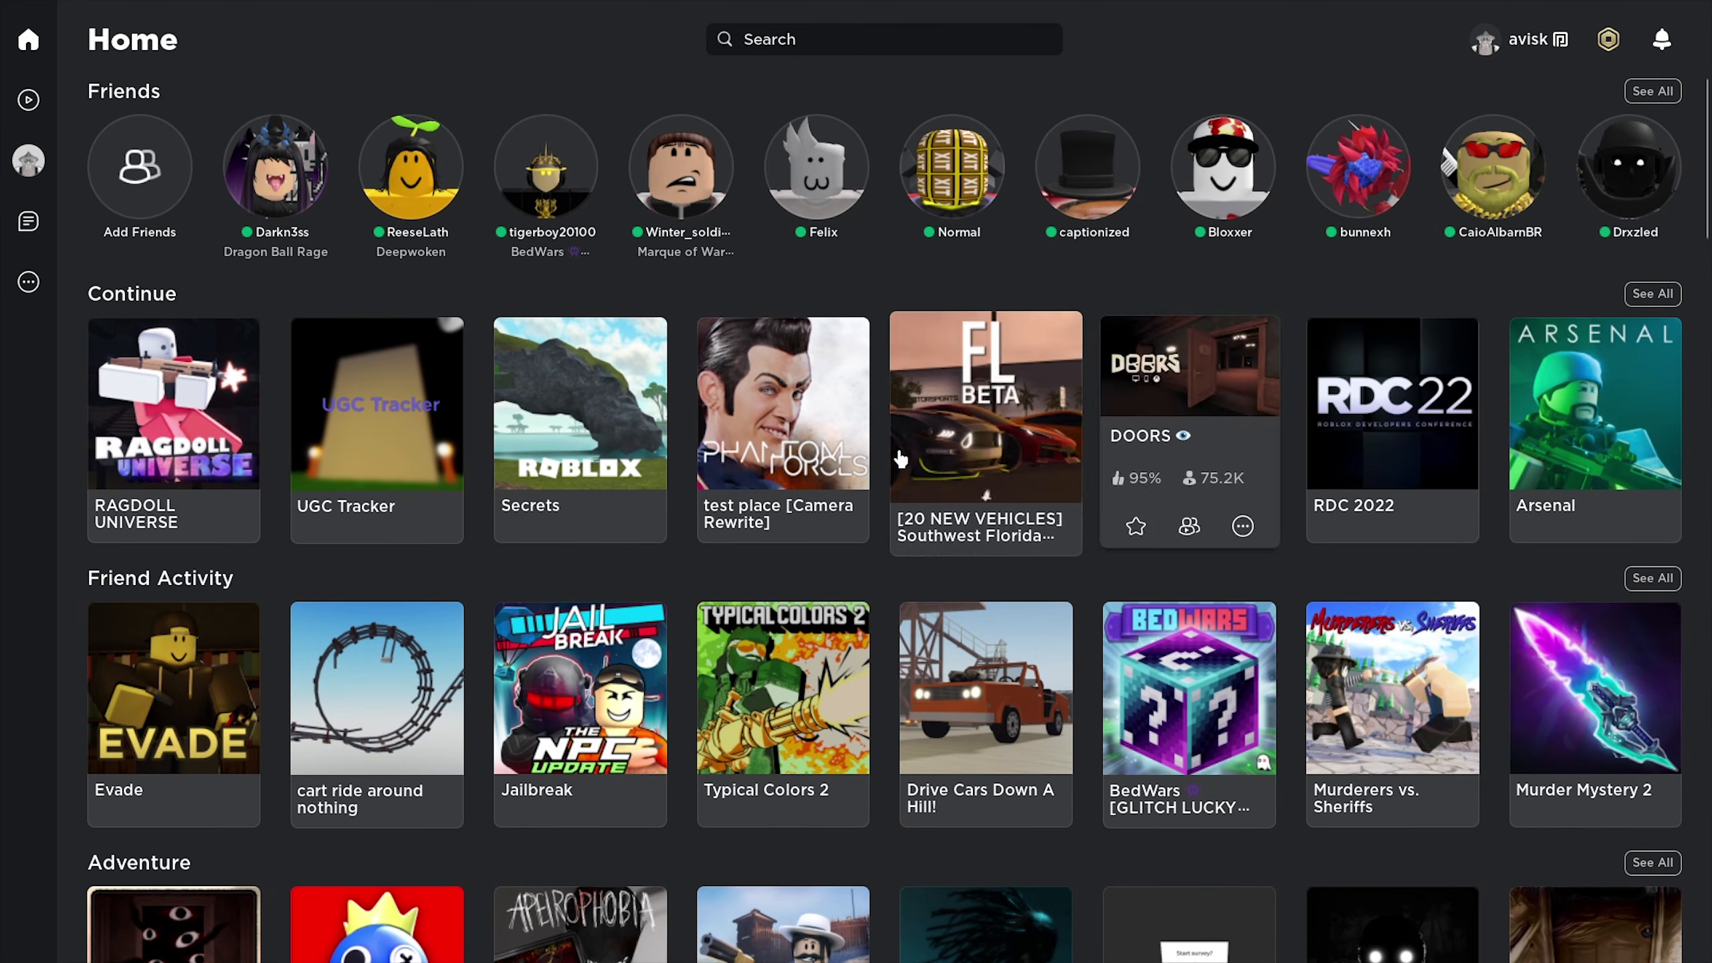
pyautogui.moveTo(939, 480)
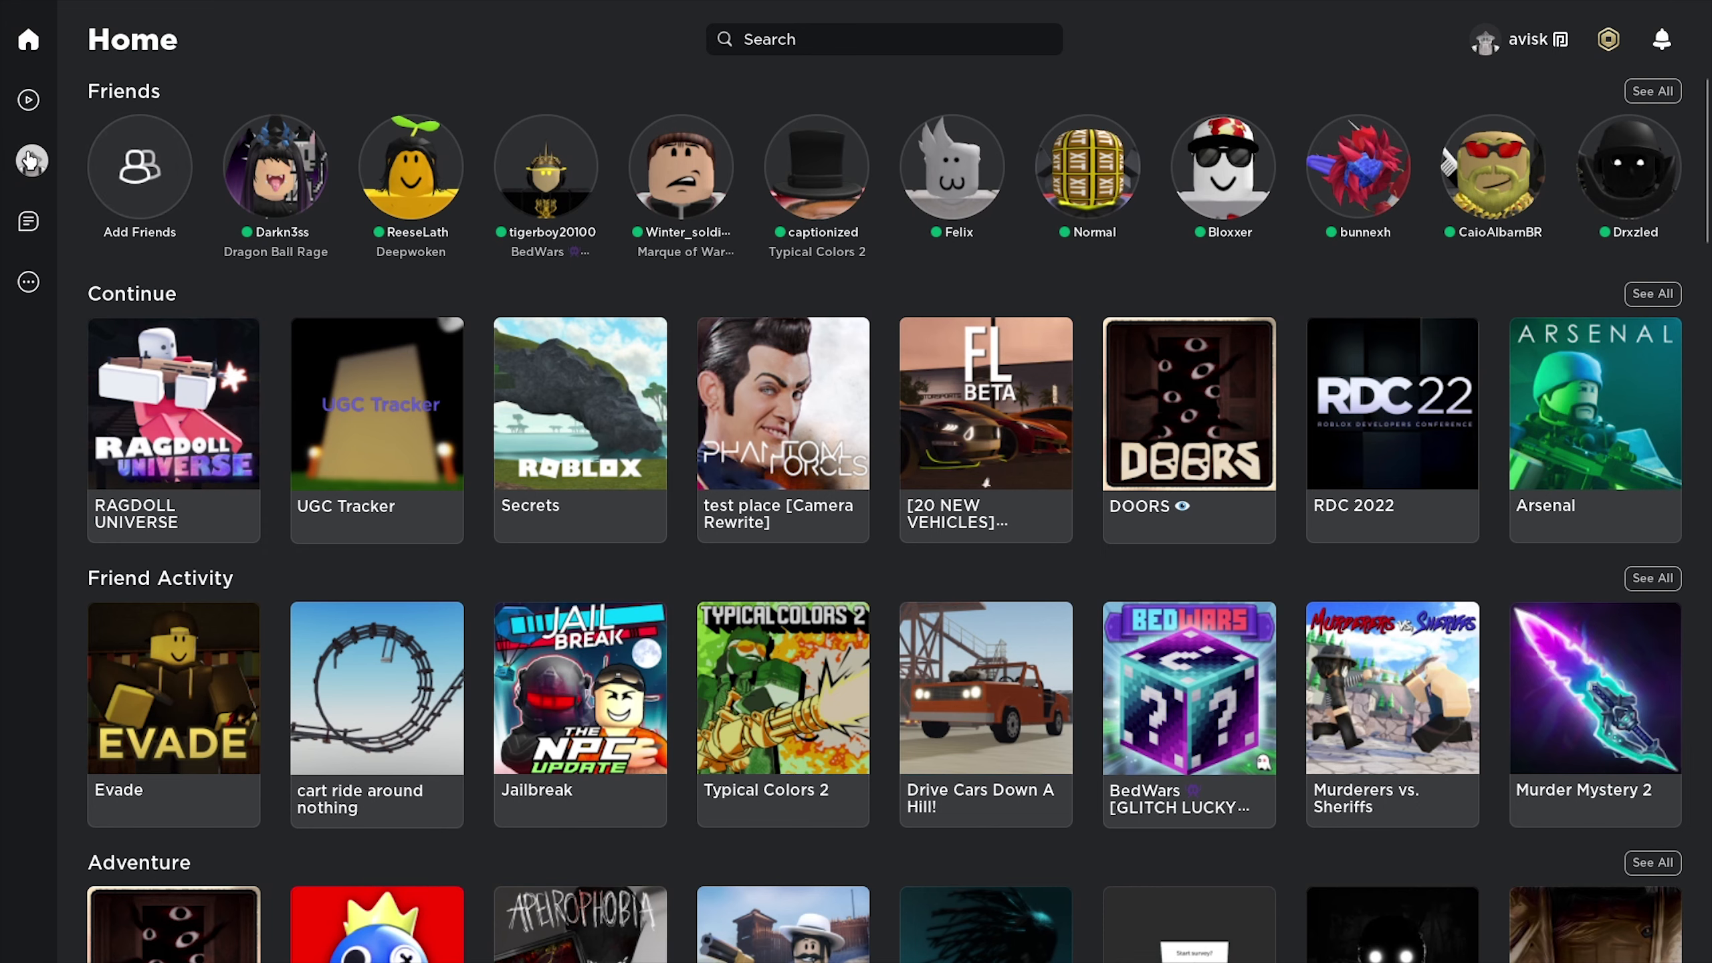
# Open the avatar Shop and browse its Clothing and Accessories items.
pyautogui.click(28, 160)
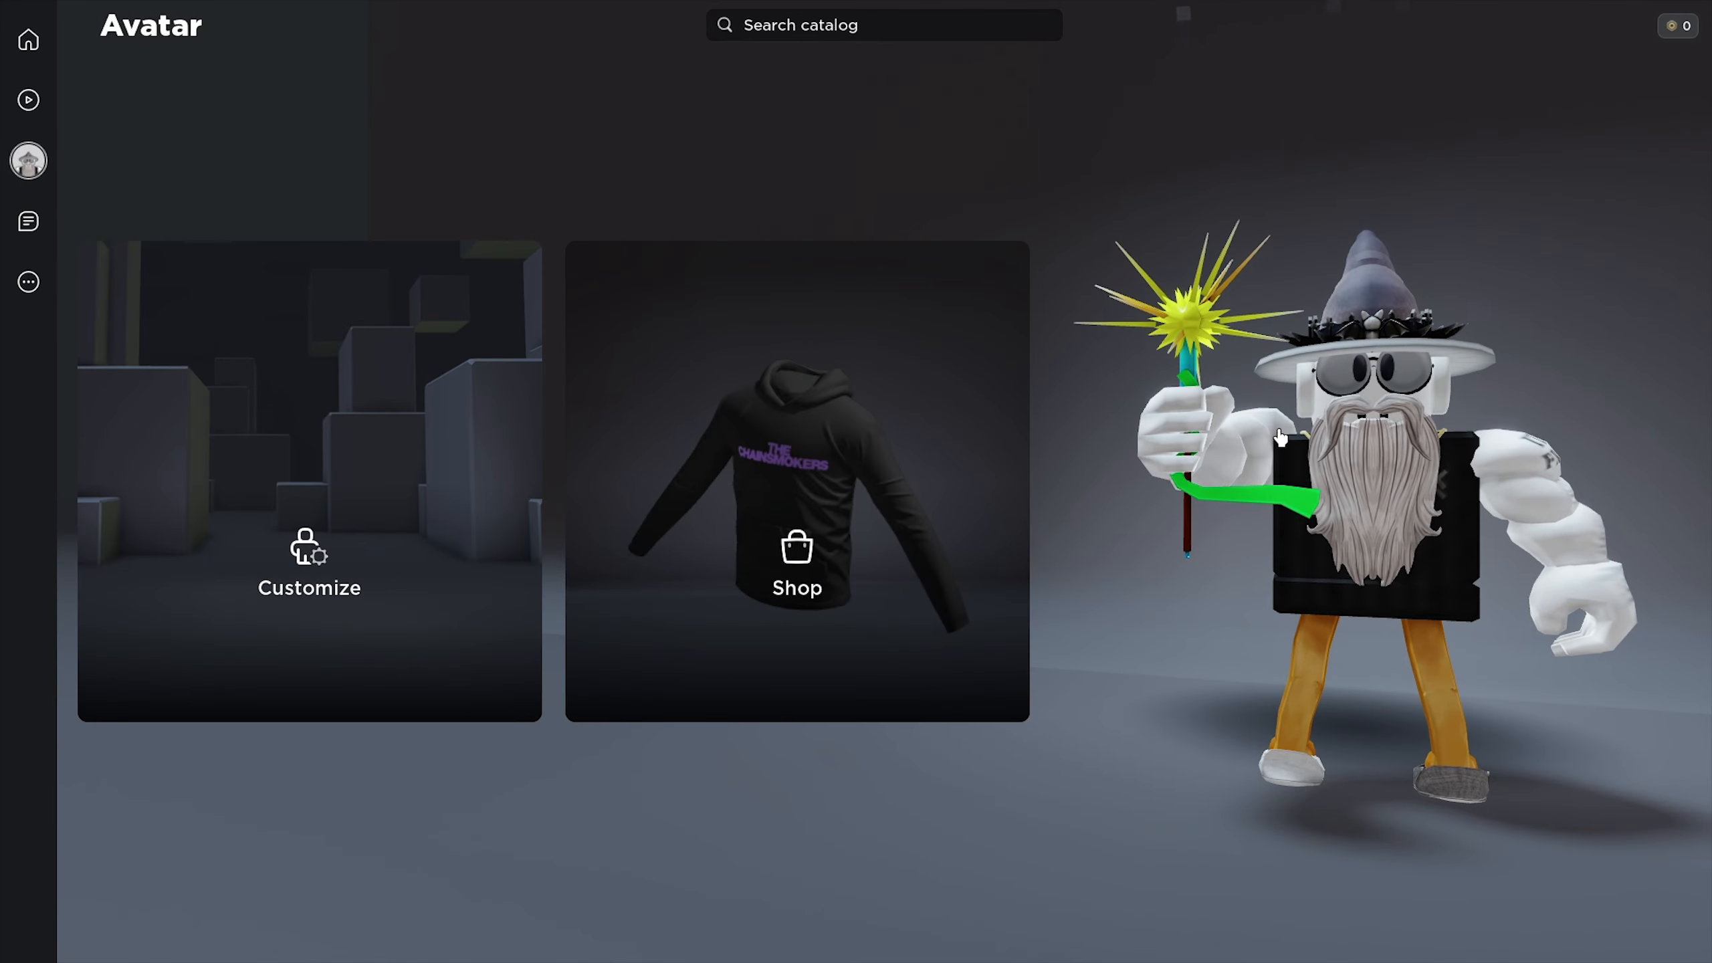
pyautogui.click(797, 568)
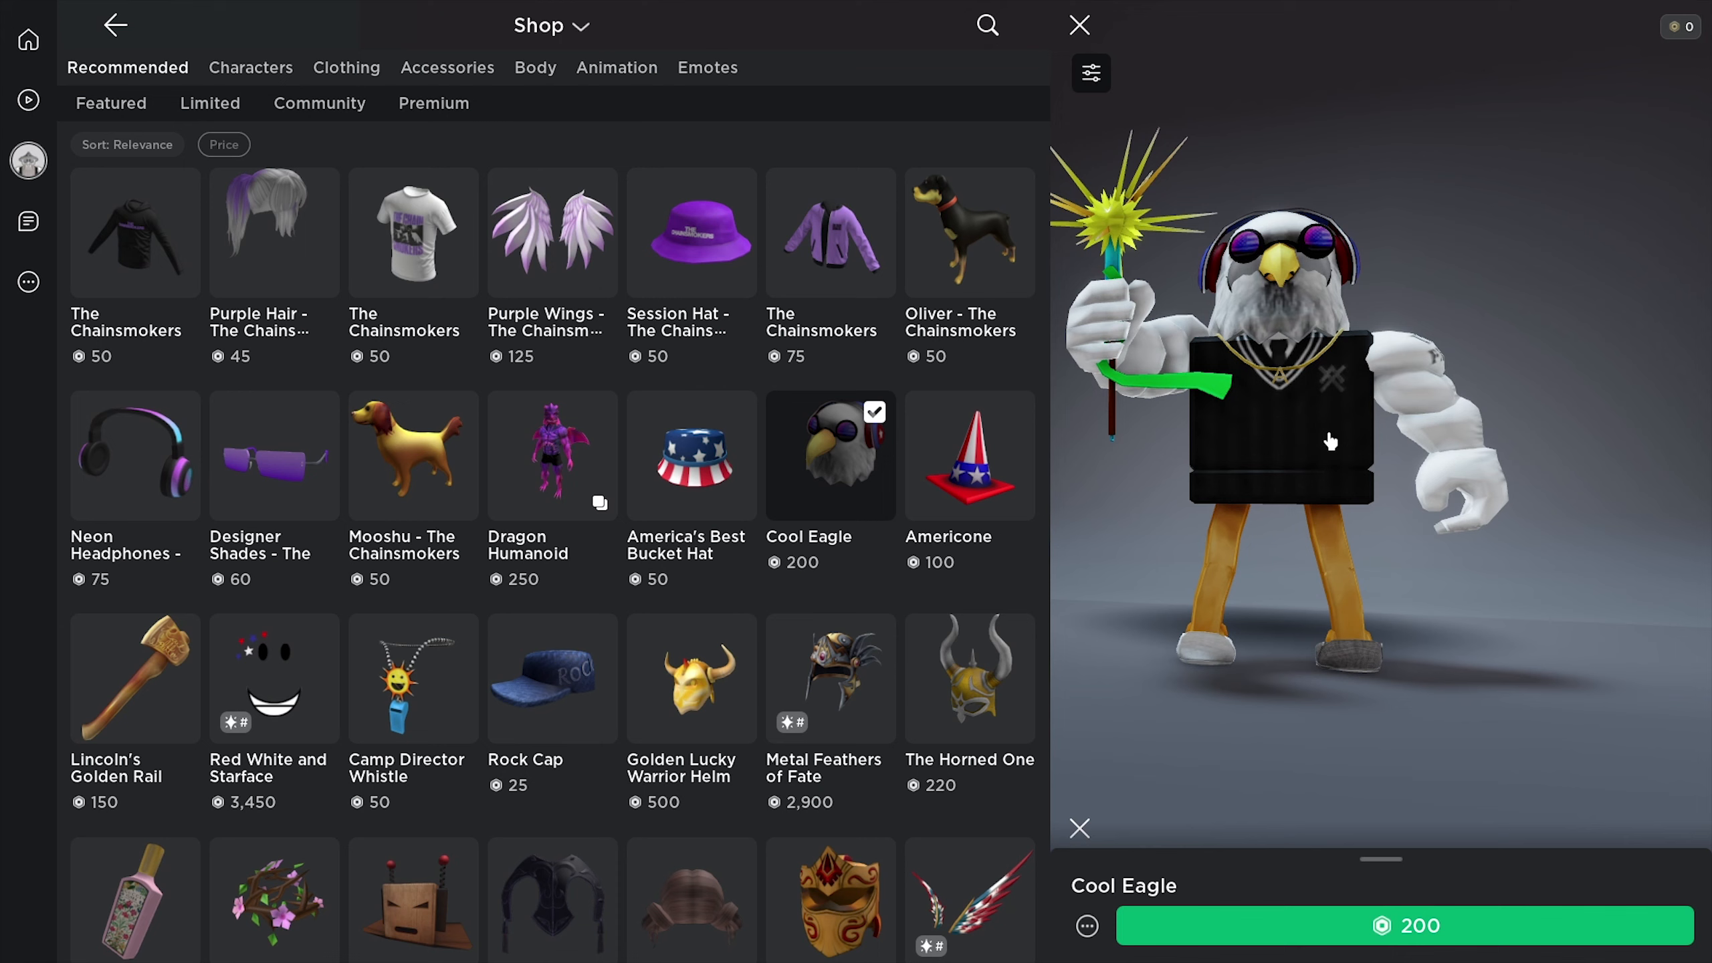
pyautogui.moveTo(735, 375)
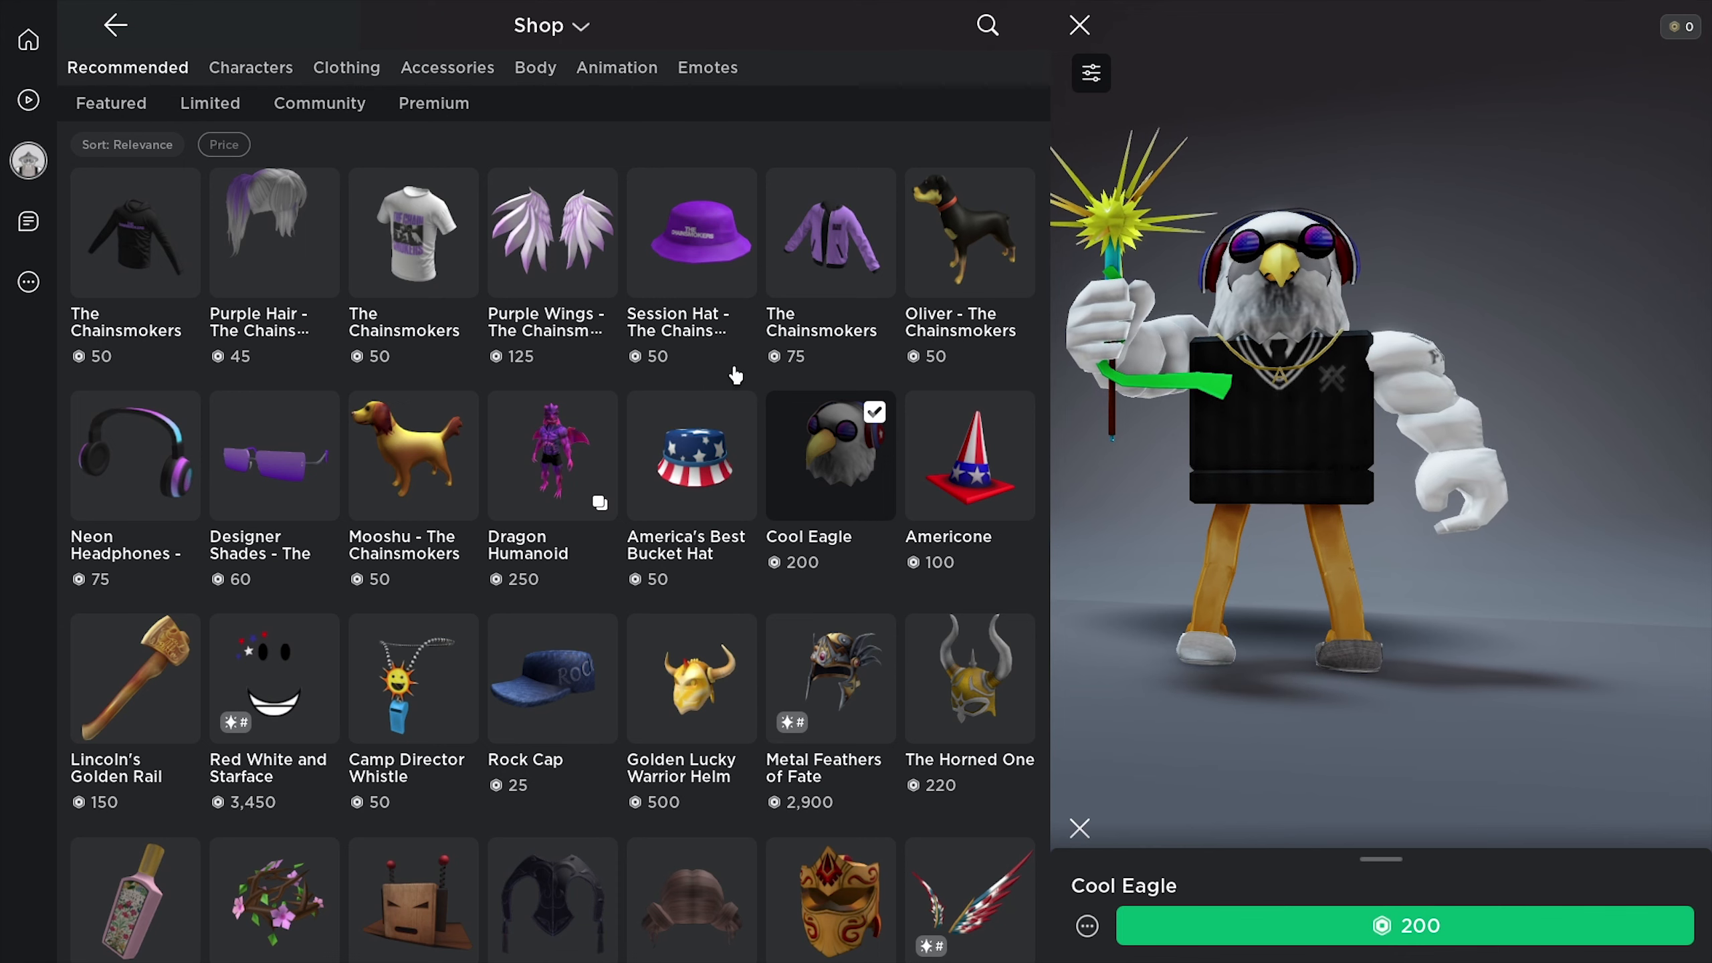
pyautogui.click(346, 67)
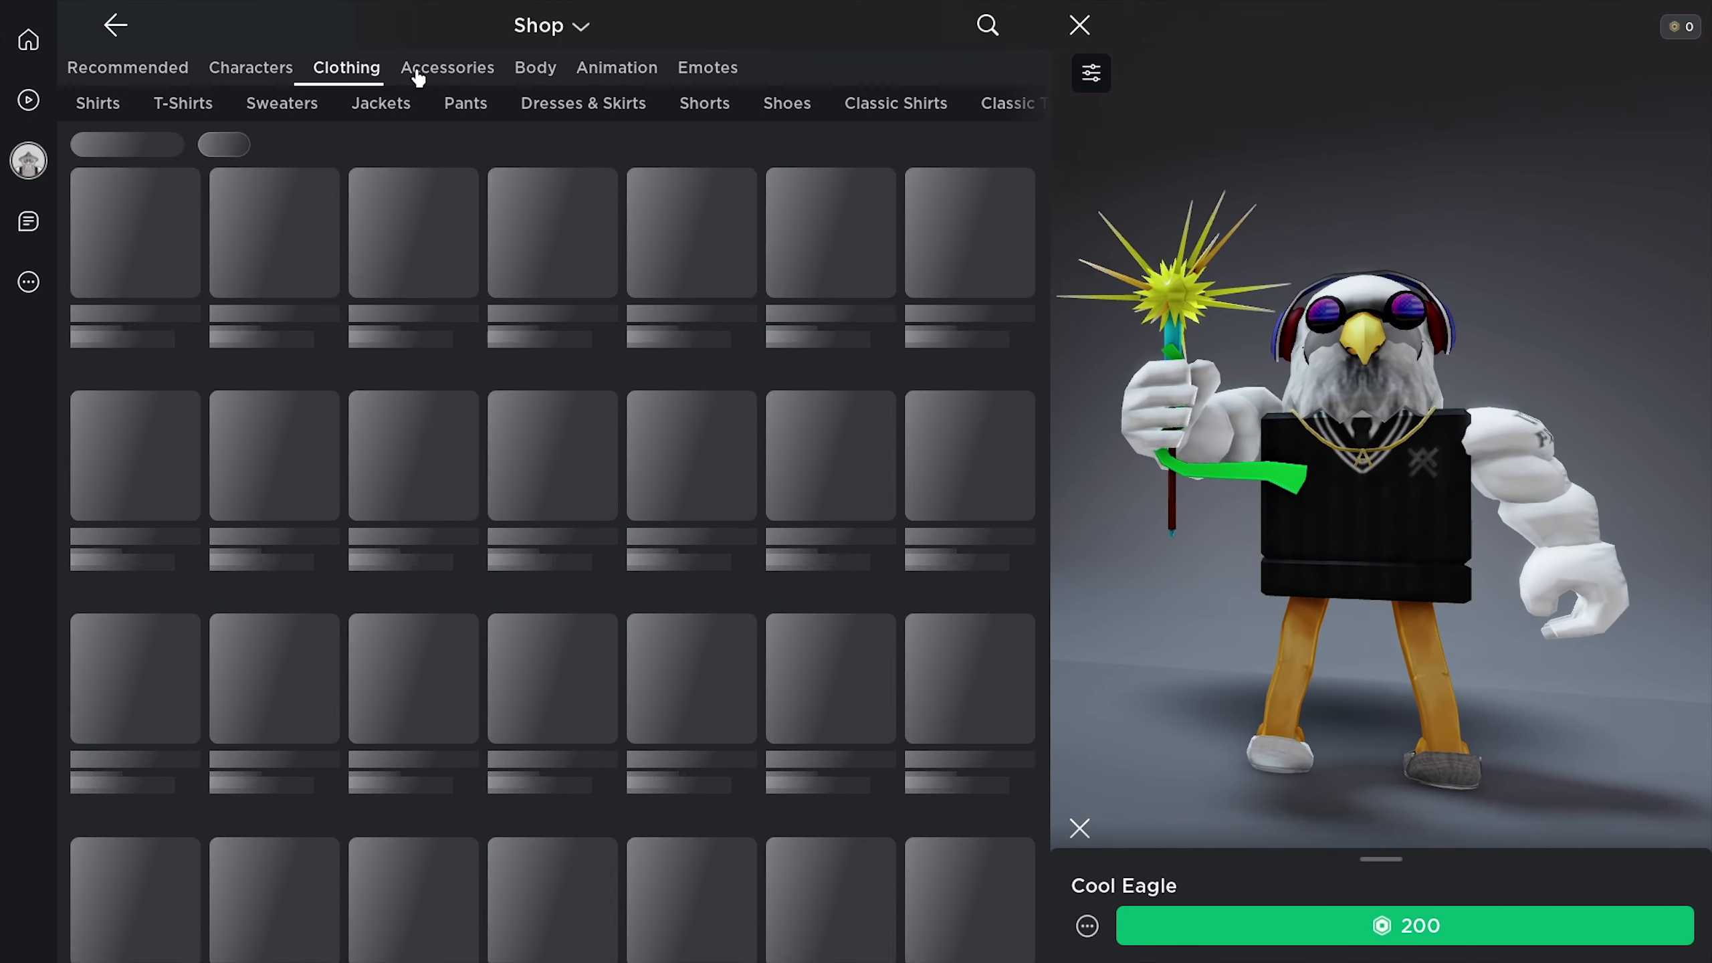
pyautogui.click(447, 67)
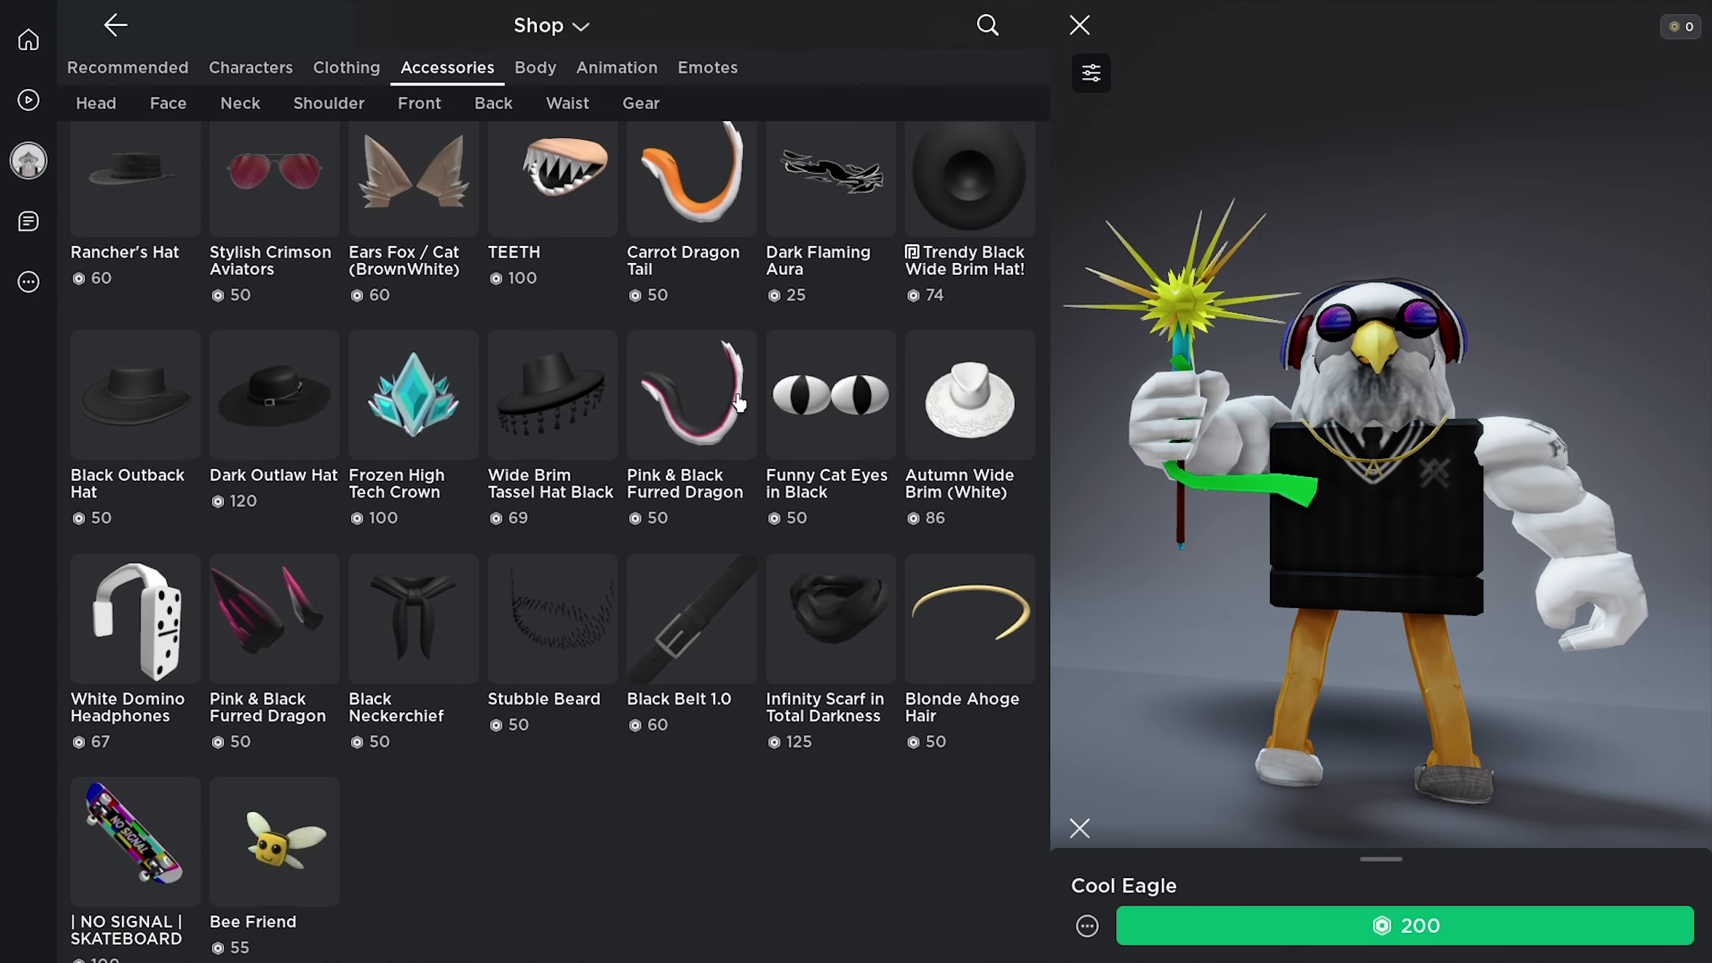
pyautogui.scroll(-3)
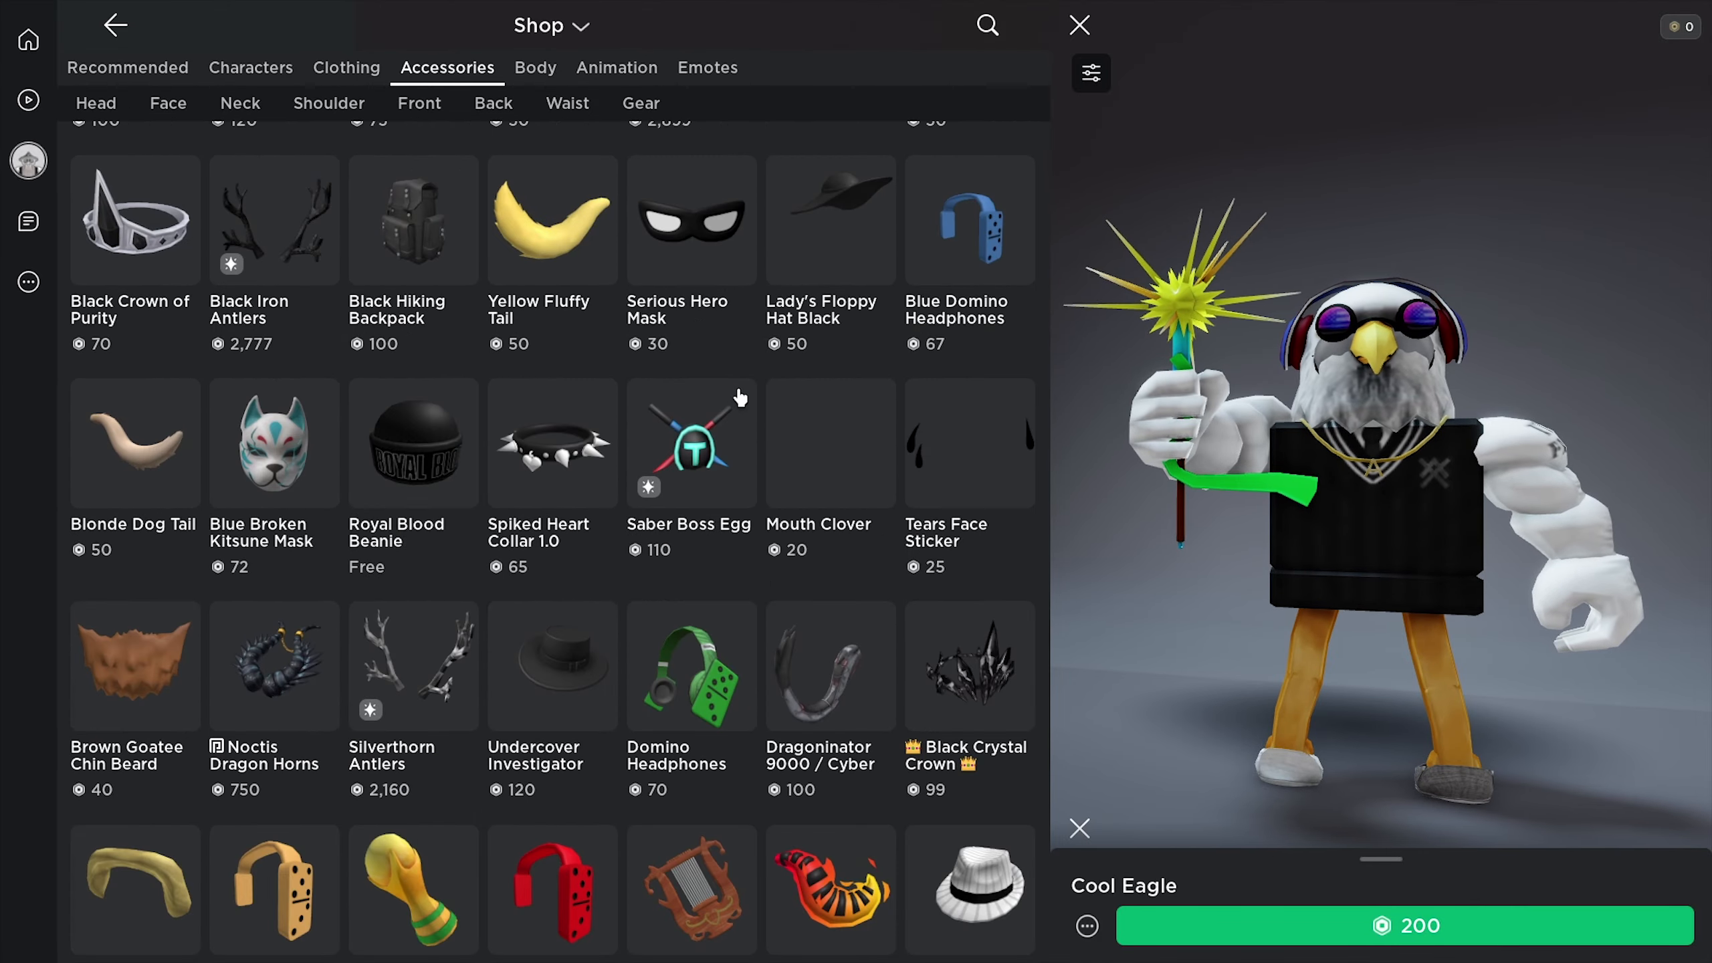
pyautogui.scroll(-3)
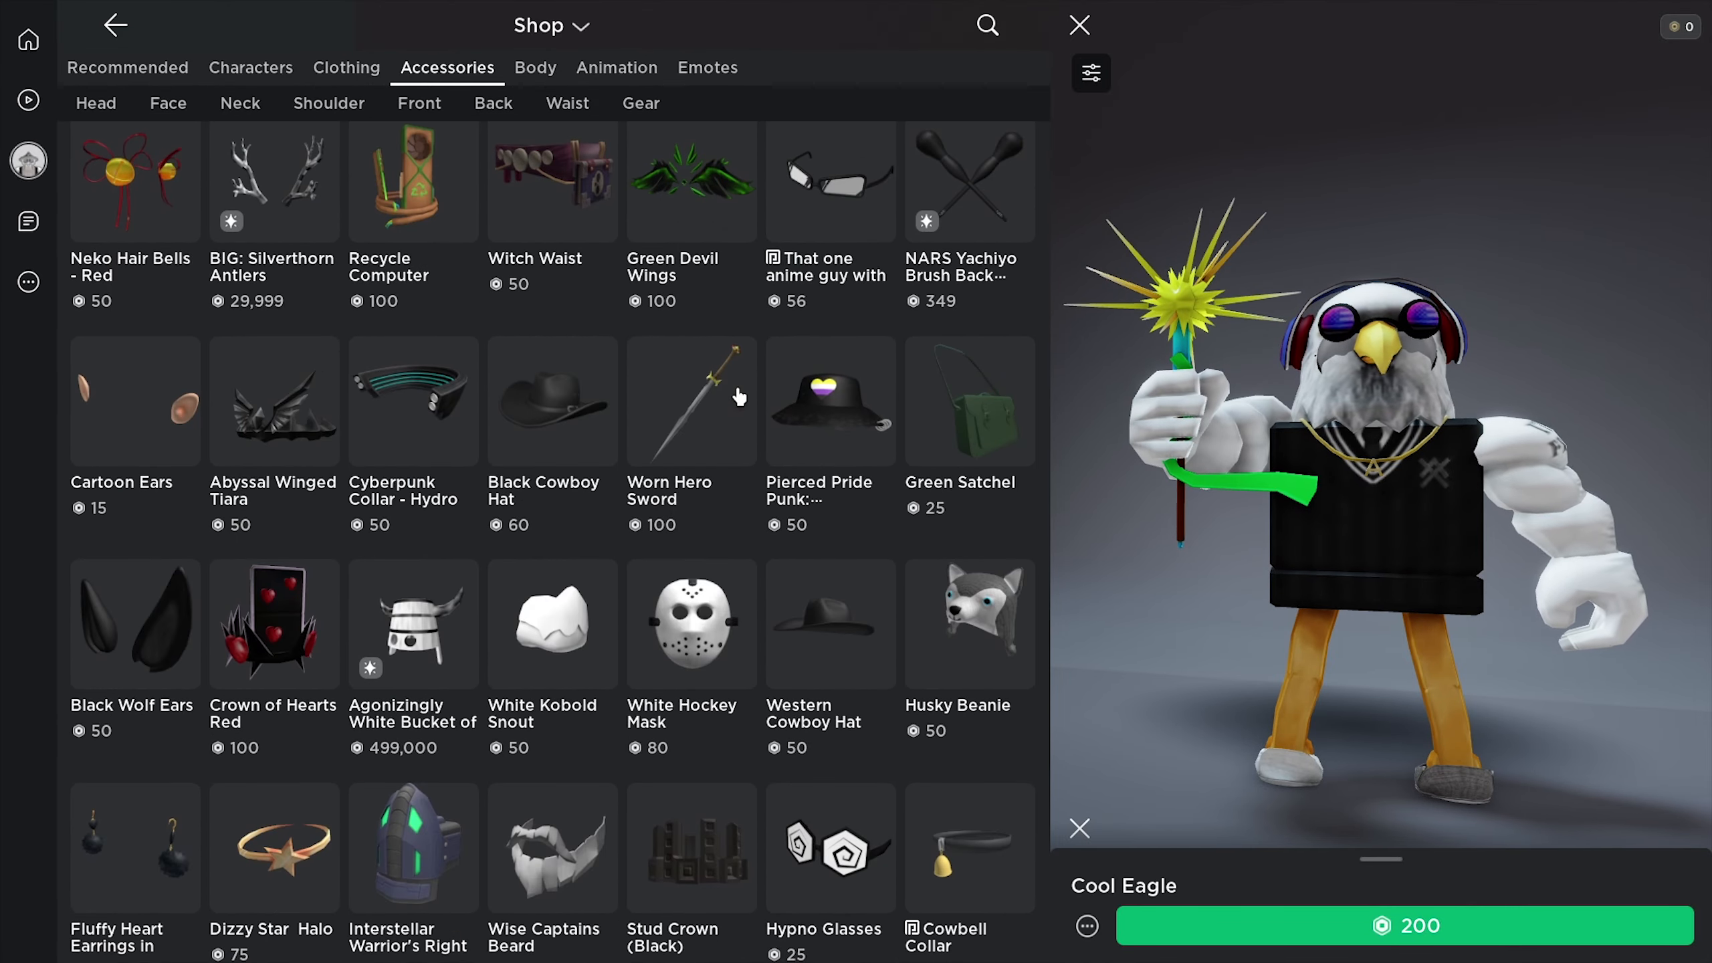
pyautogui.scroll(-3)
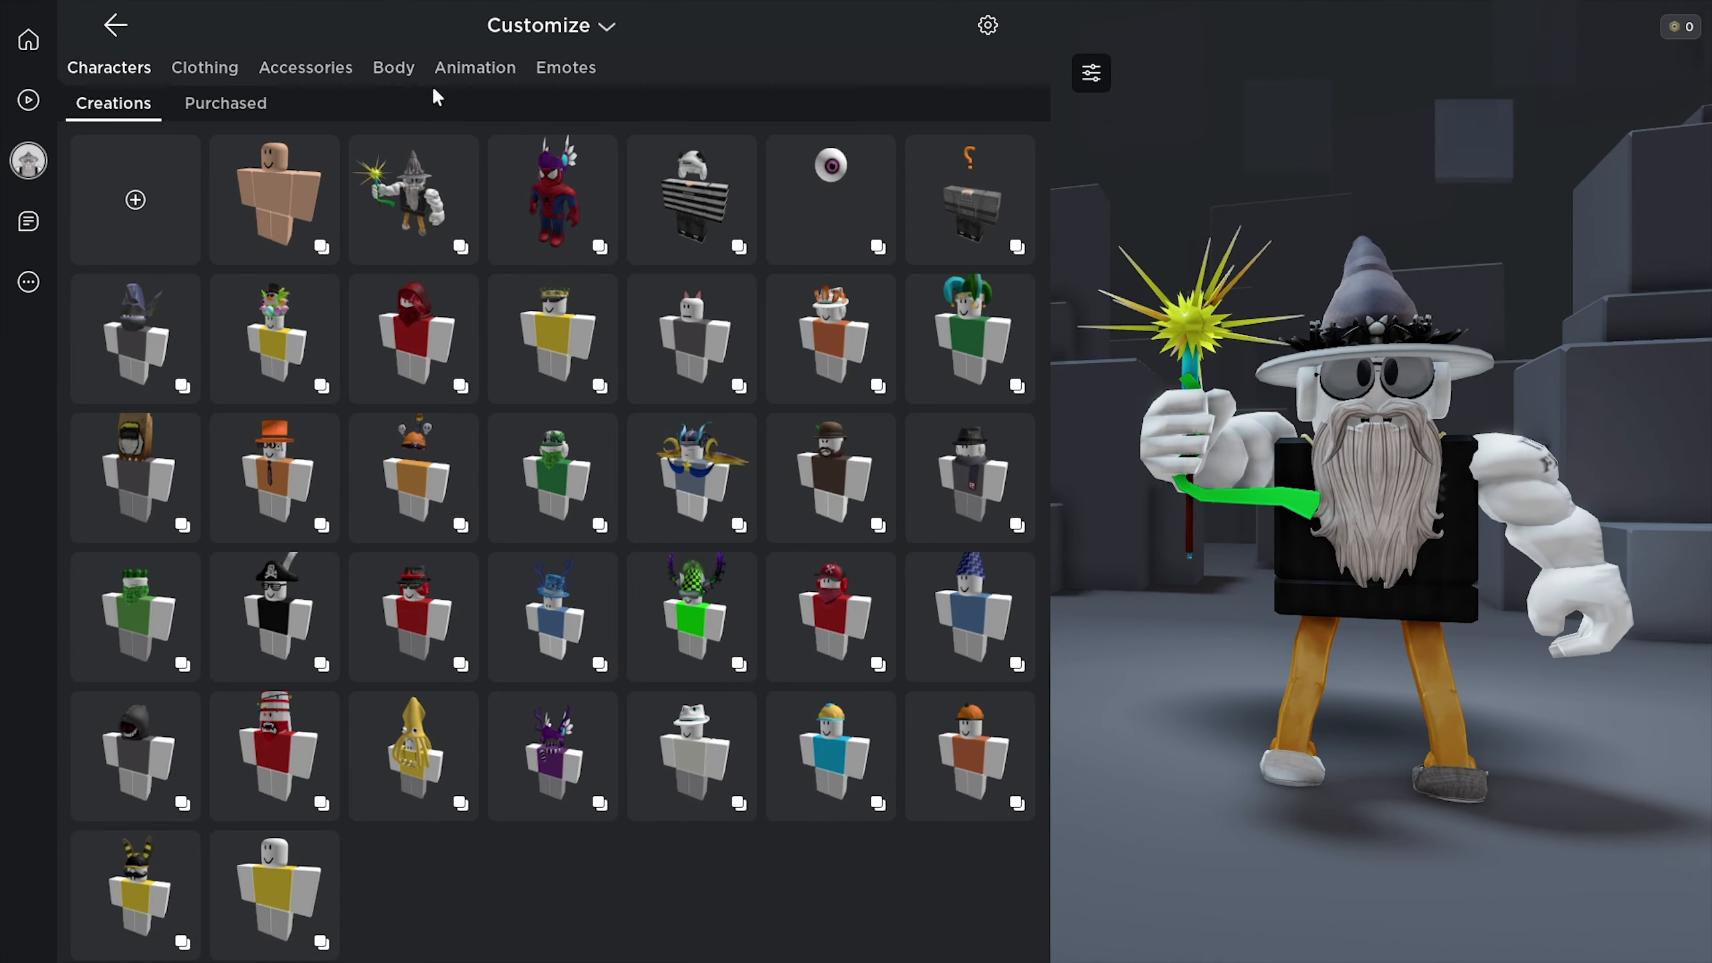
# Scroll through the owned Back accessories in Customize.
pyautogui.click(305, 67)
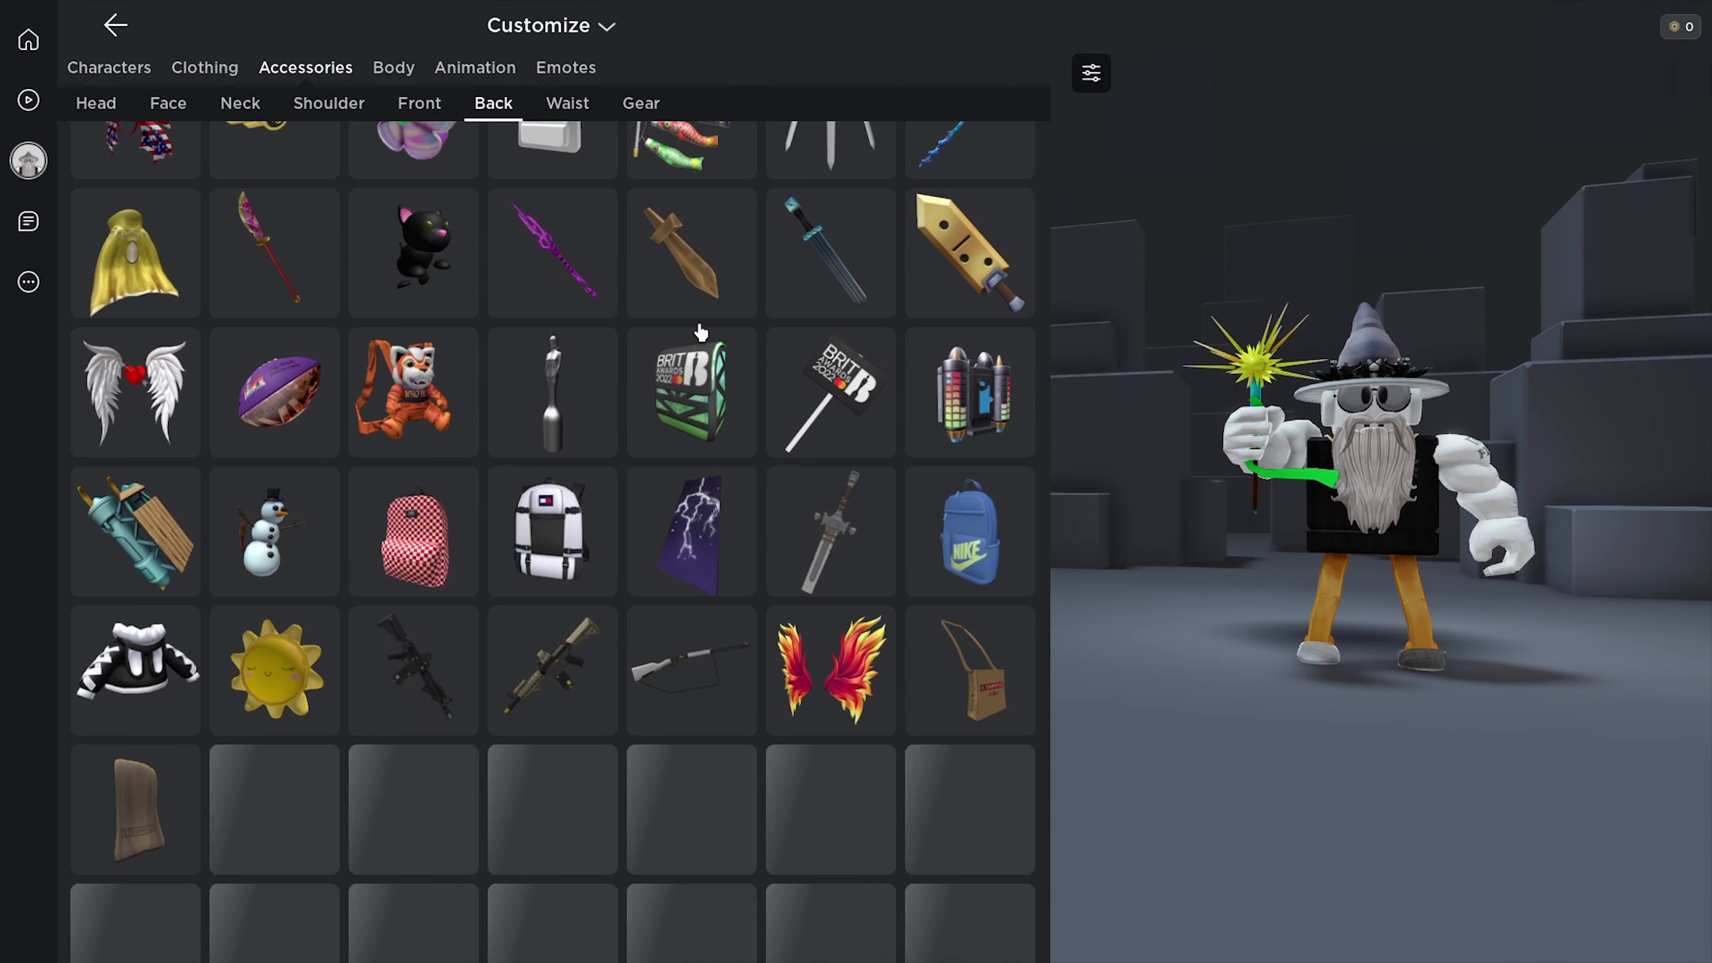
pyautogui.scroll(-3)
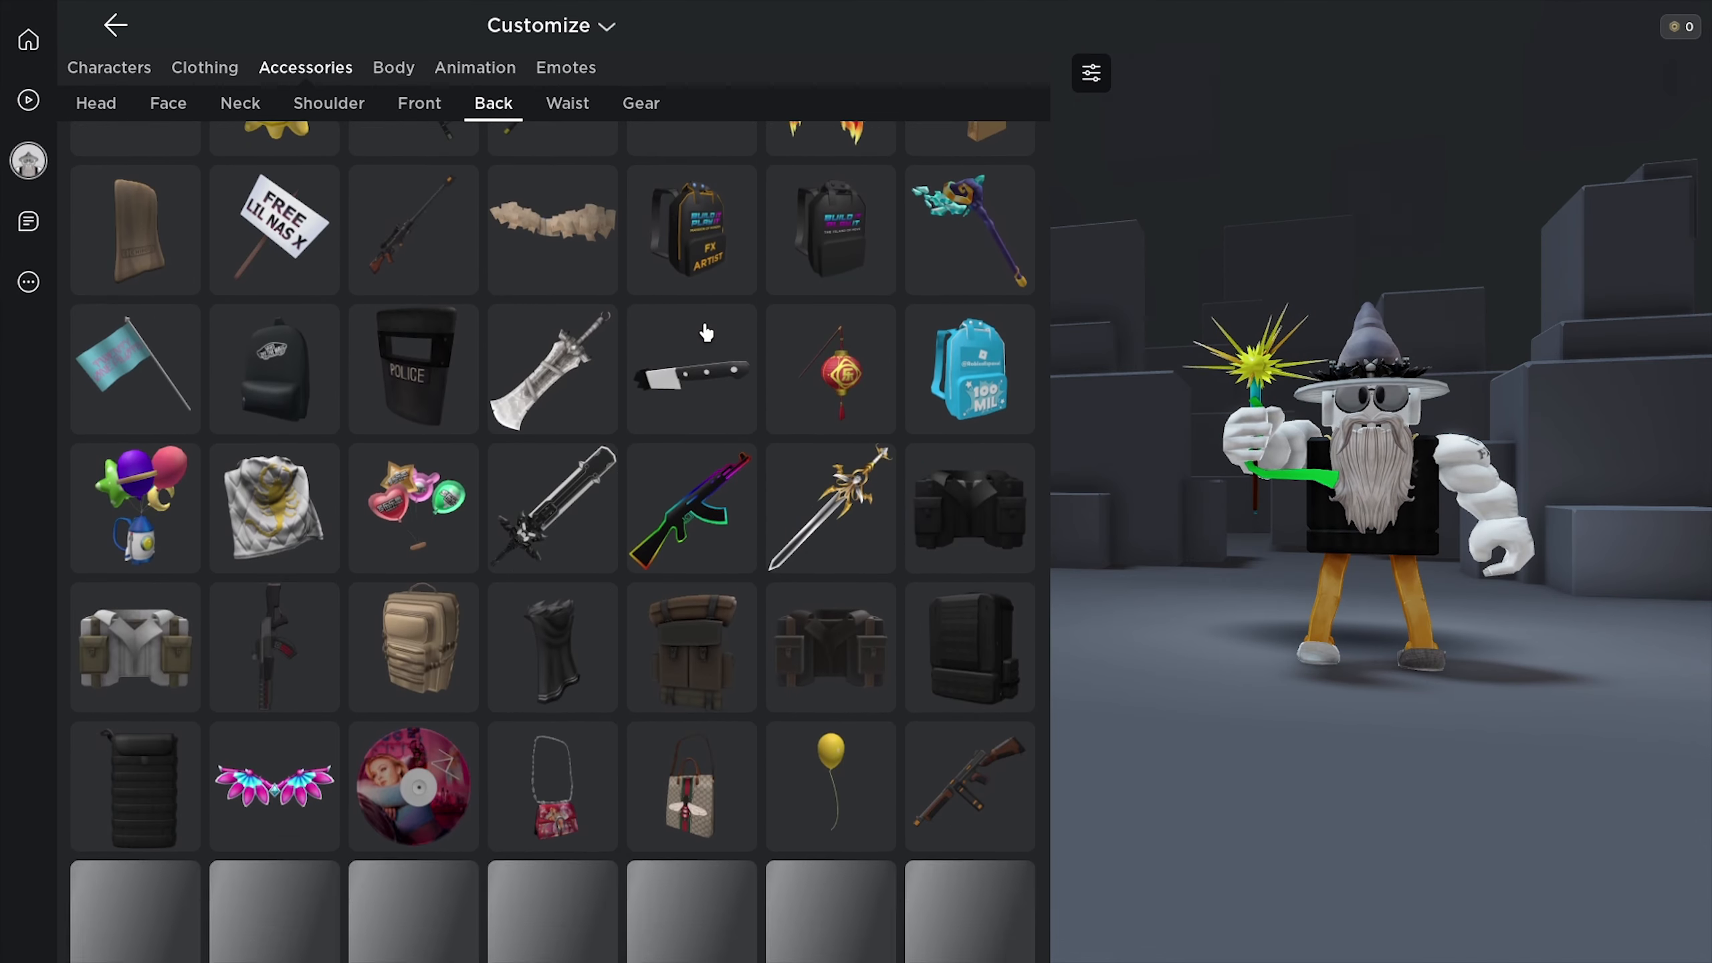
pyautogui.scroll(-3)
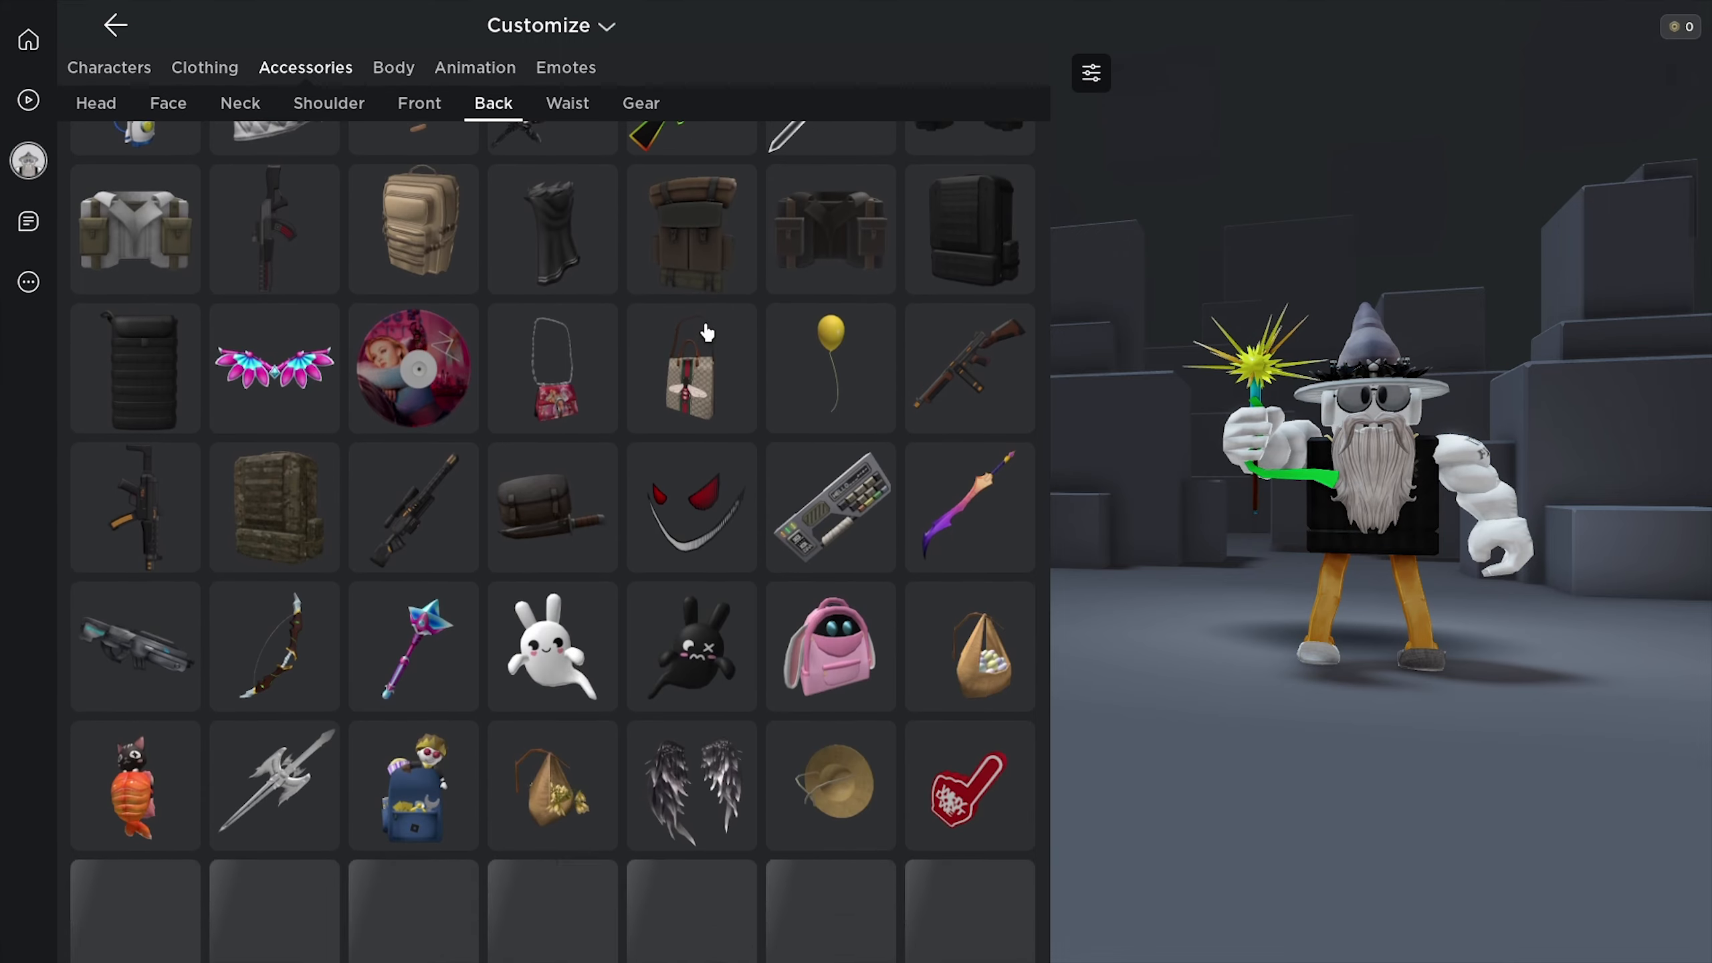
pyautogui.scroll(-3)
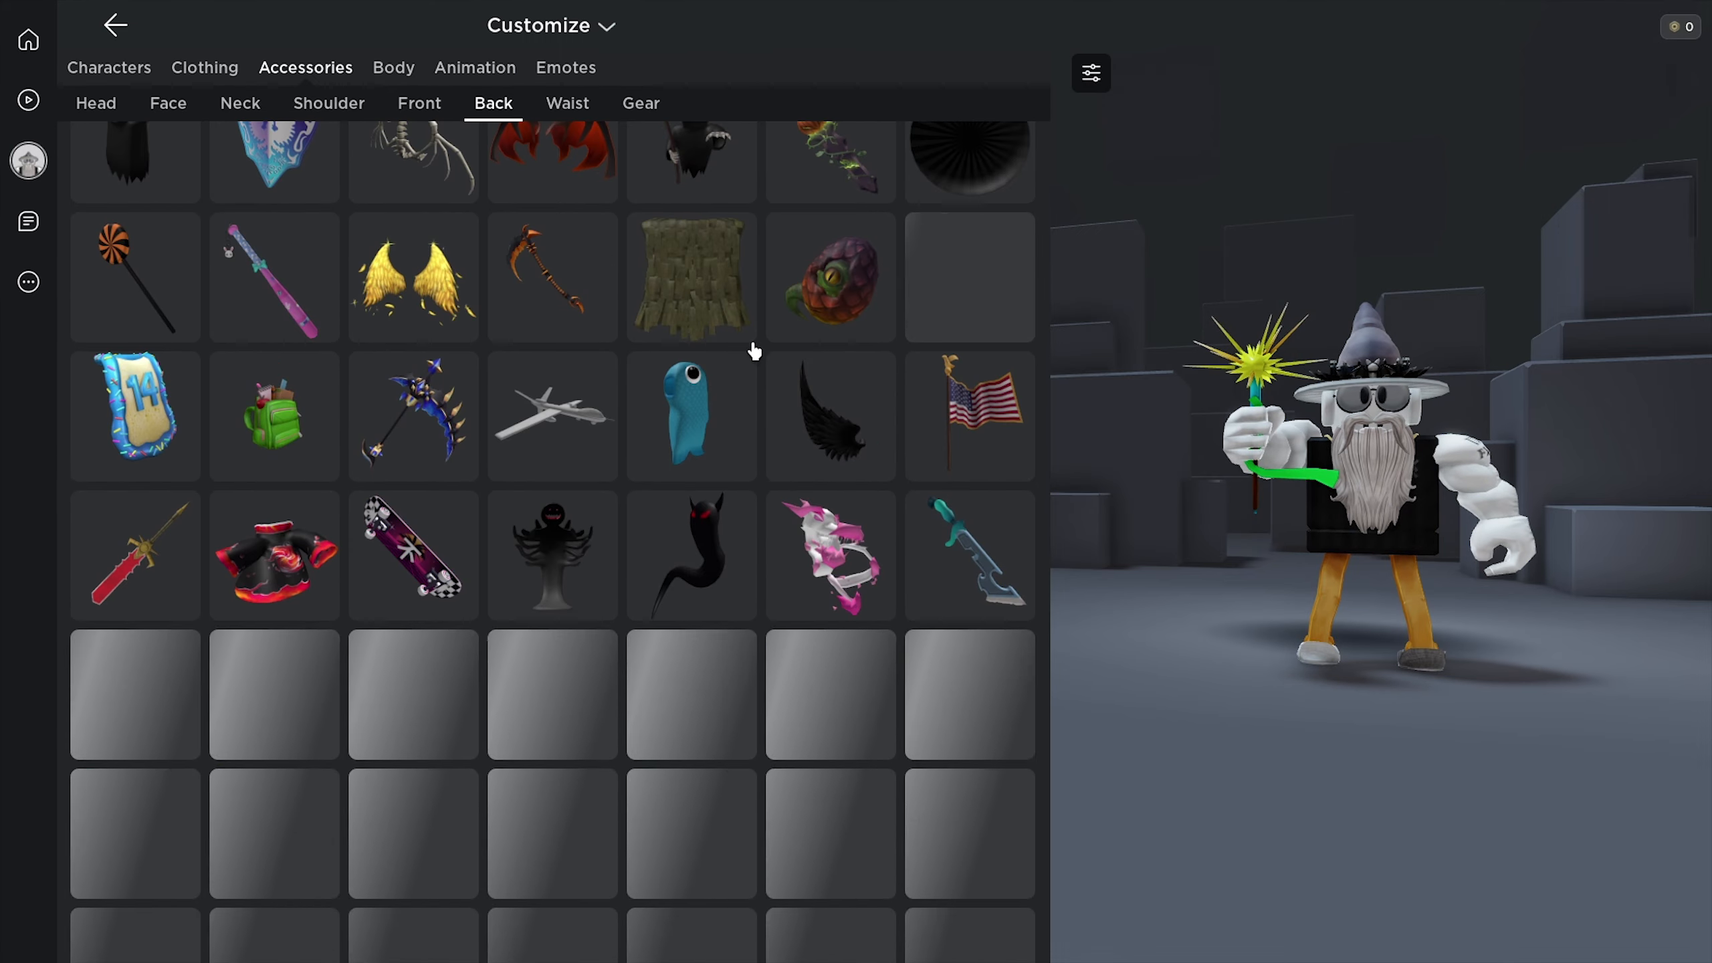
pyautogui.scroll(-3)
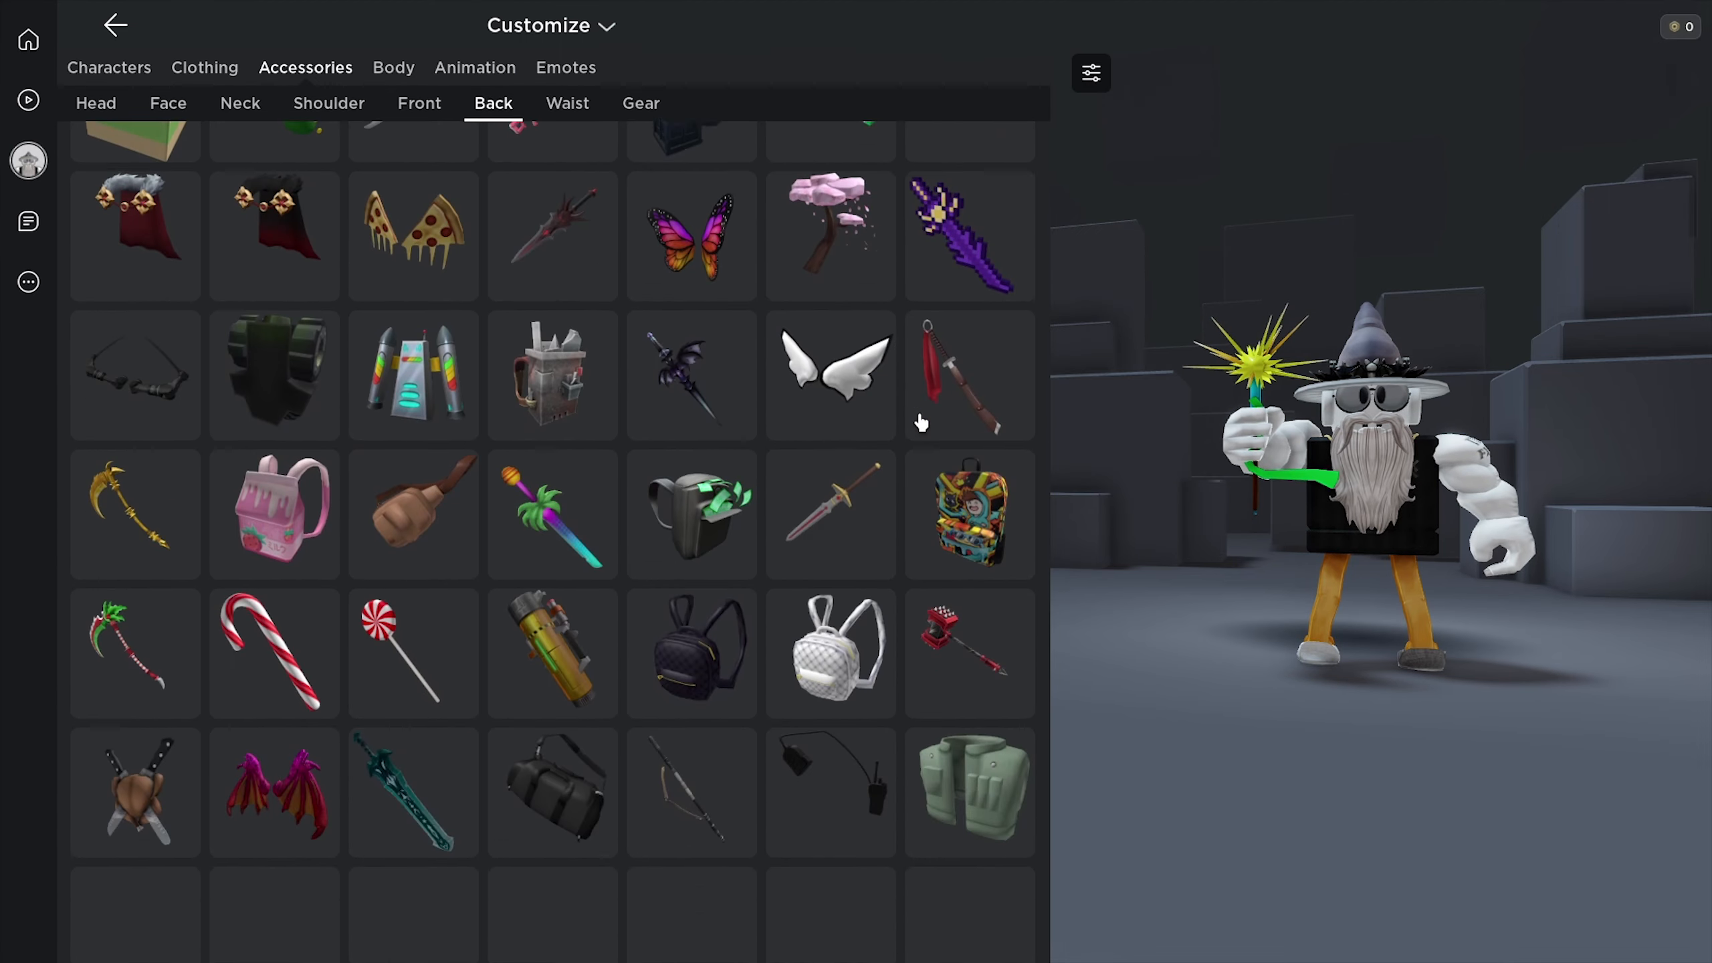
pyautogui.scroll(-3)
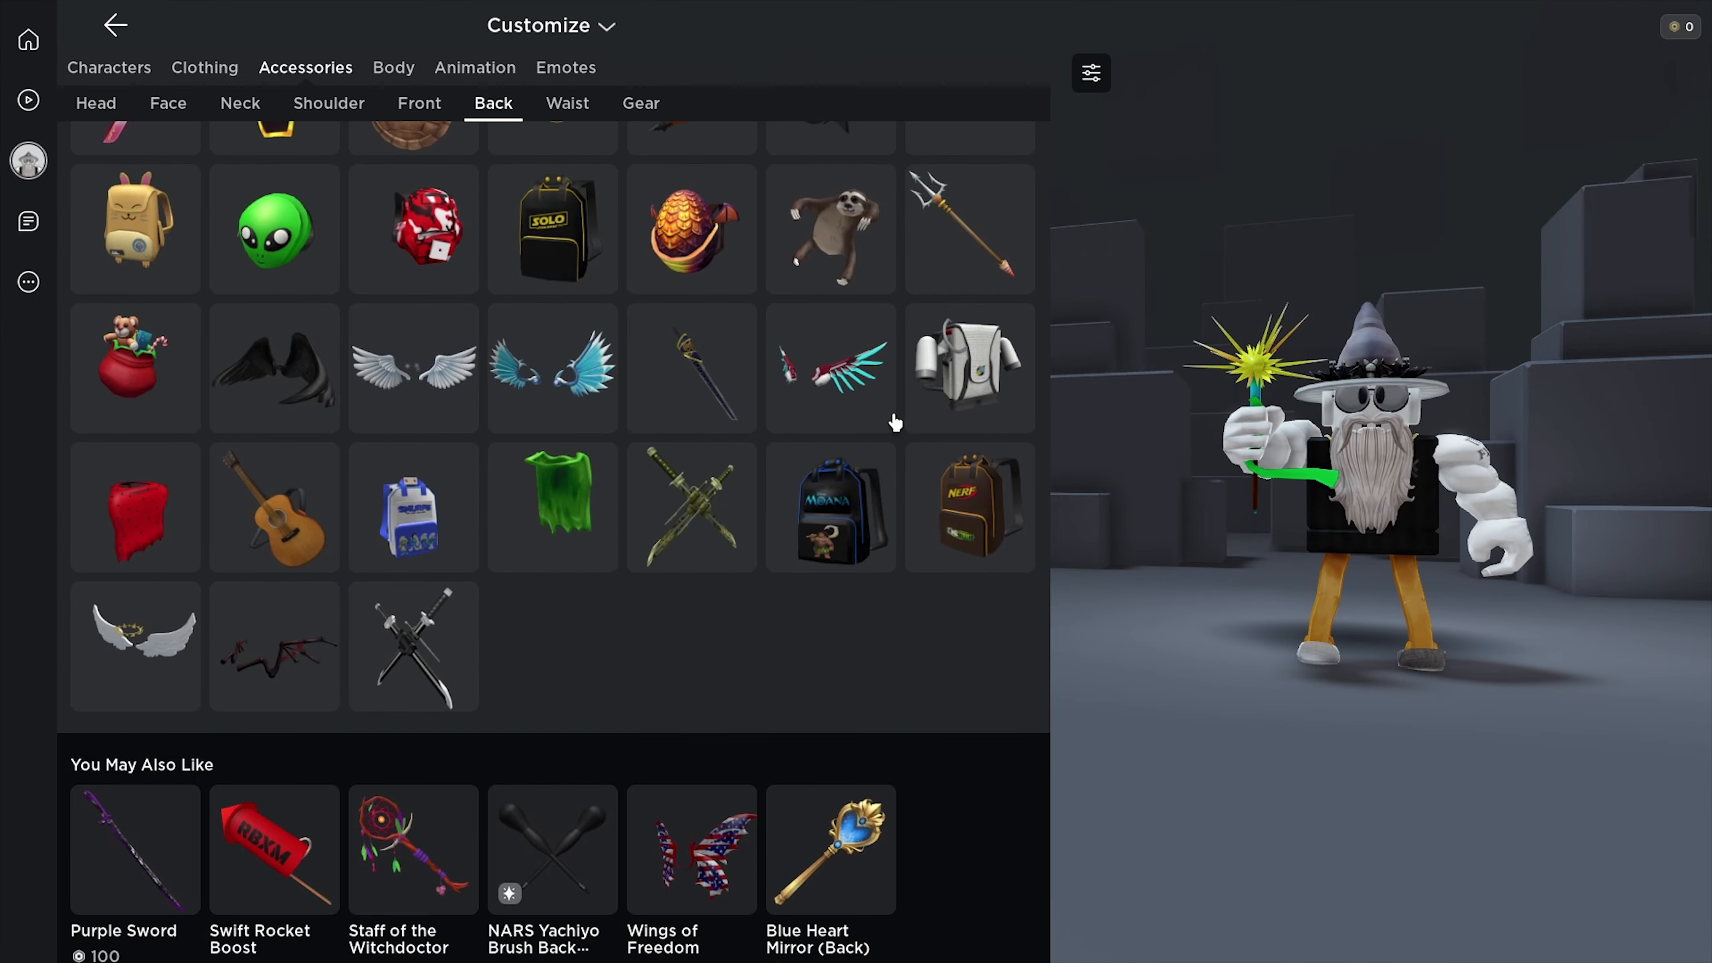
pyautogui.scroll(-3)
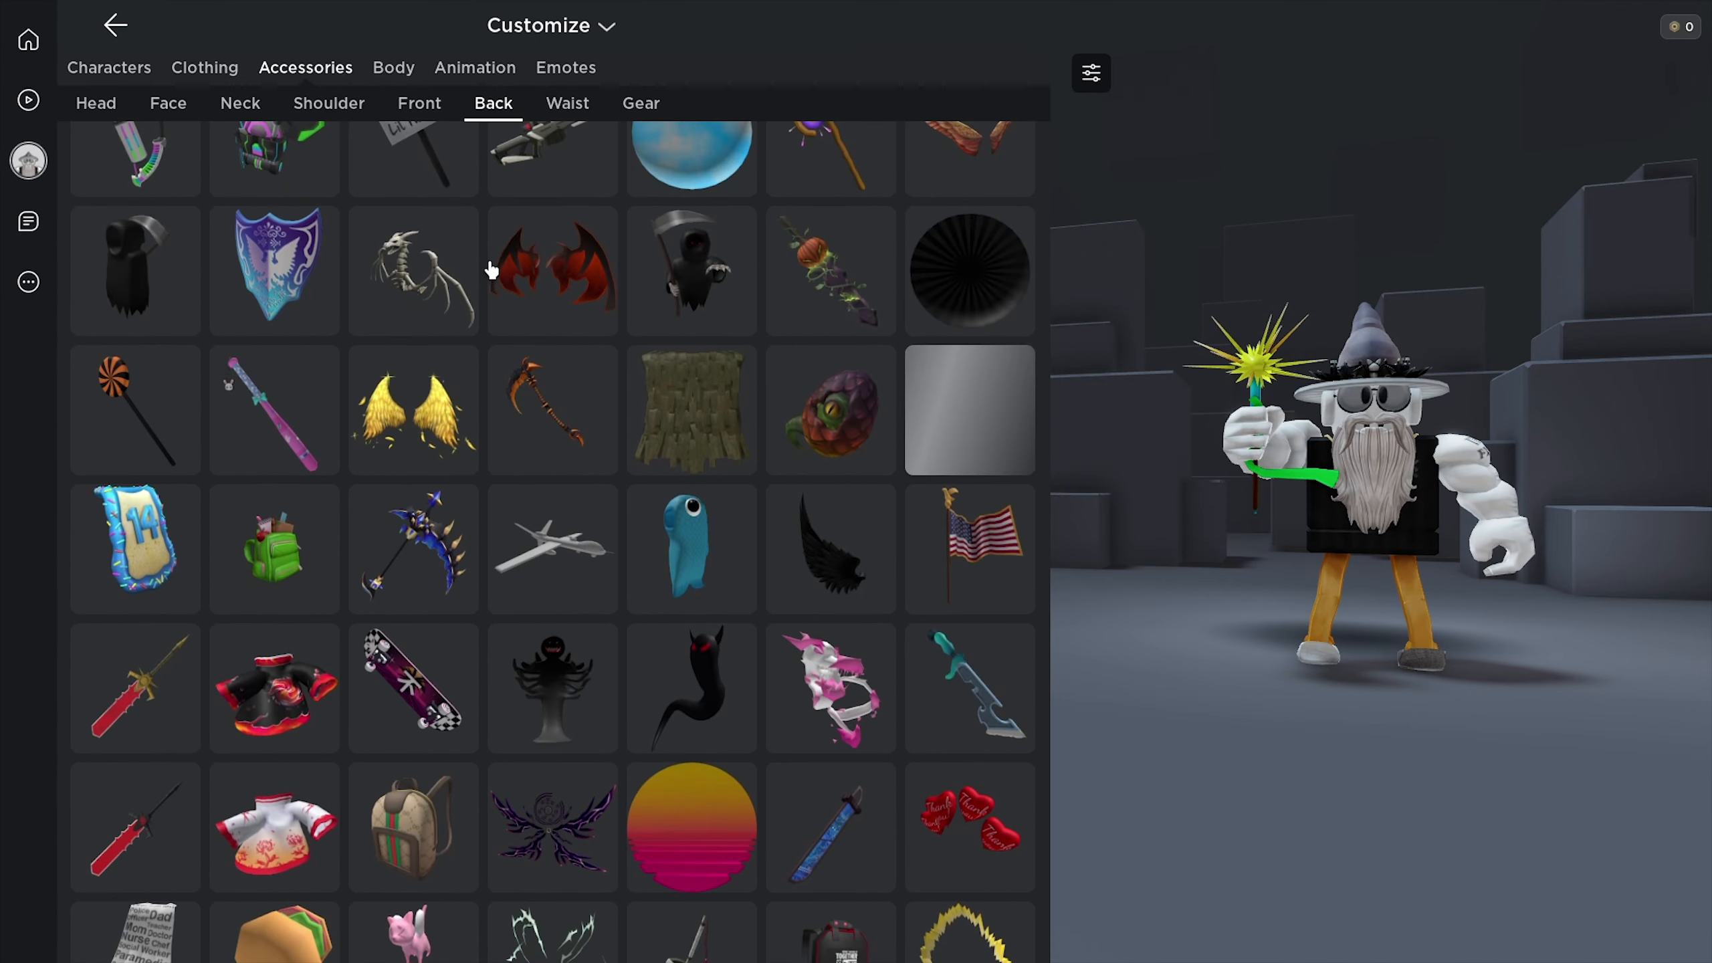
pyautogui.scroll(-3)
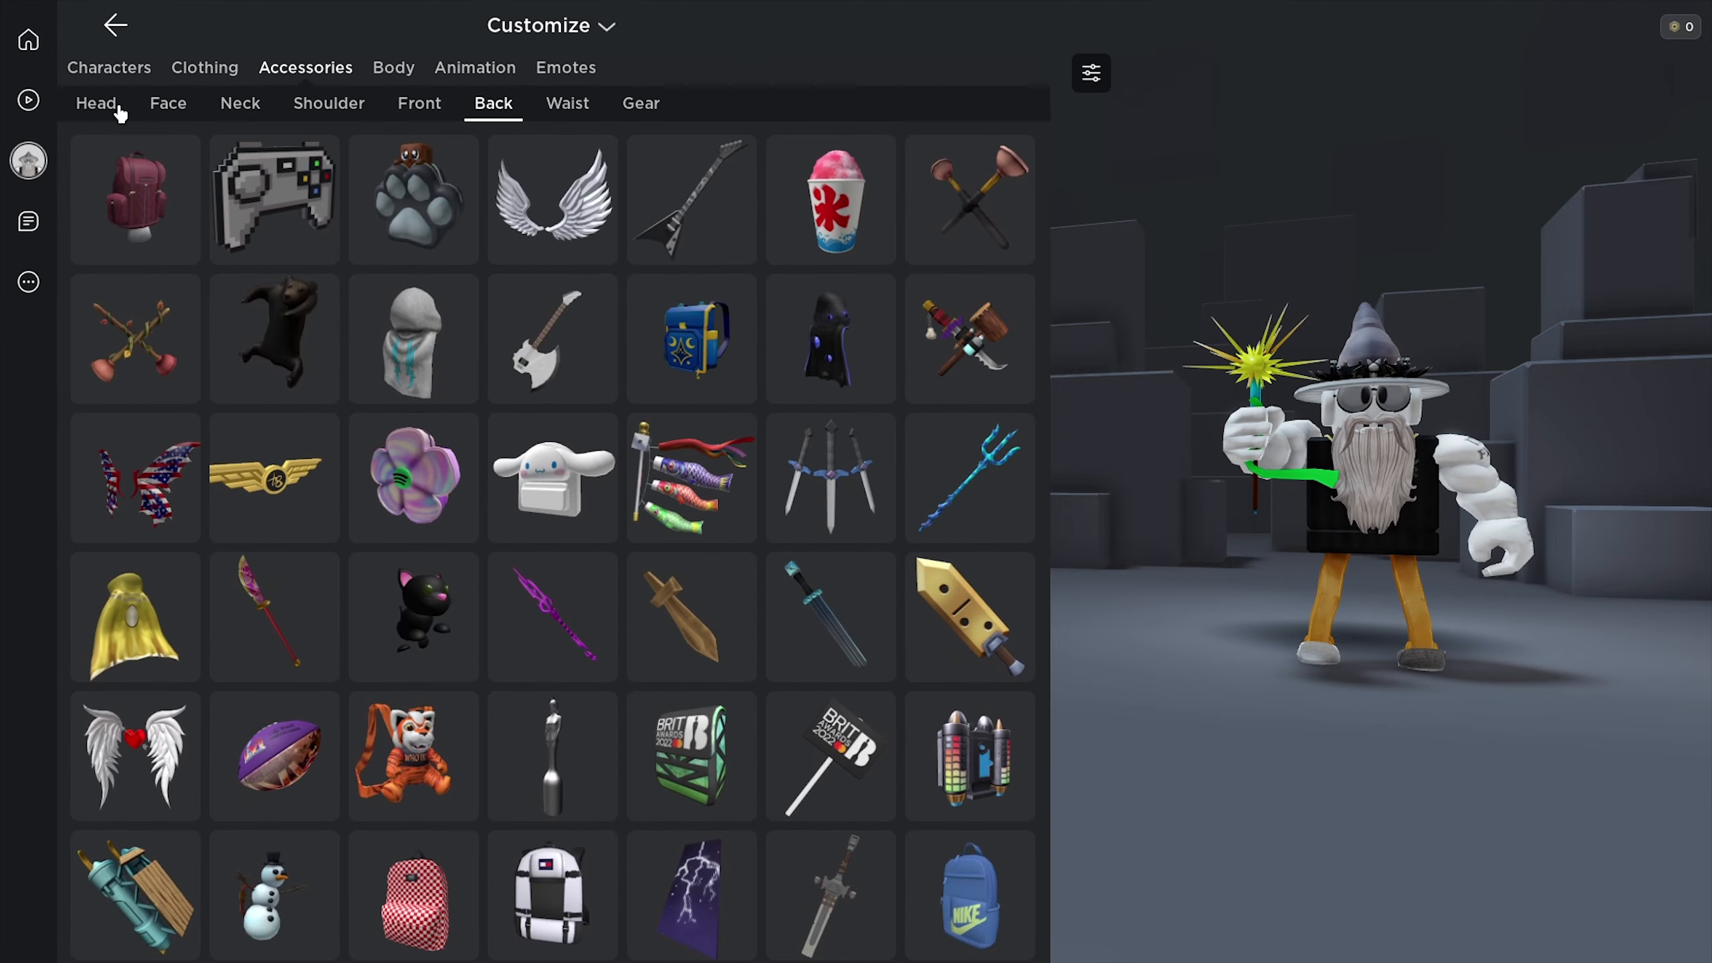
# Browse the owned Head accessories, then leave the editor for Home.
pyautogui.click(95, 102)
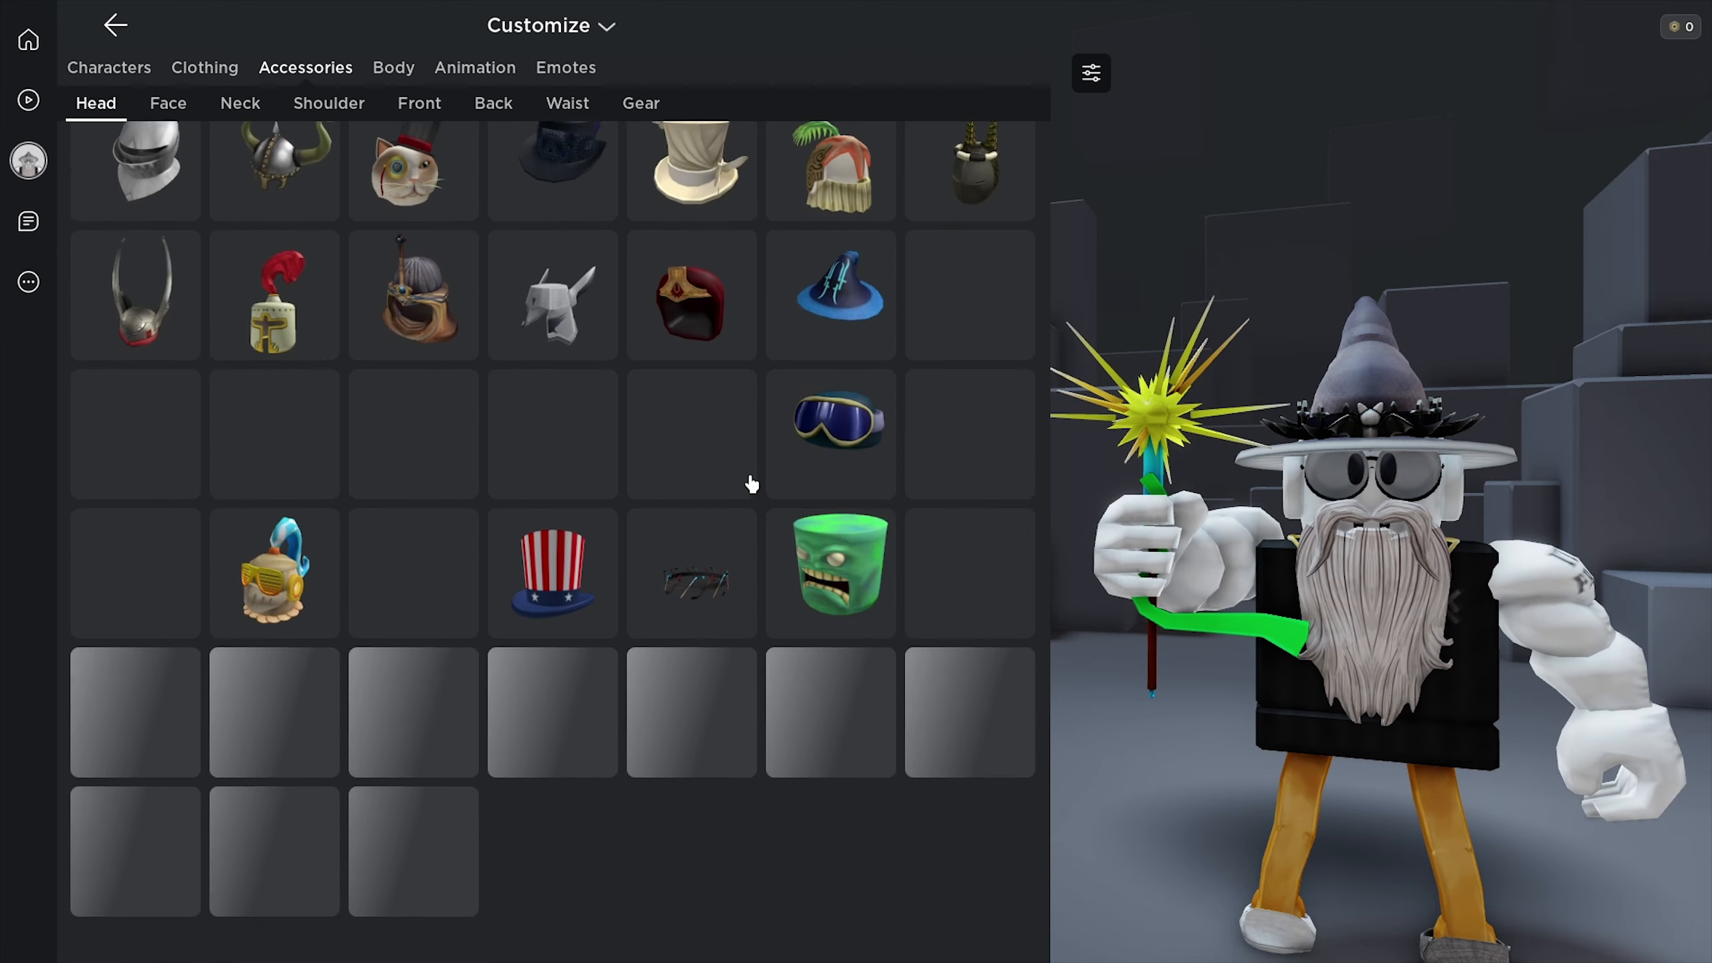
pyautogui.scroll(-3)
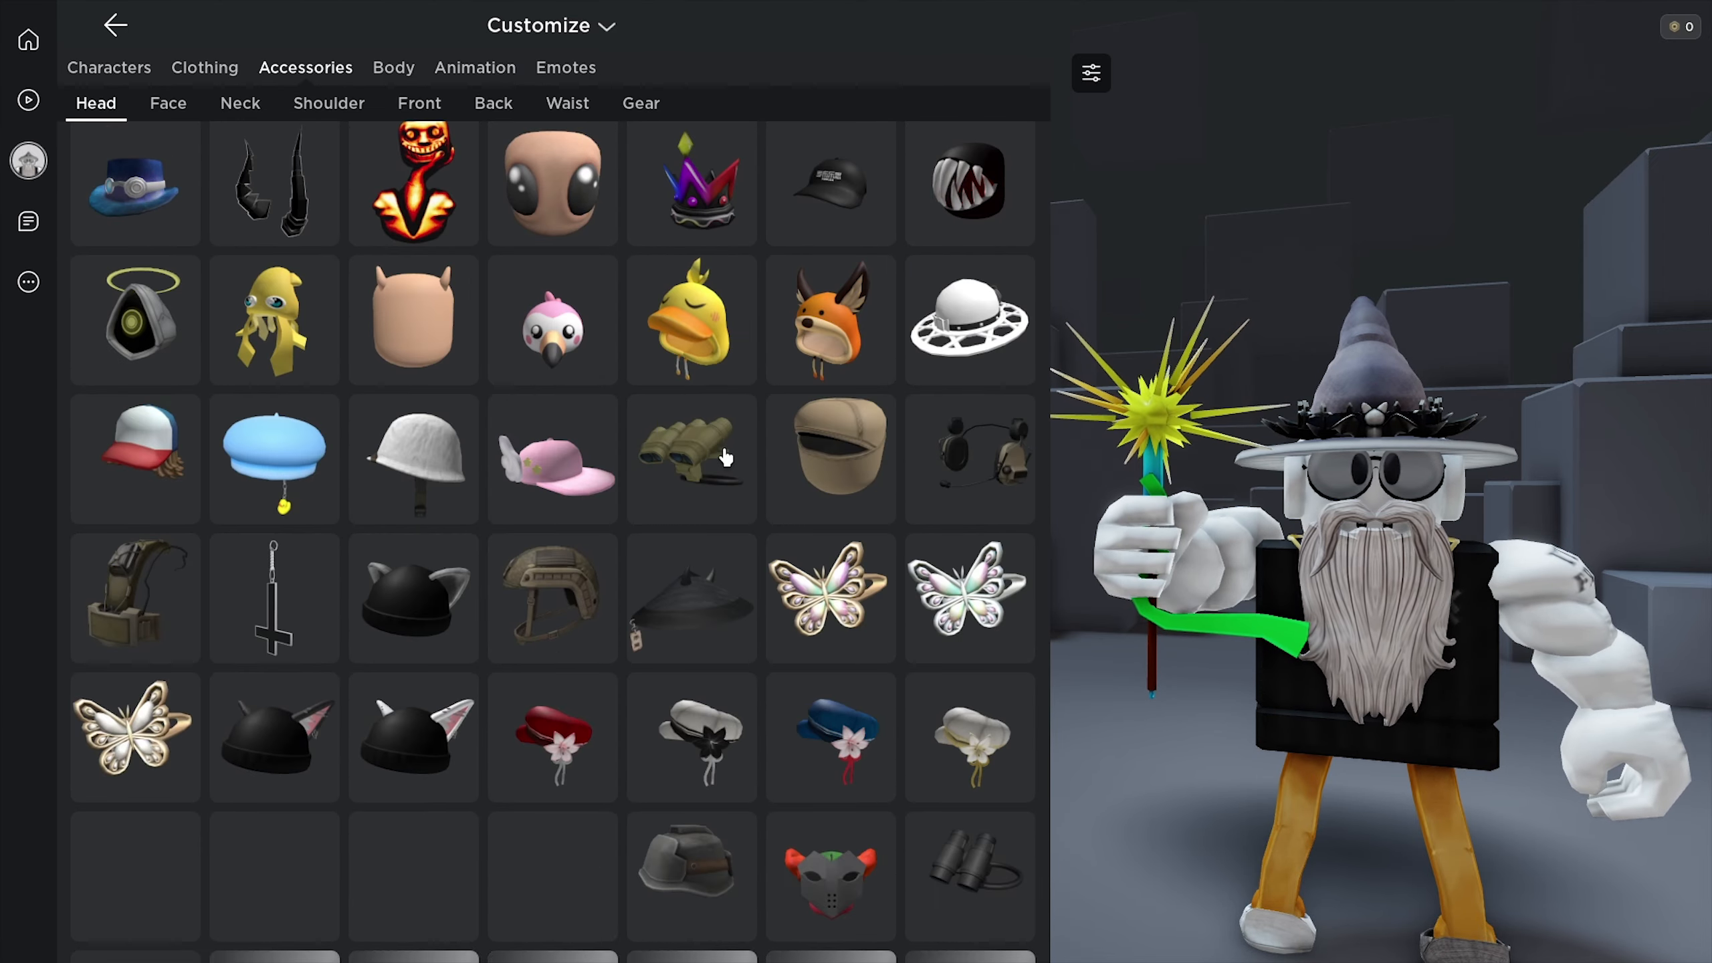
pyautogui.click(114, 24)
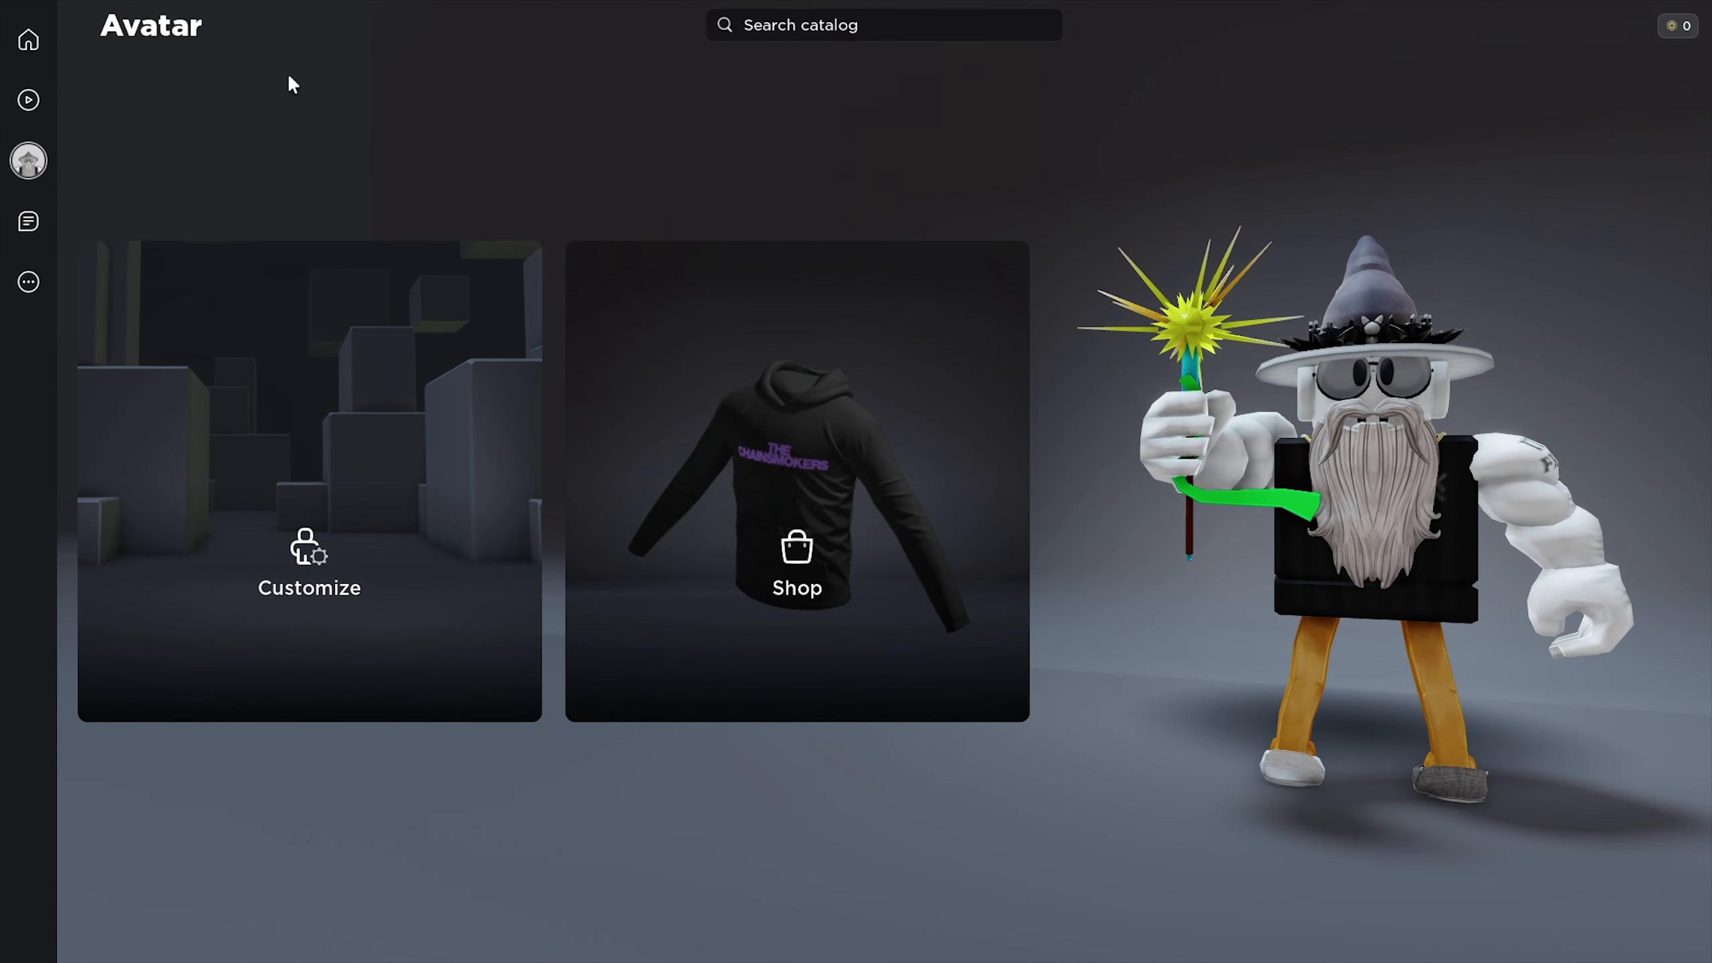
pyautogui.click(27, 39)
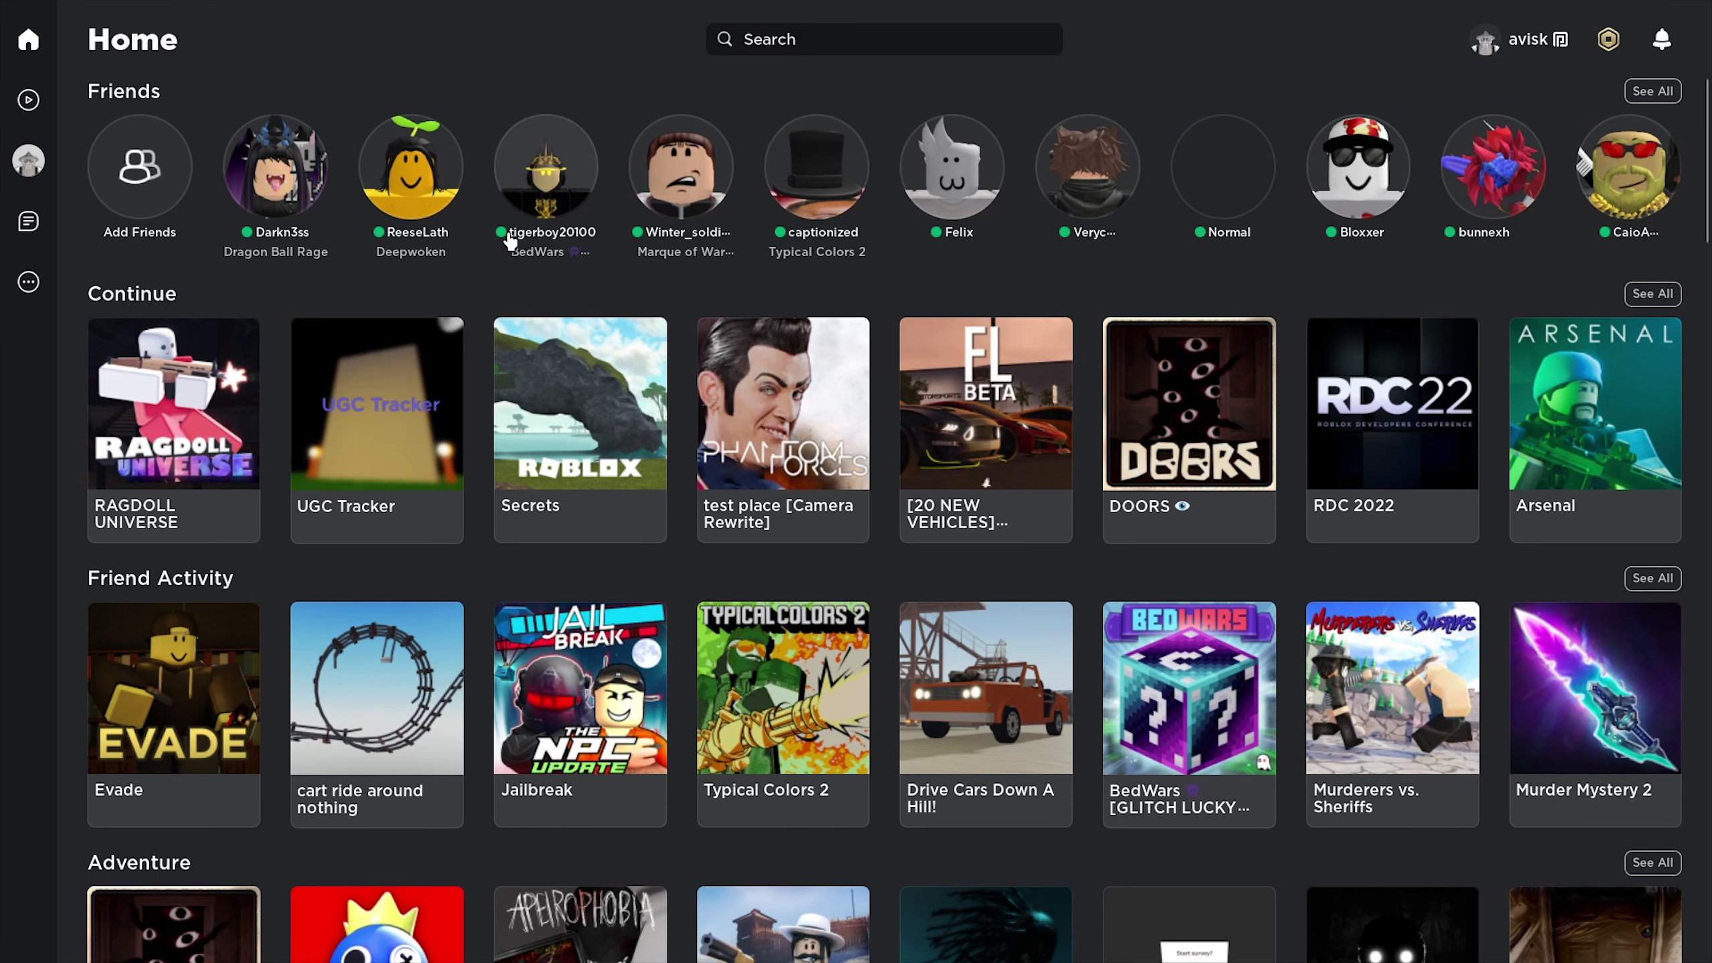
pyautogui.moveTo(500, 238)
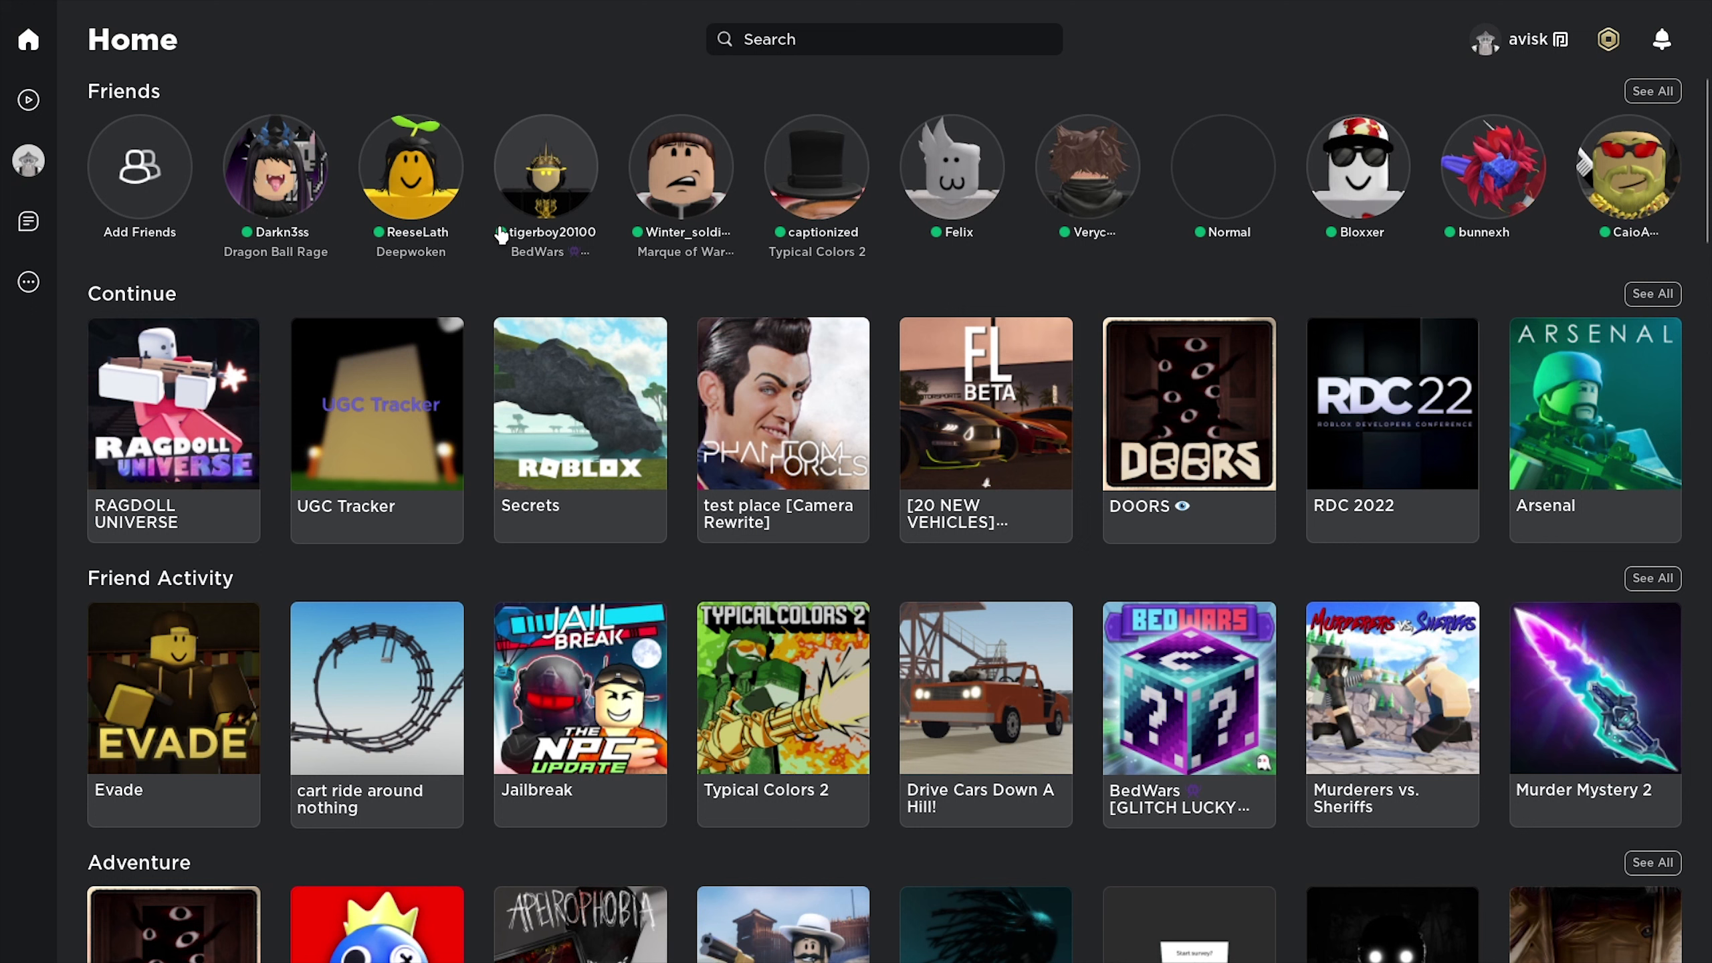
pyautogui.moveTo(492, 226)
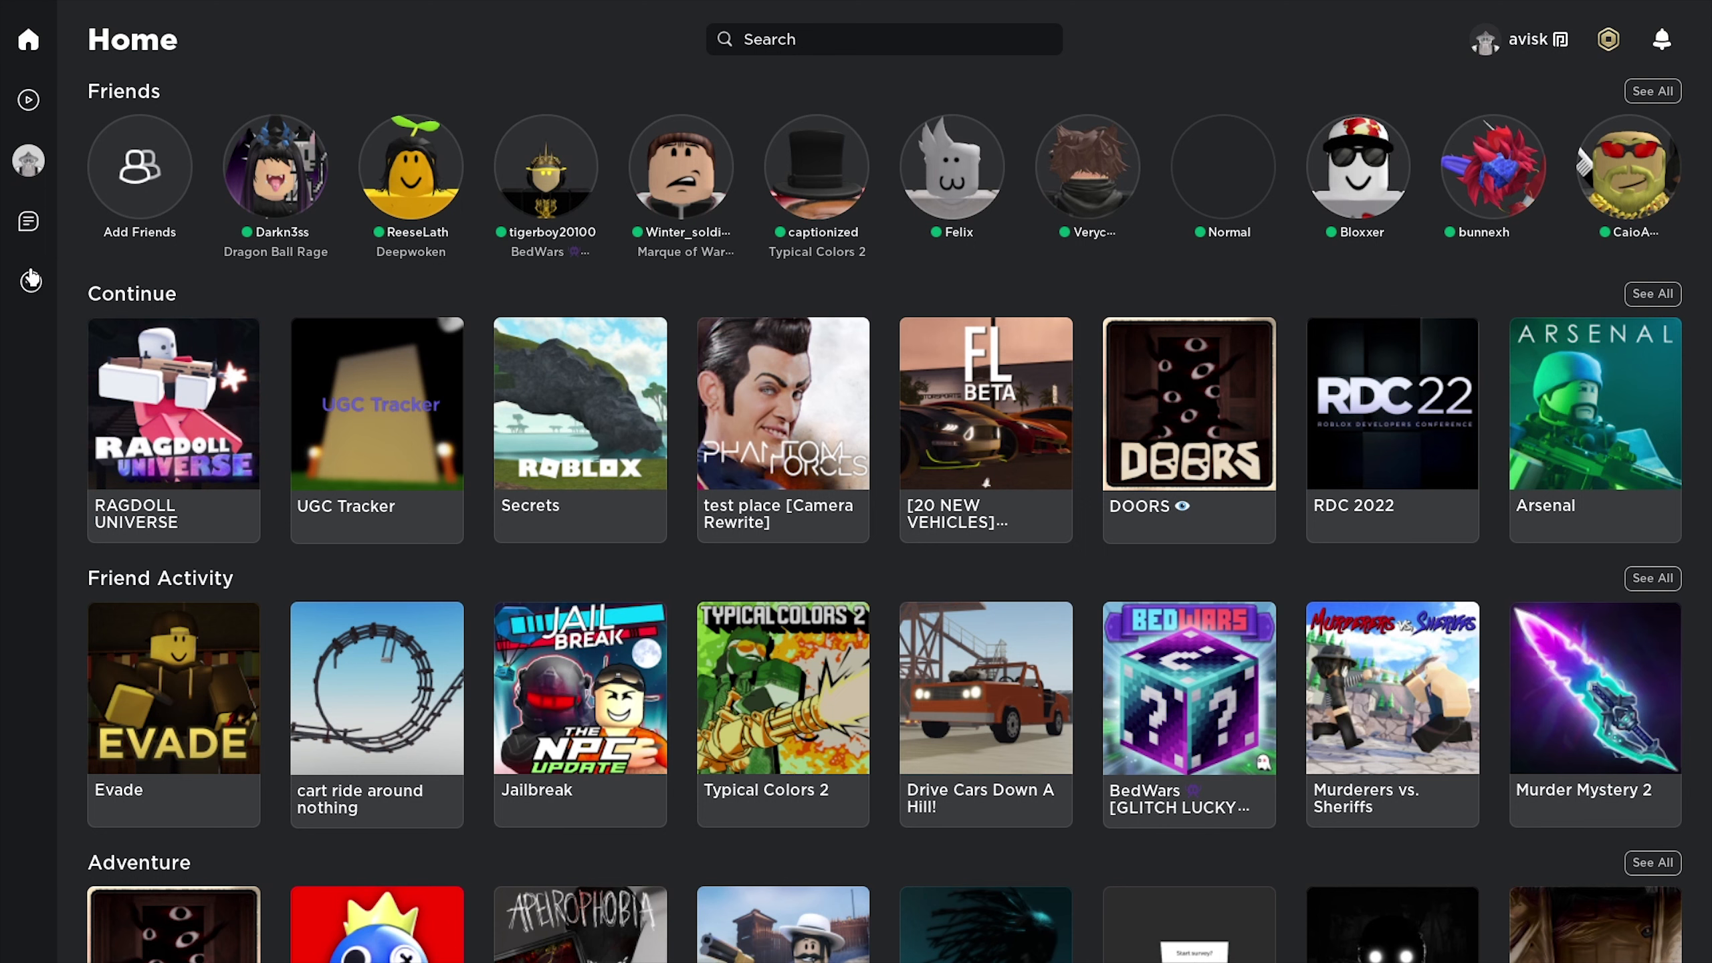
# Open the sidebar's More (…) menu listing Catalog, Inventory and Settings.
pyautogui.click(28, 282)
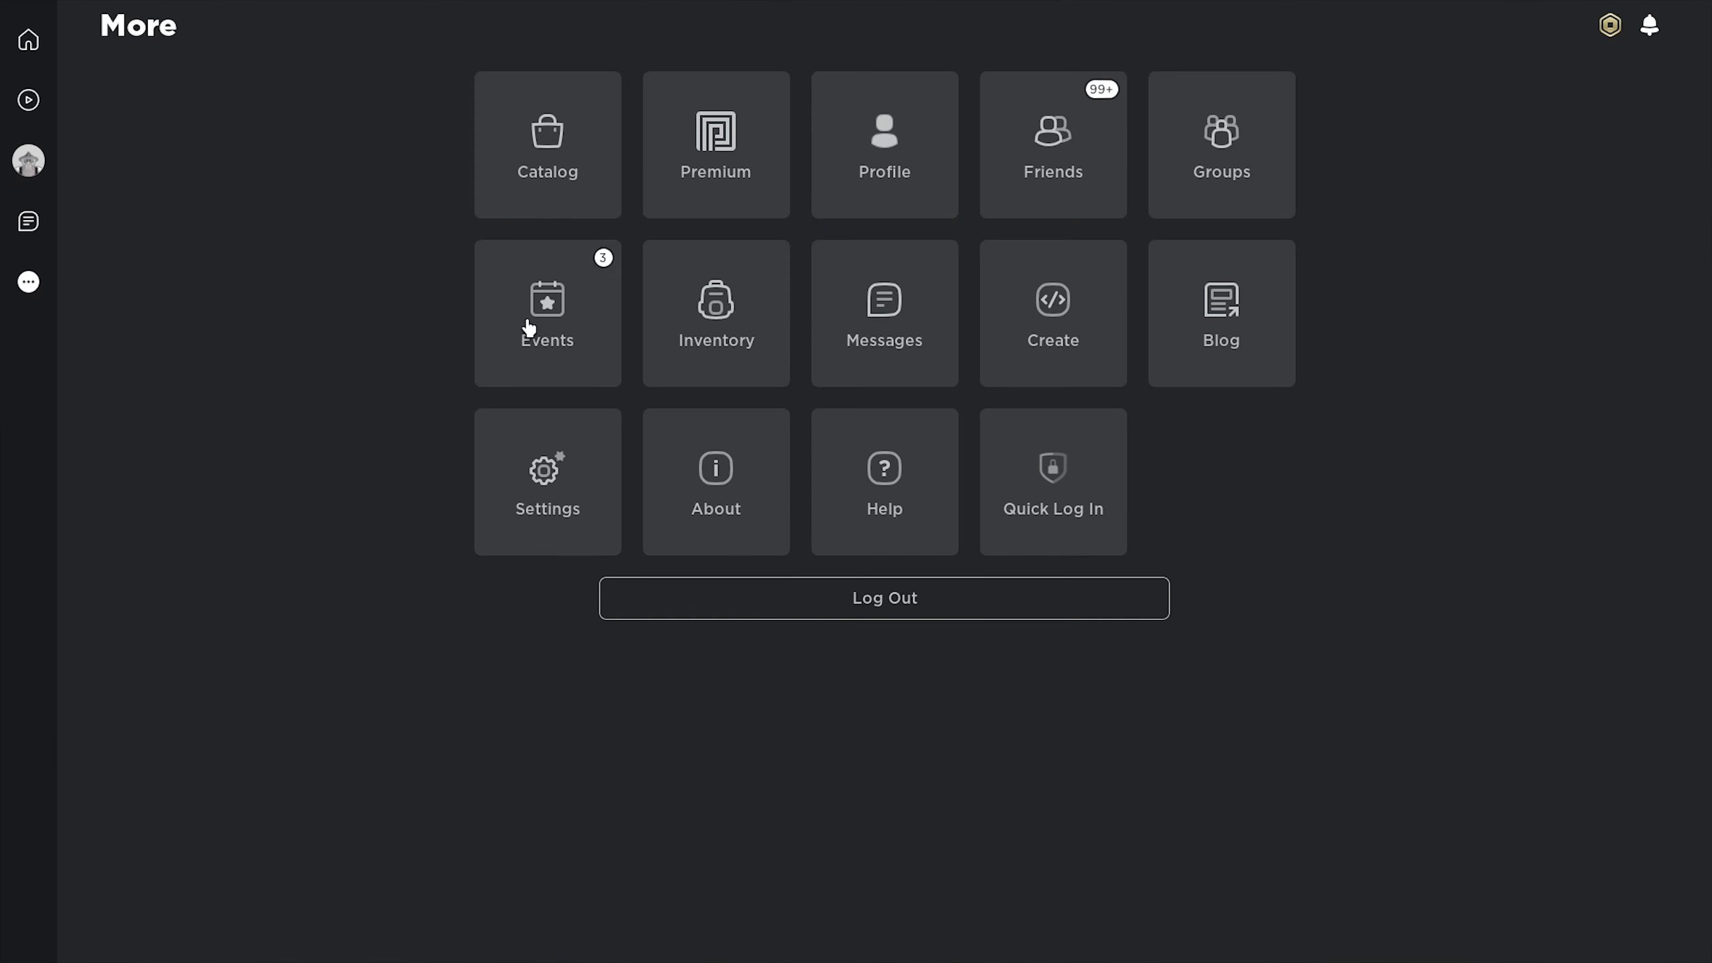
pyautogui.moveTo(40, 448)
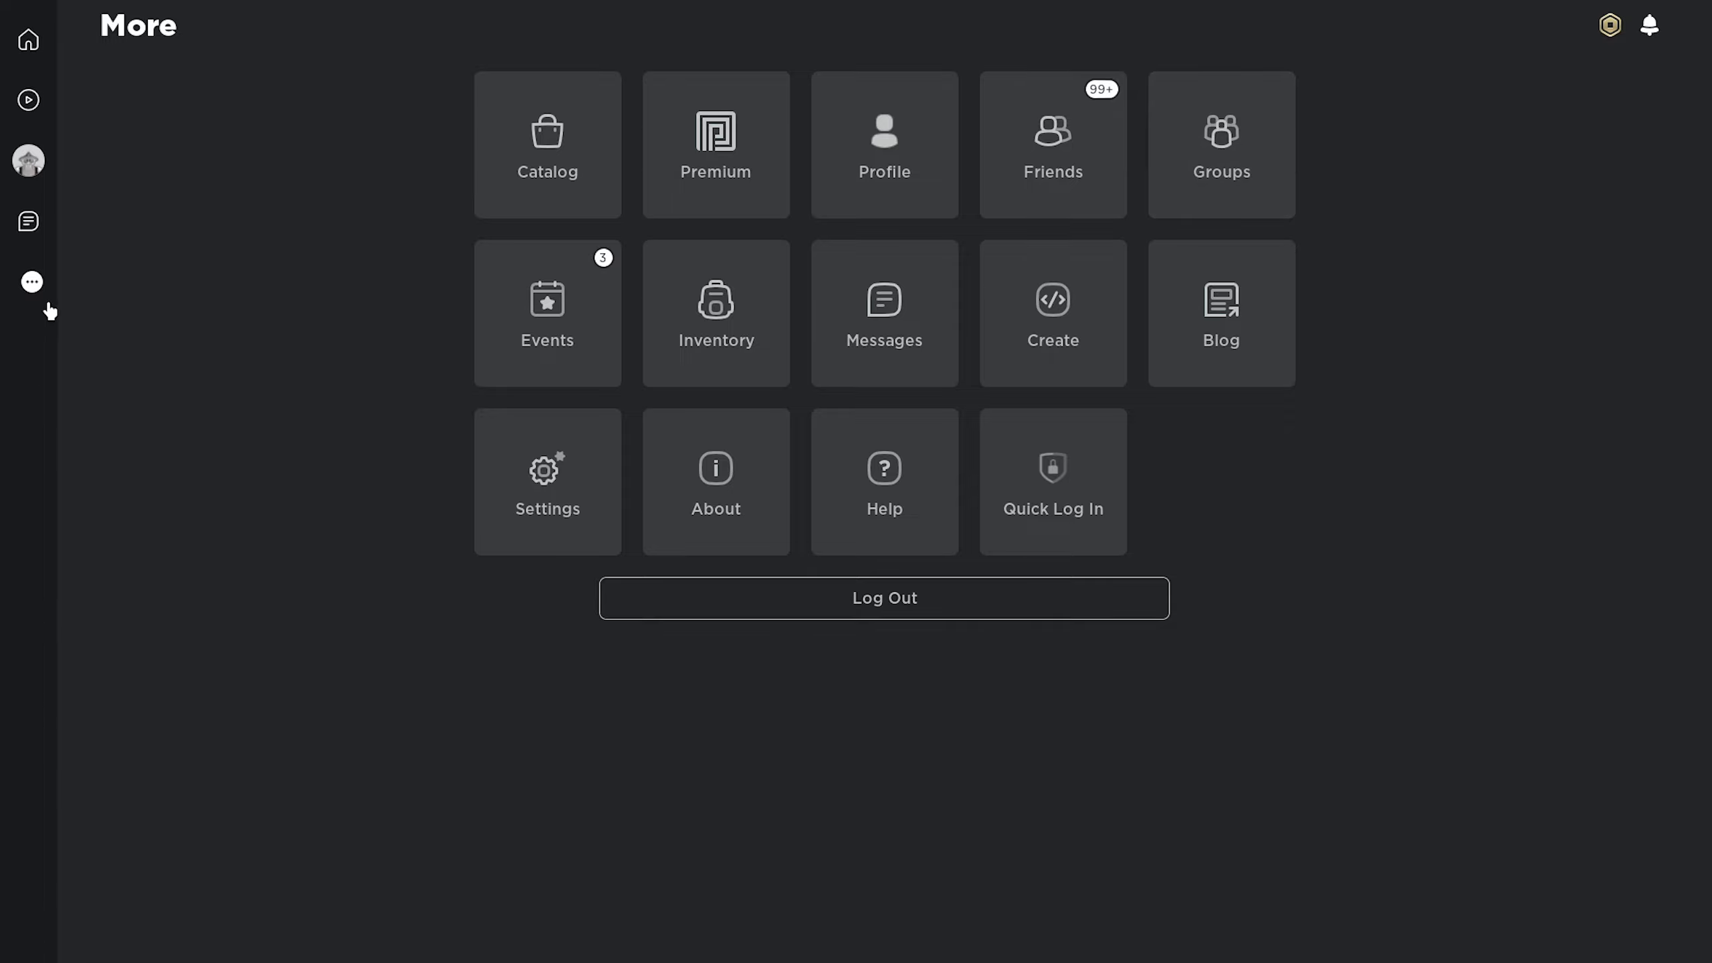
pyautogui.moveTo(219, 304)
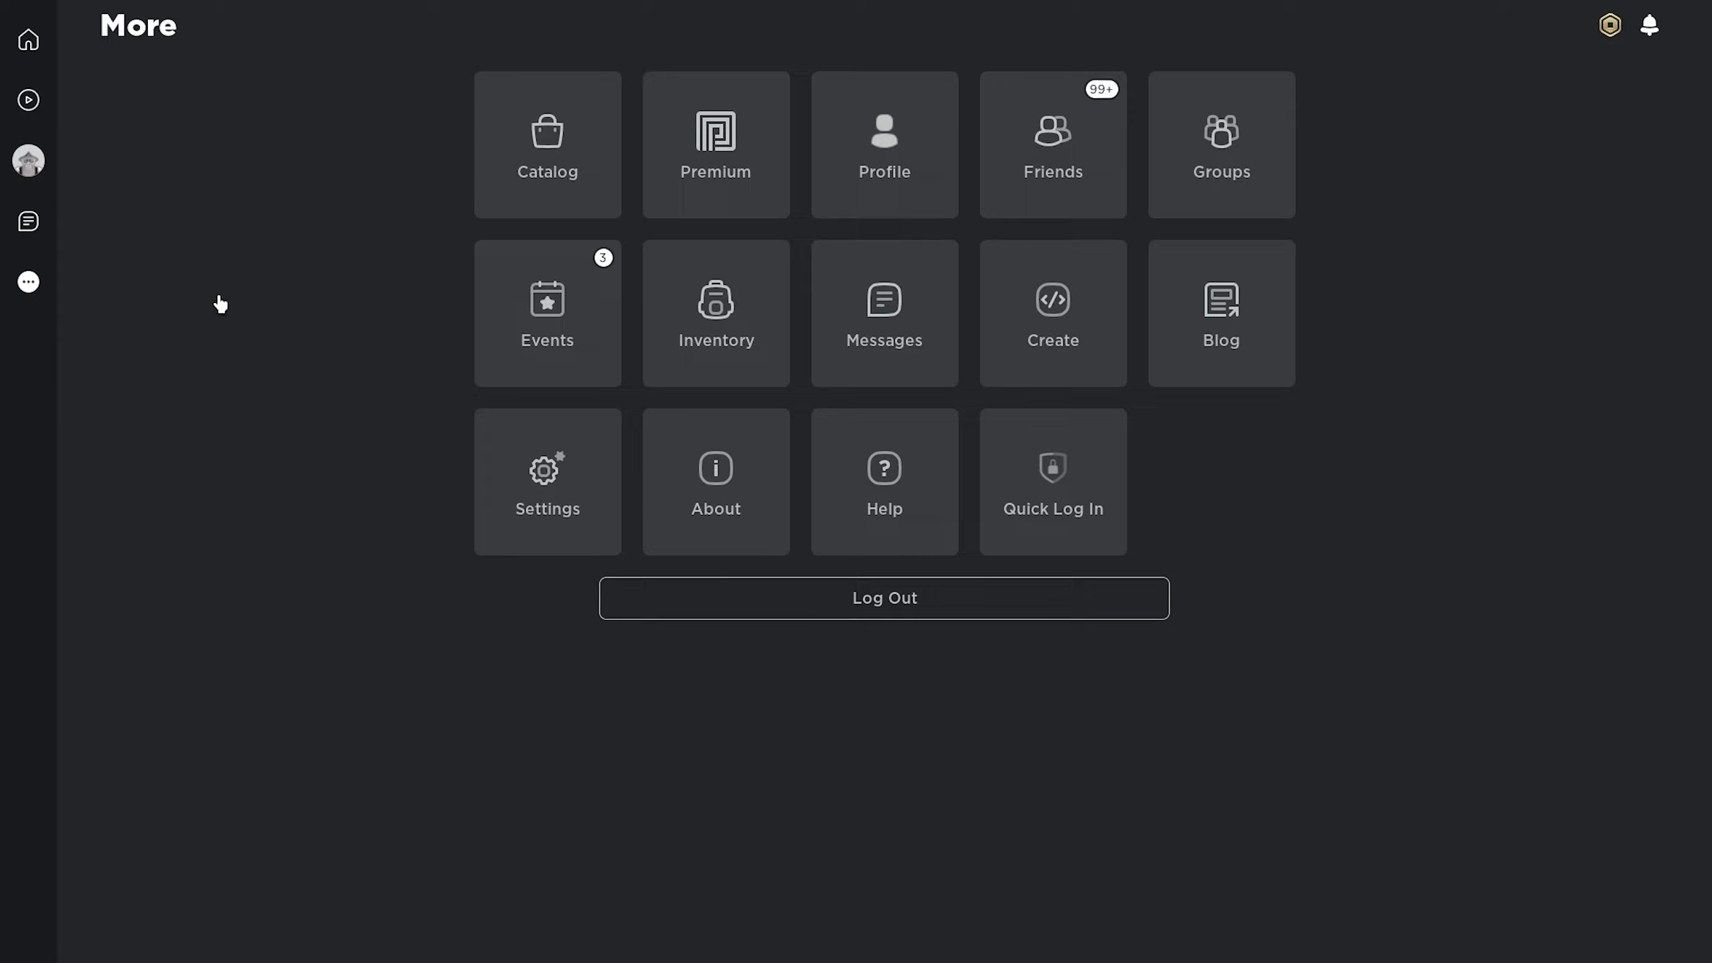
pyautogui.moveTo(221, 272)
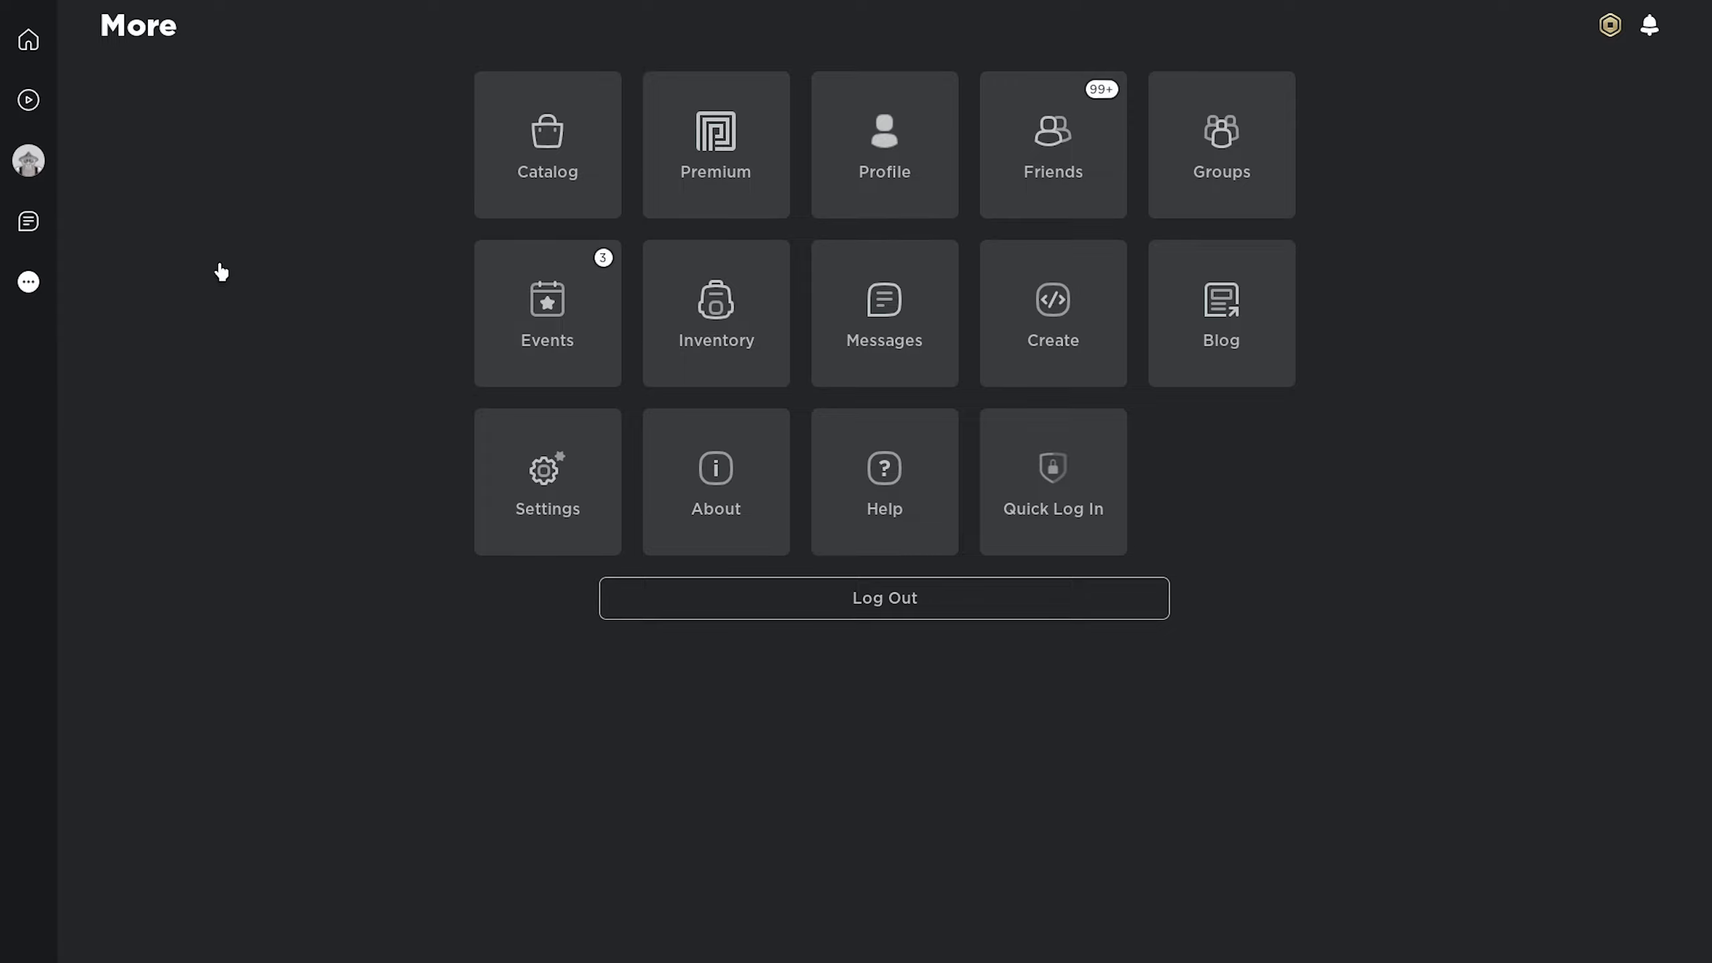
pyautogui.moveTo(100, 85)
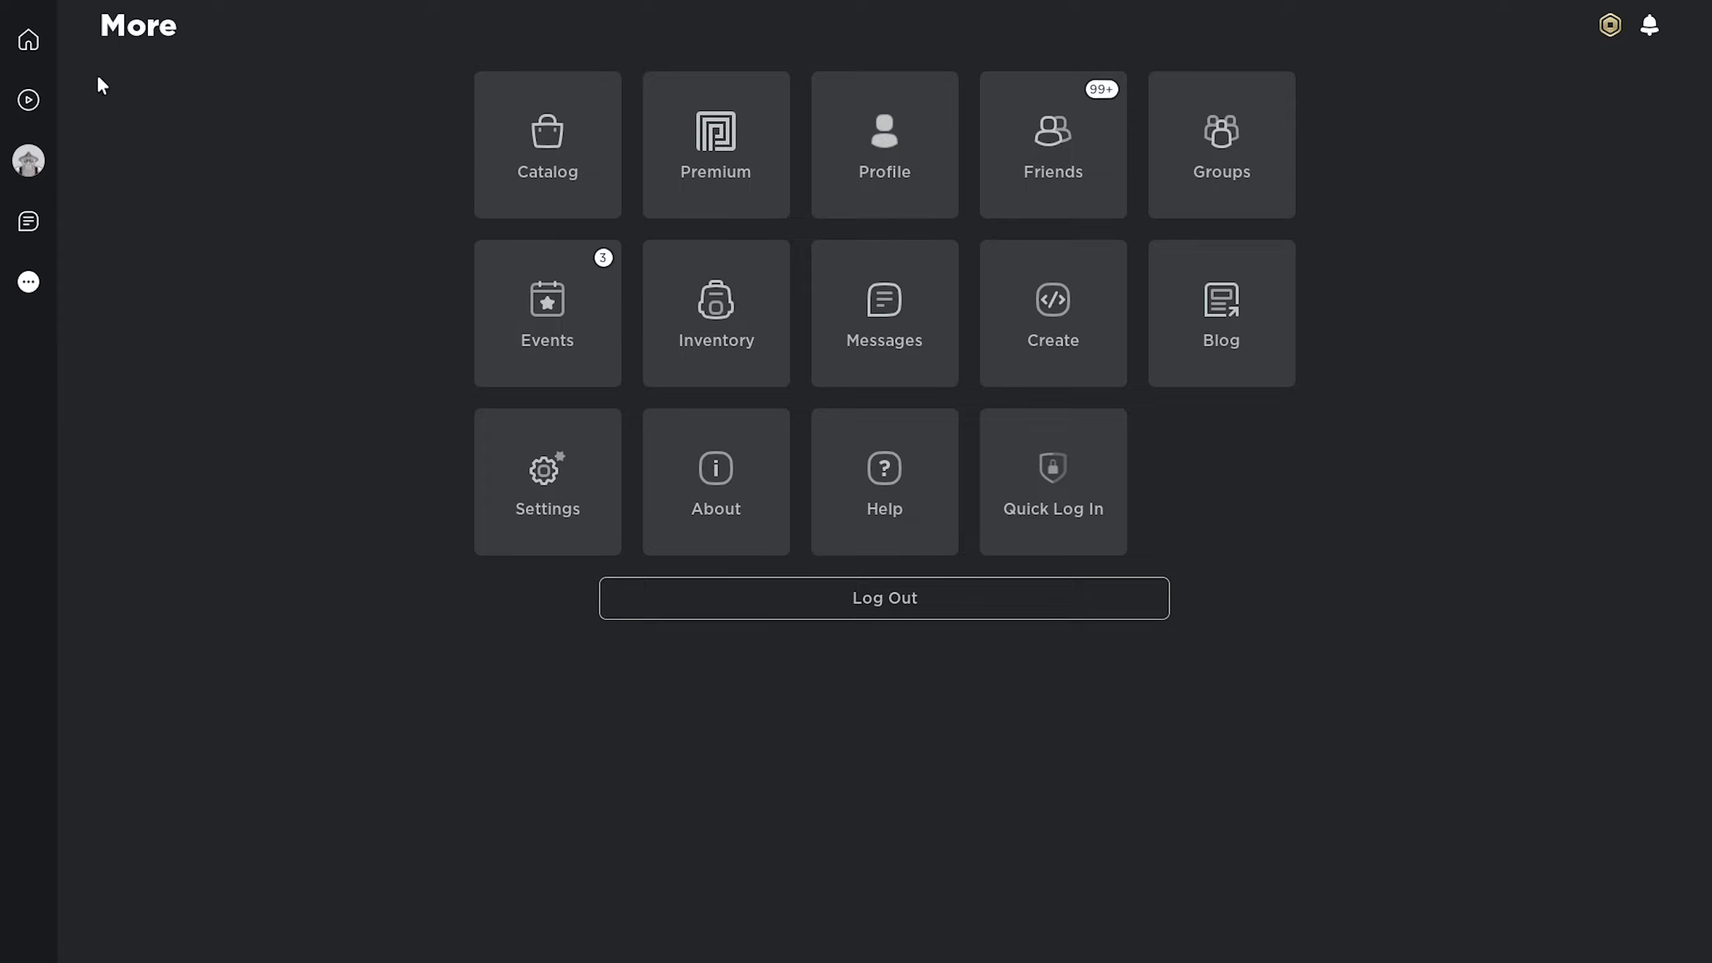
pyautogui.moveTo(93, 735)
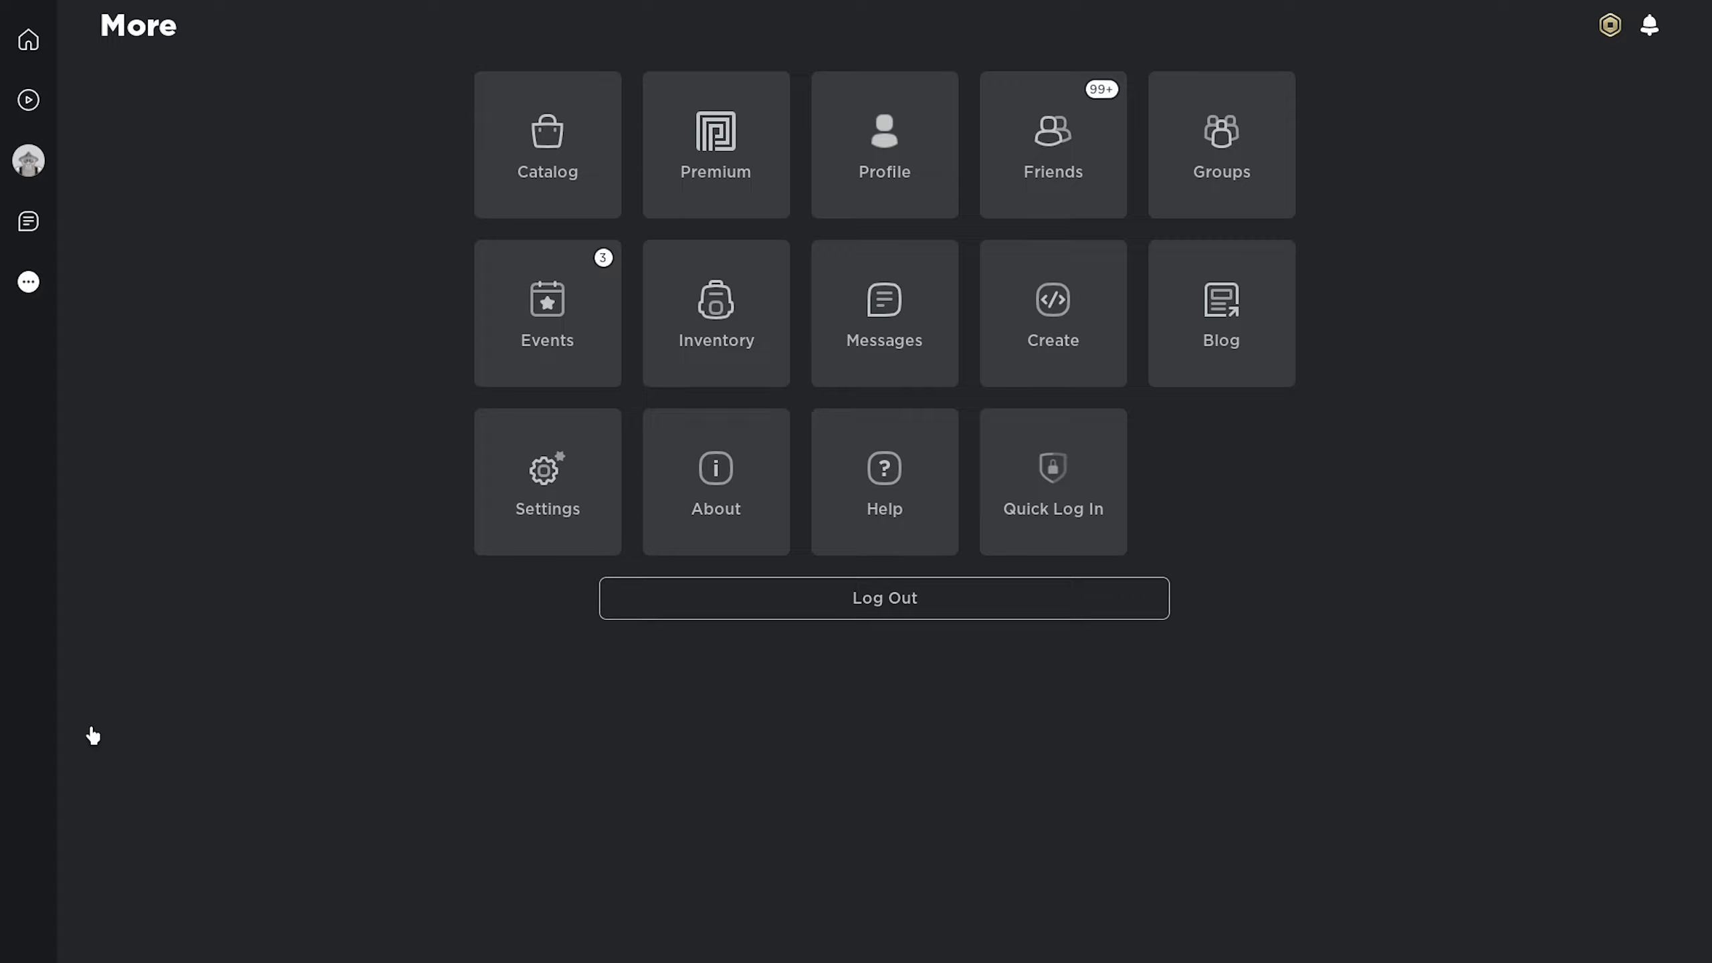
pyautogui.moveTo(716, 347)
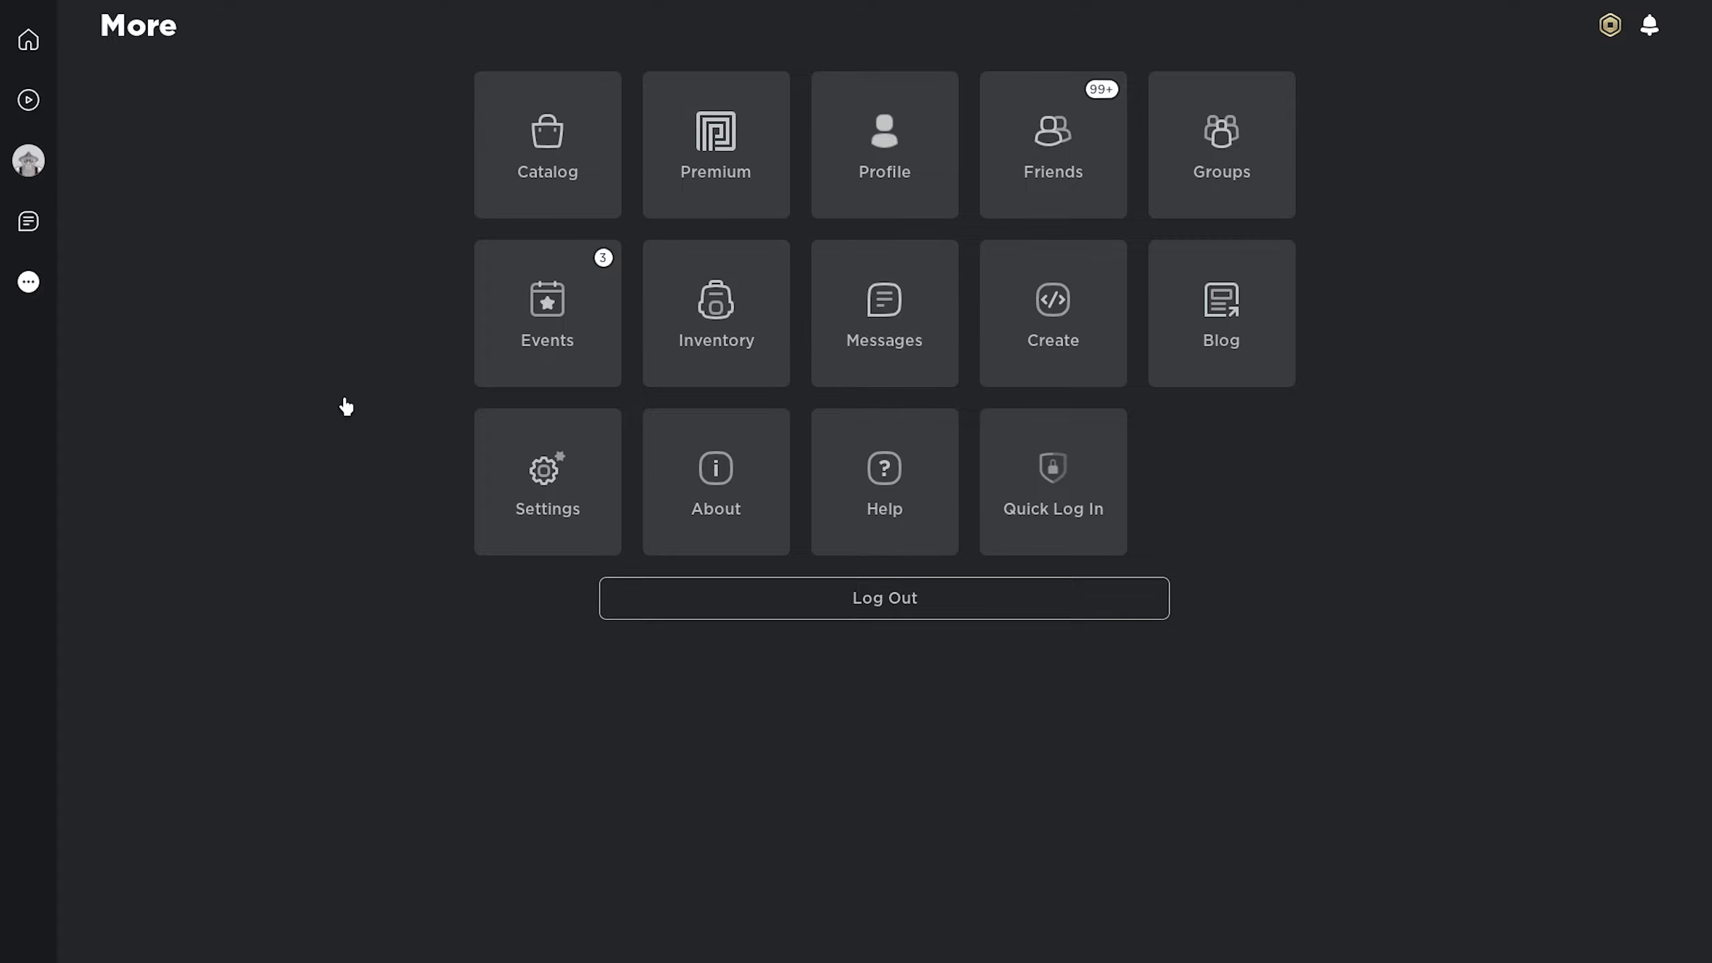
# Visit the Home, Avatar and More pages, then scroll the Home game lists.
pyautogui.click(28, 39)
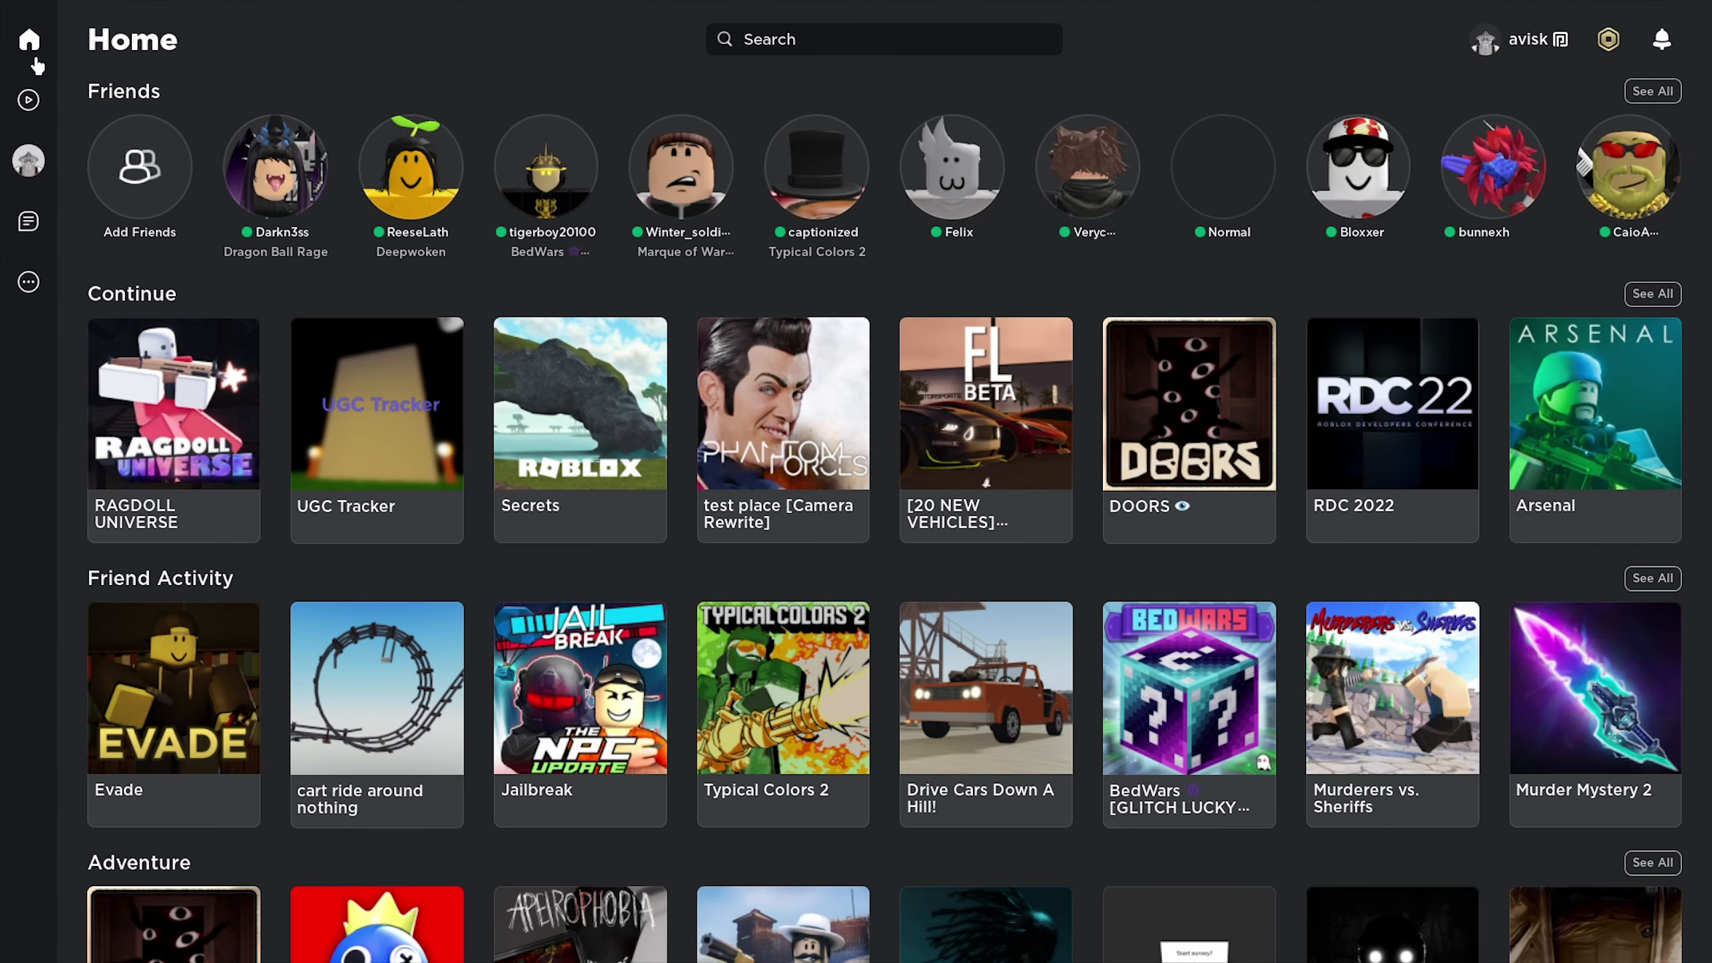
pyautogui.click(28, 160)
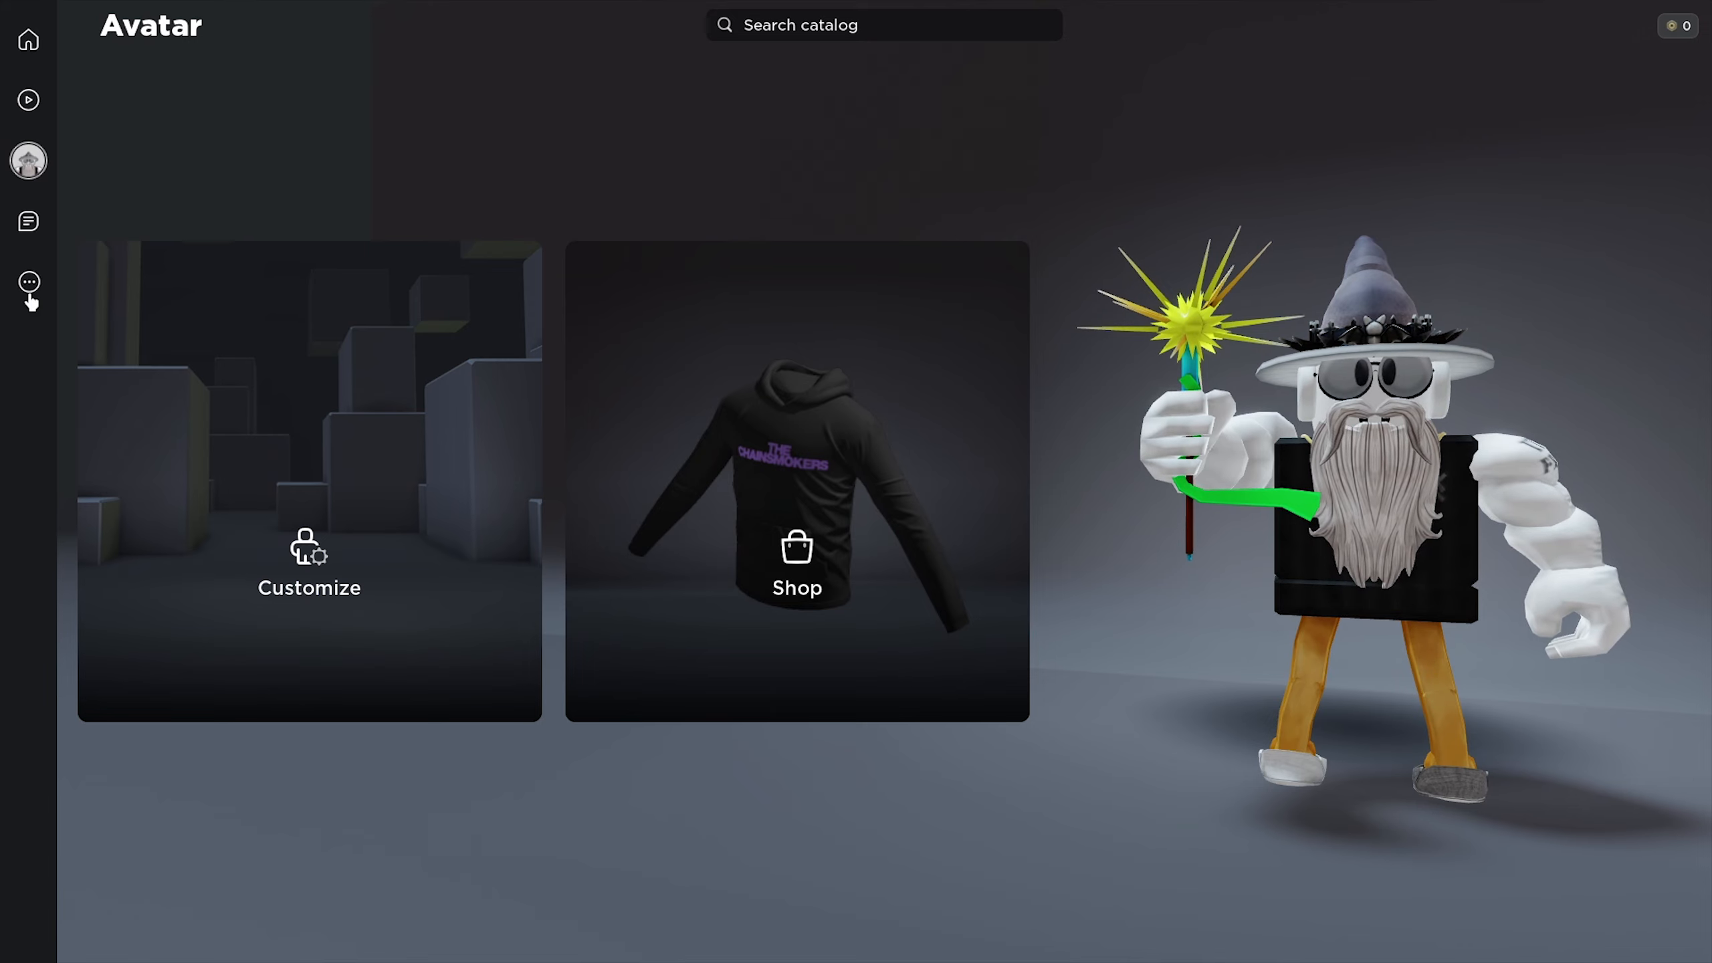
pyautogui.click(27, 282)
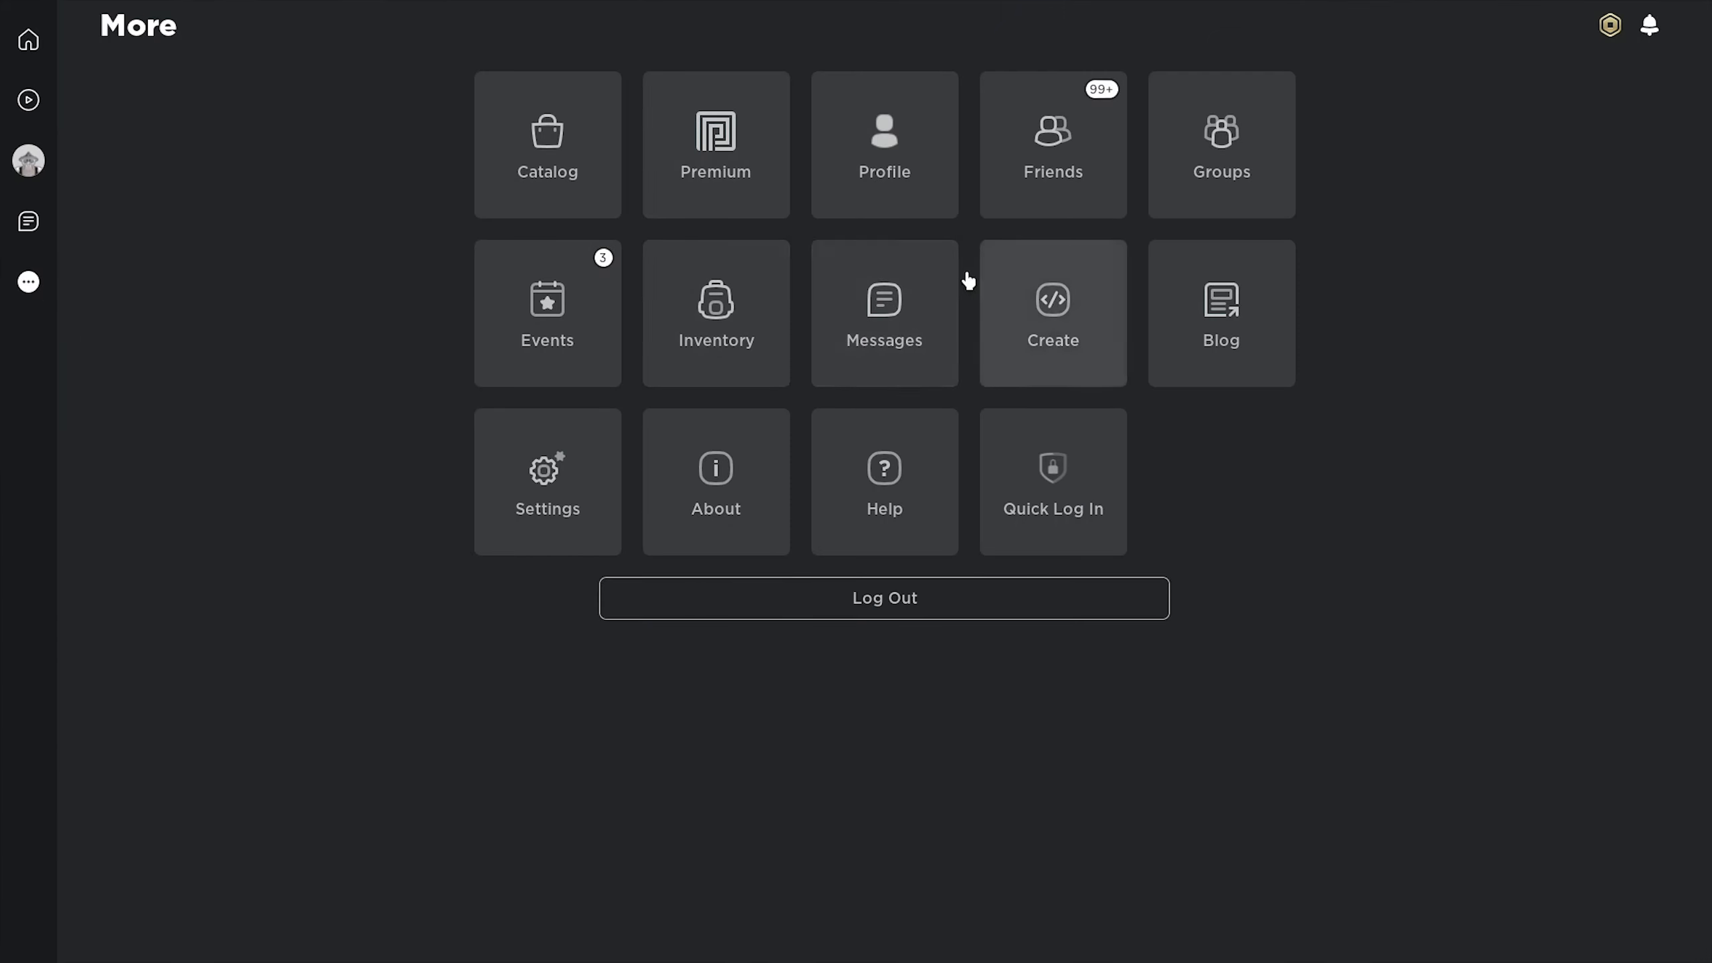
pyautogui.moveTo(716, 321)
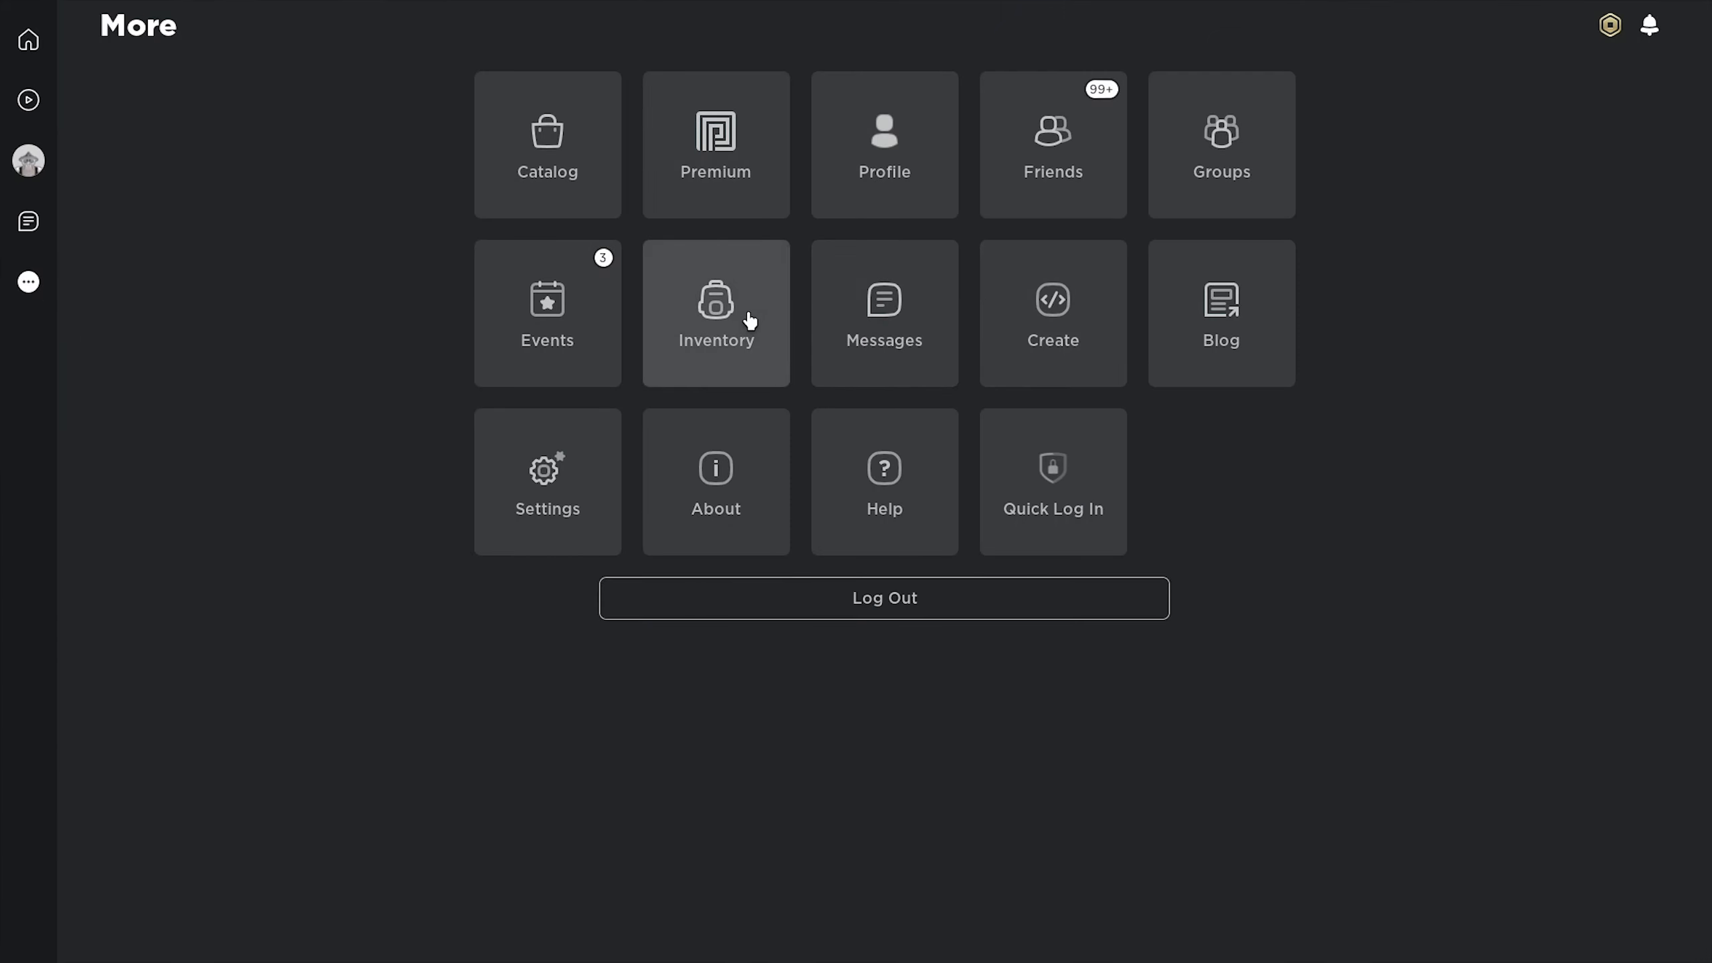
pyautogui.moveTo(1051, 314)
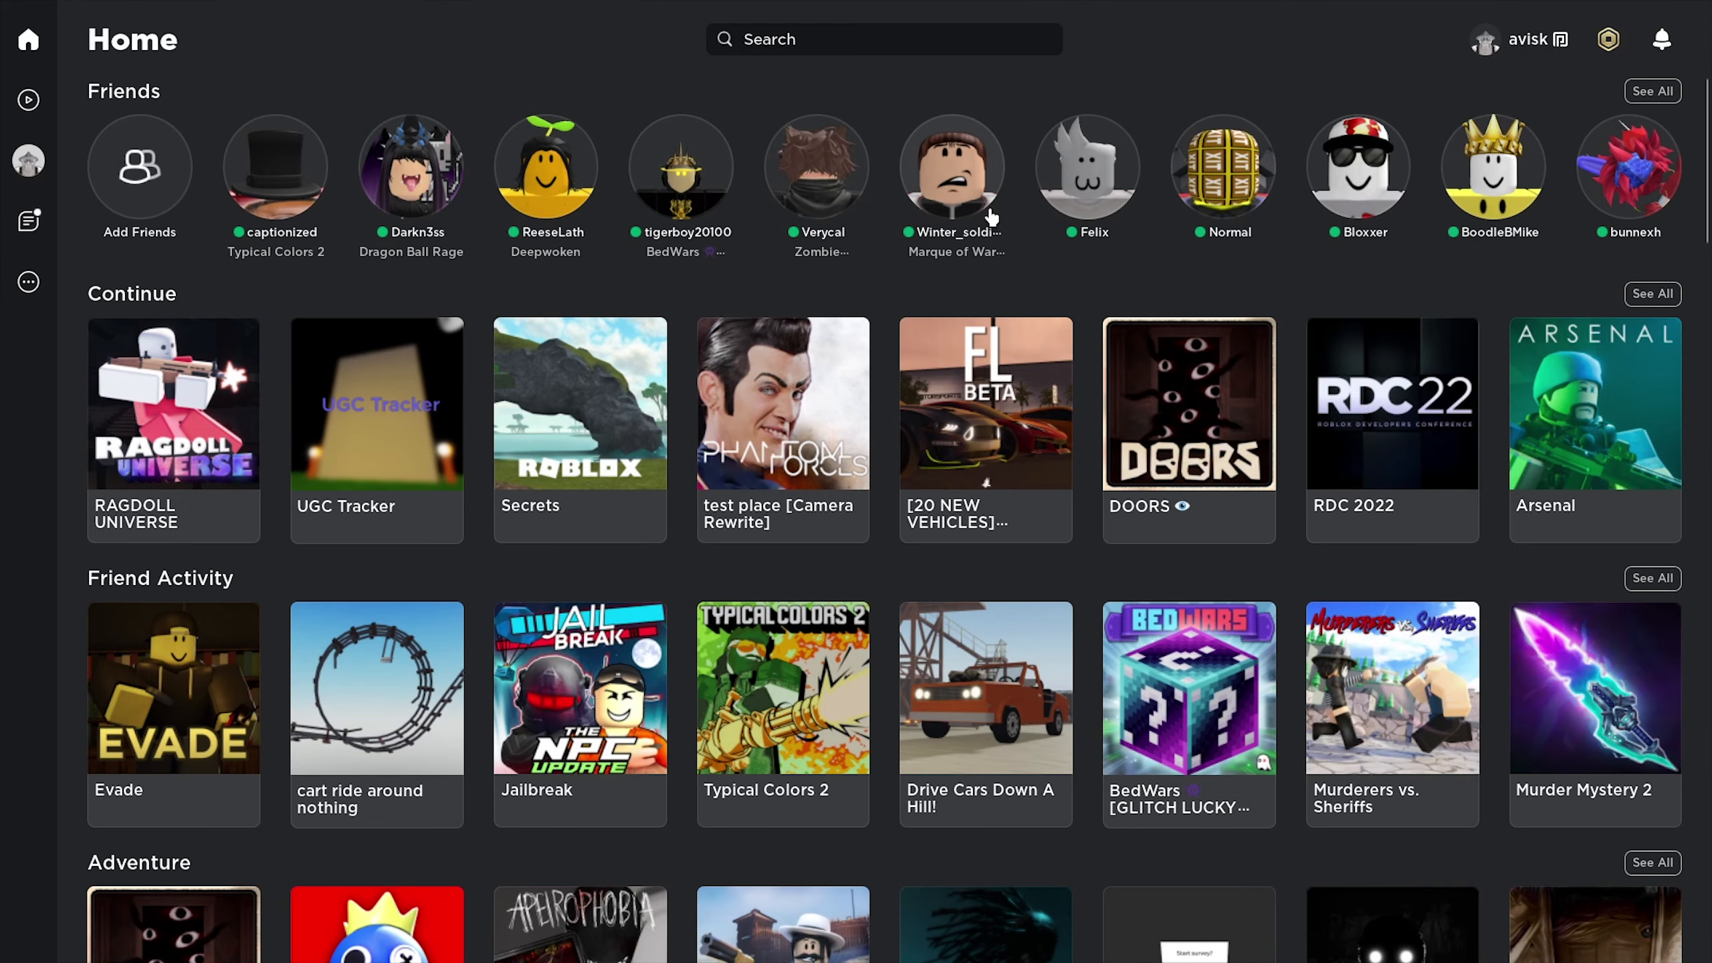
pyautogui.scroll(-3)
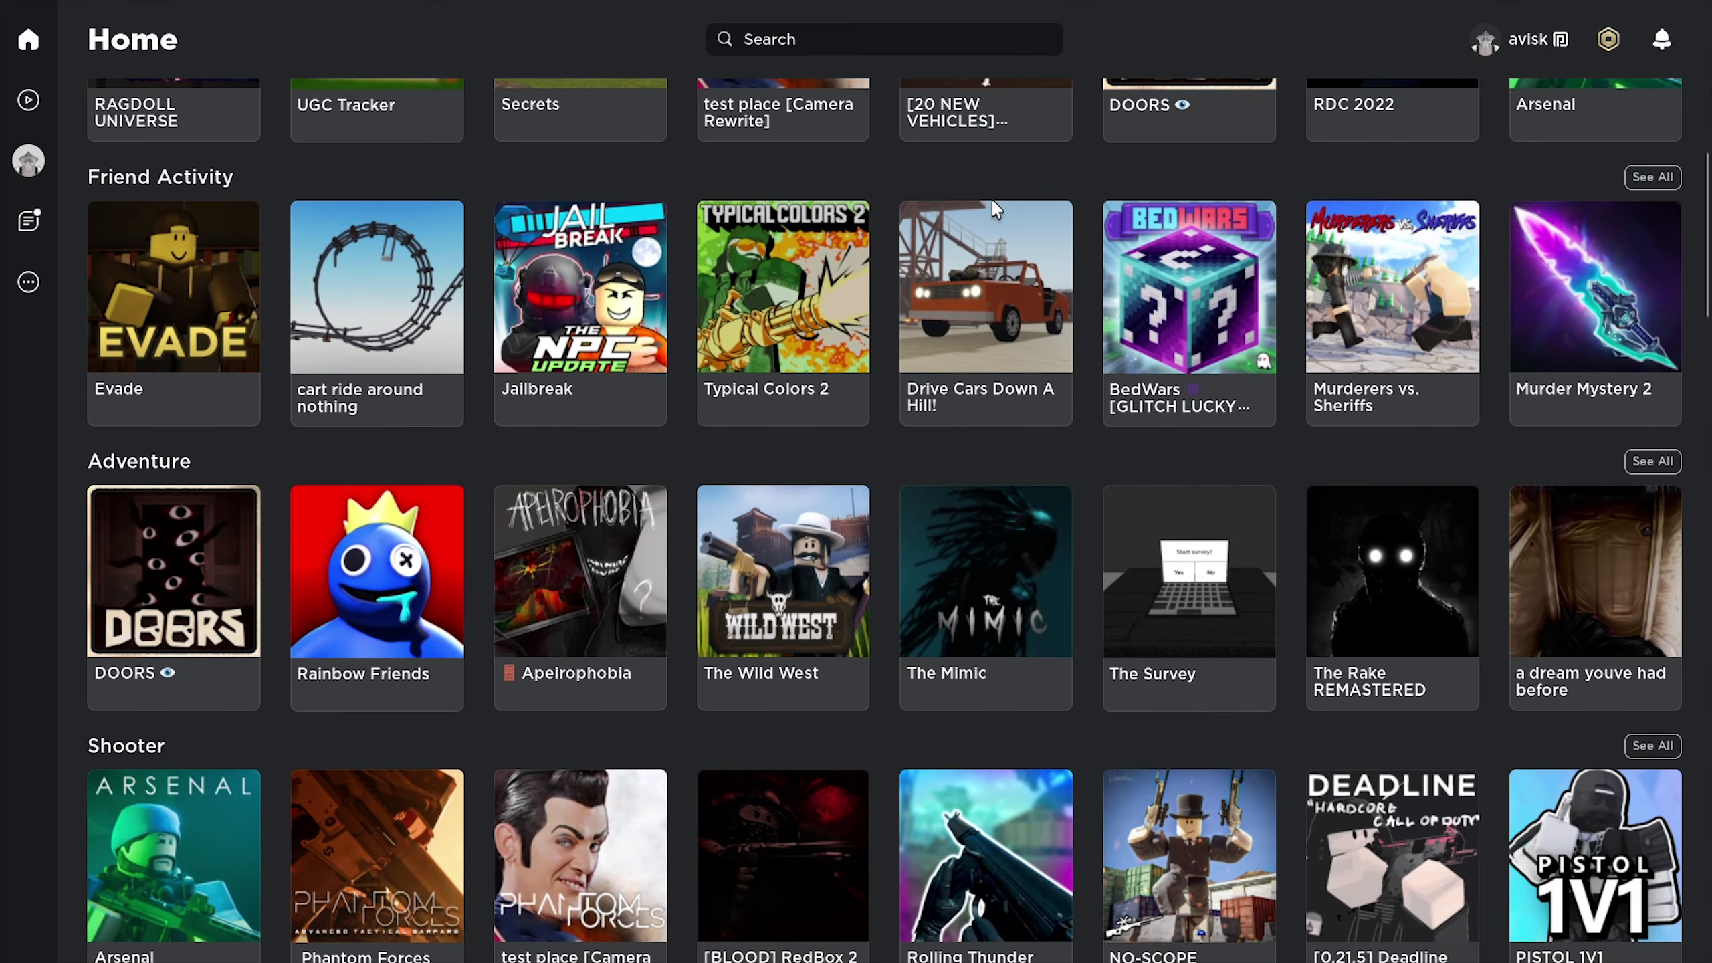
pyautogui.scroll(3)
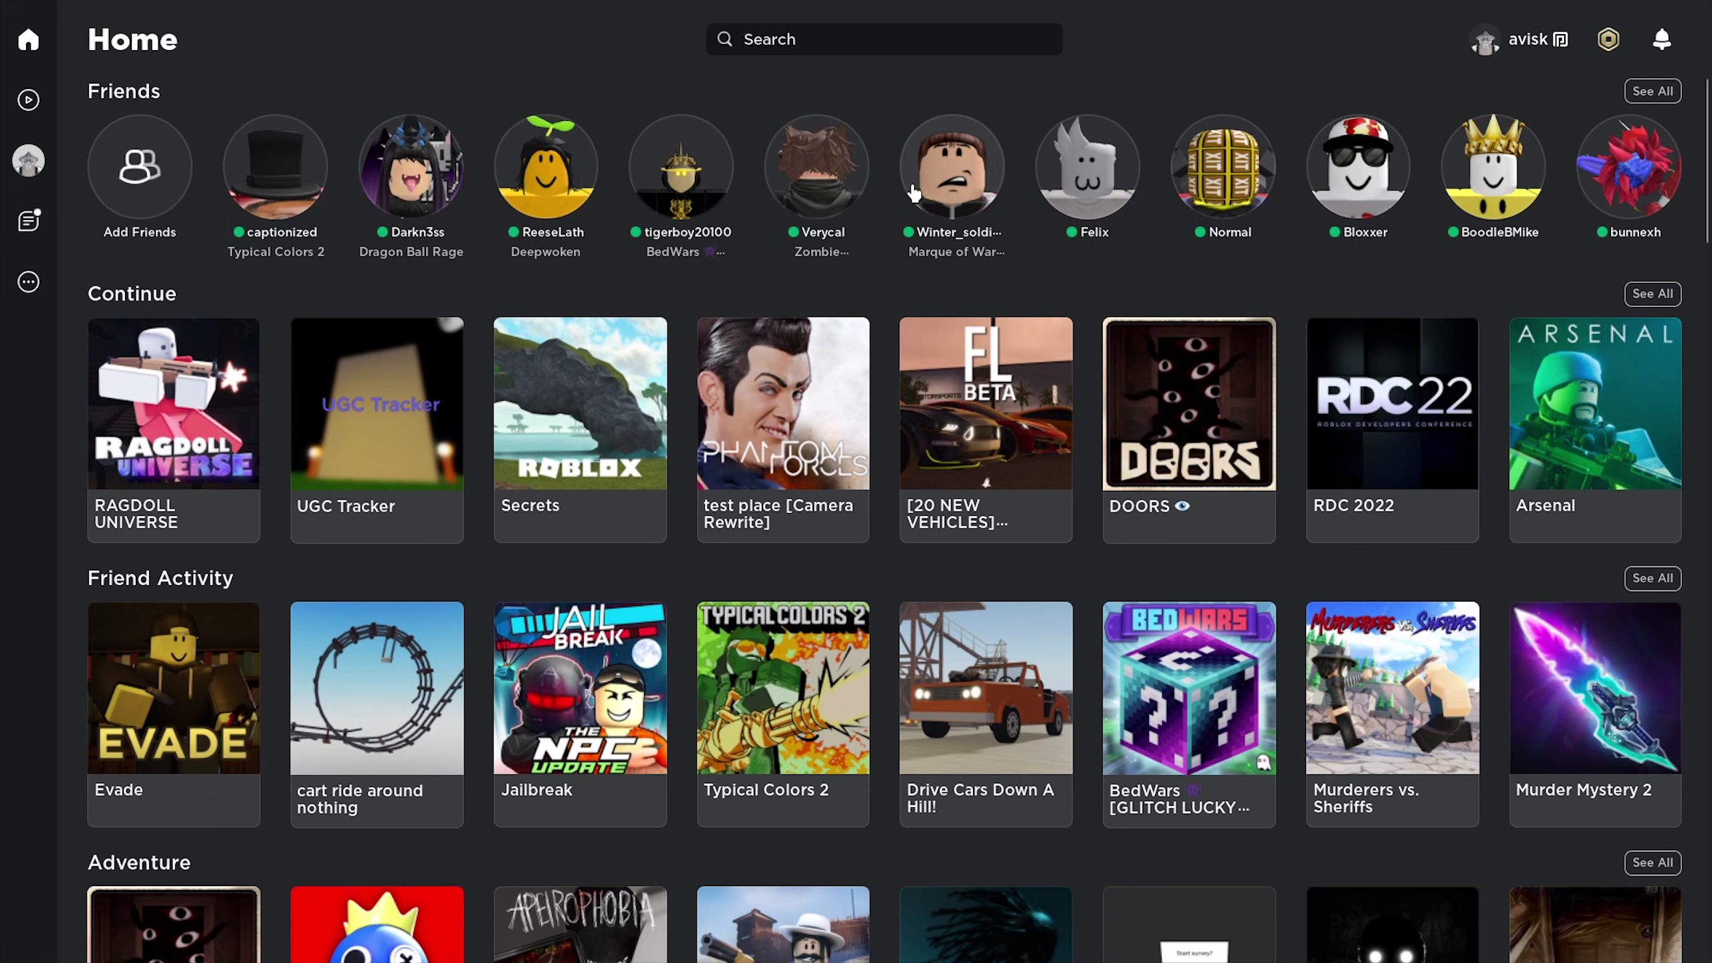
pyautogui.moveTo(909, 191)
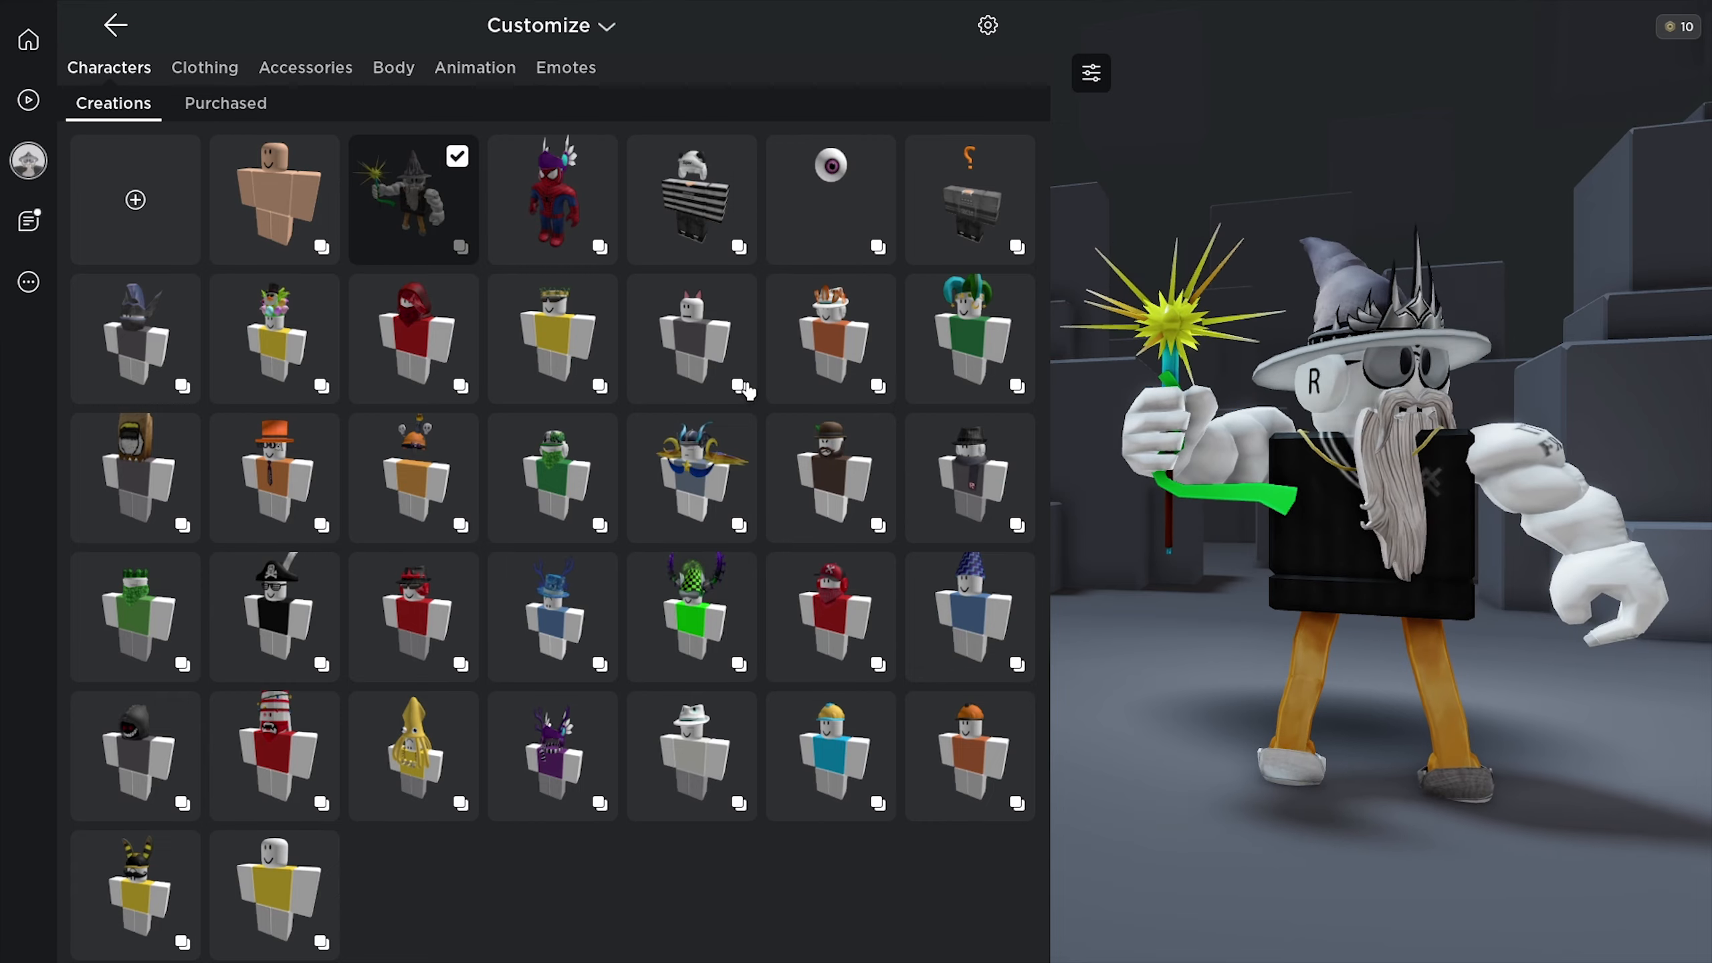
# Browse waist and back accessories, try the twin blades, then equip the dark hooded cloak.
pyautogui.click(305, 68)
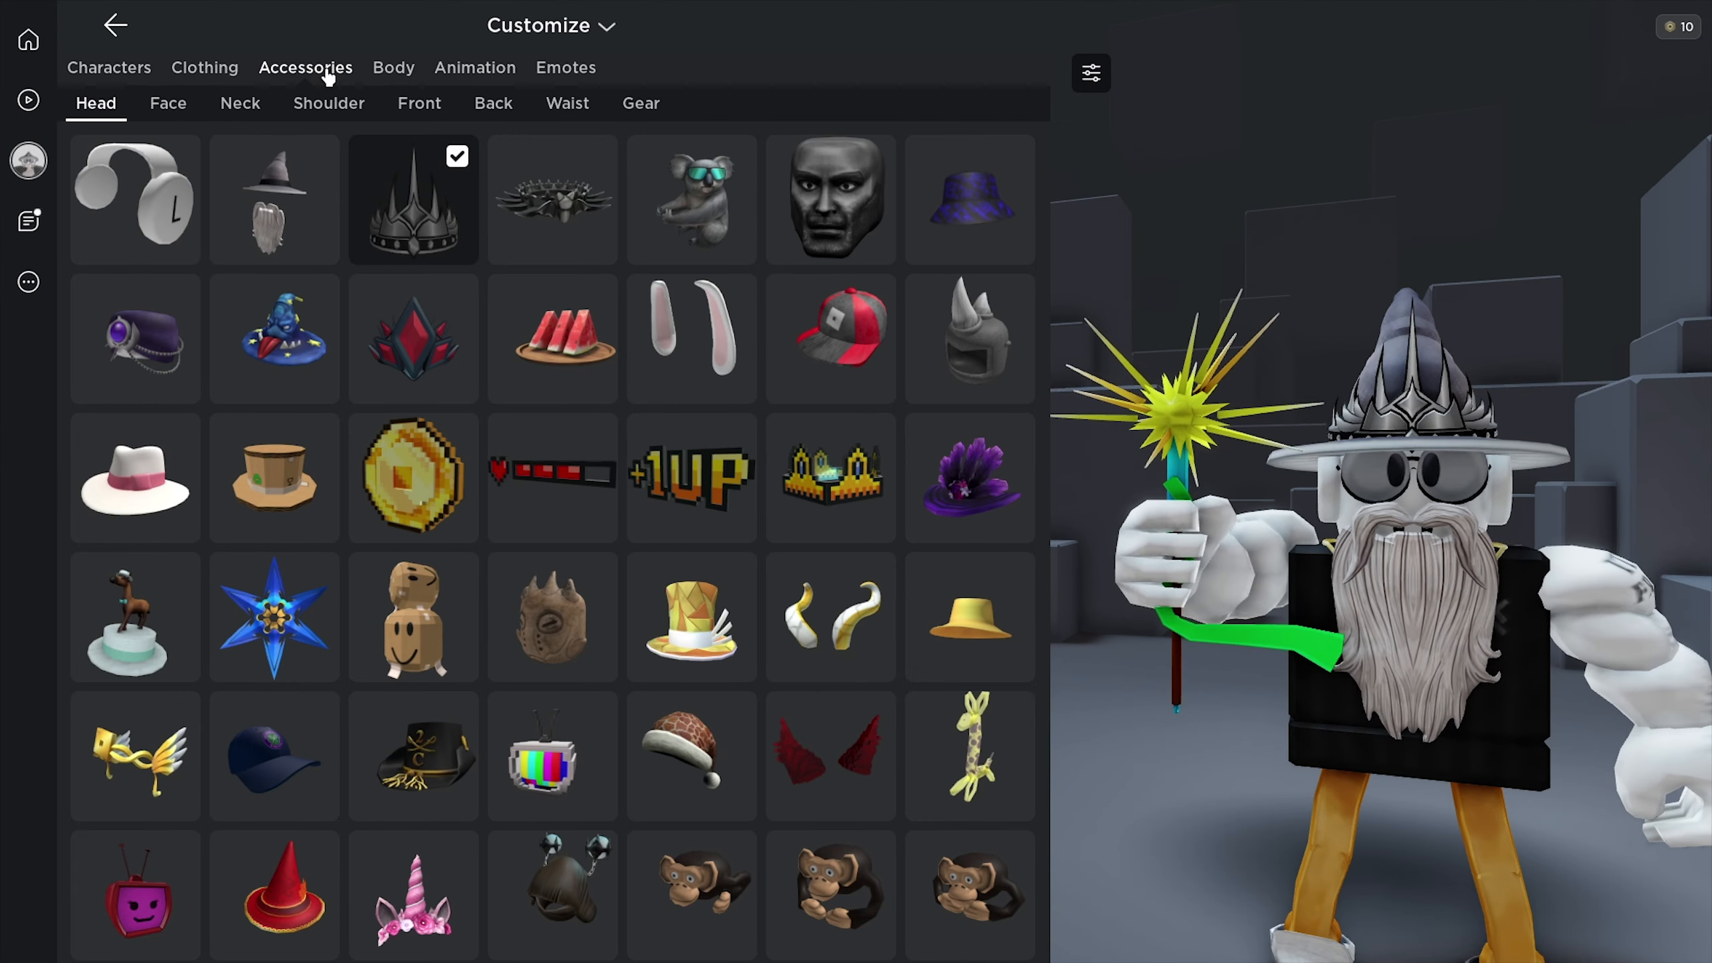
pyautogui.moveTo(562, 102)
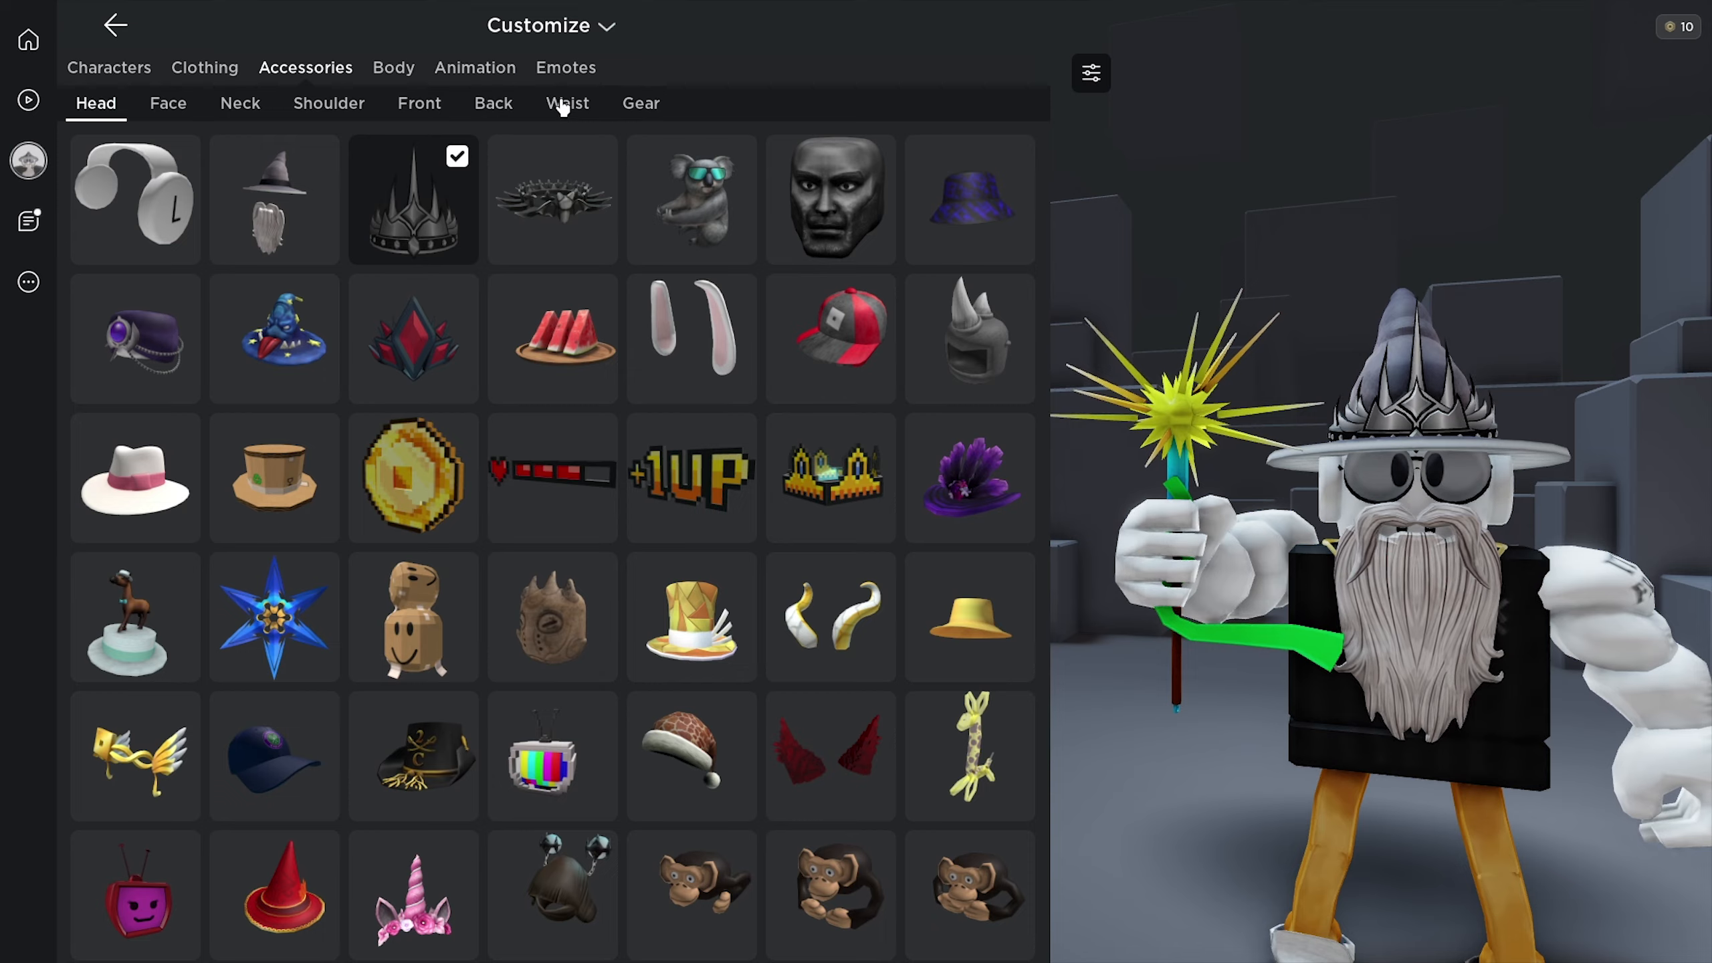
pyautogui.click(566, 103)
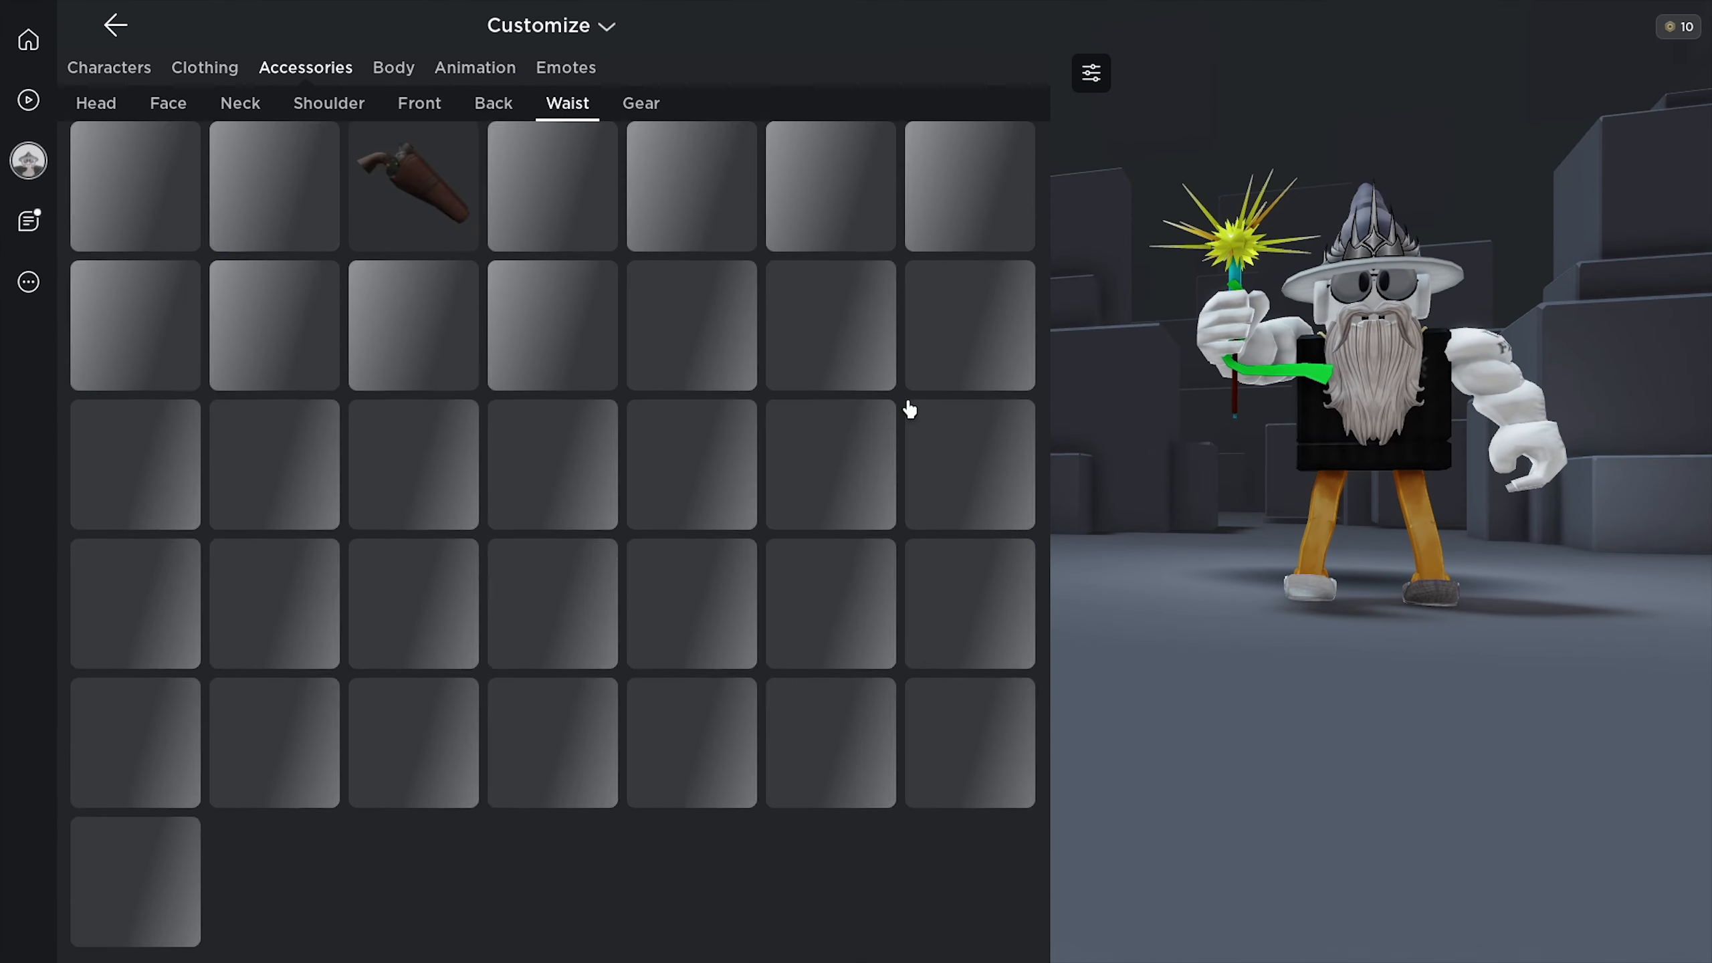
pyautogui.scroll(-3)
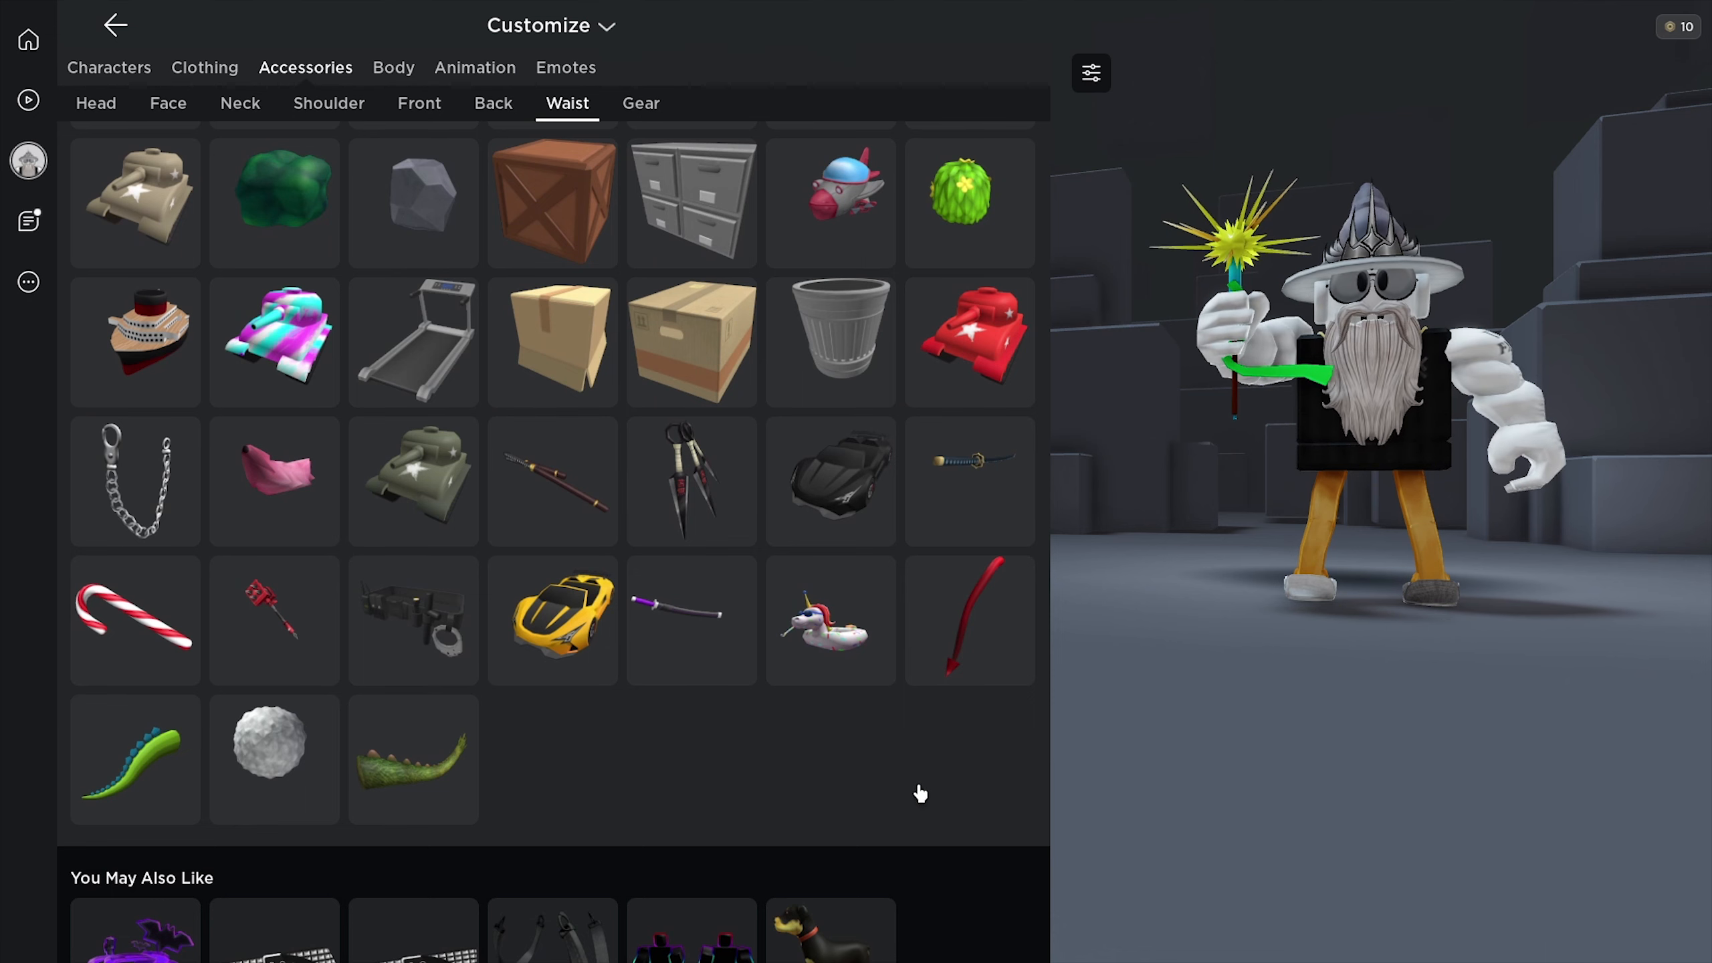
pyautogui.scroll(-3)
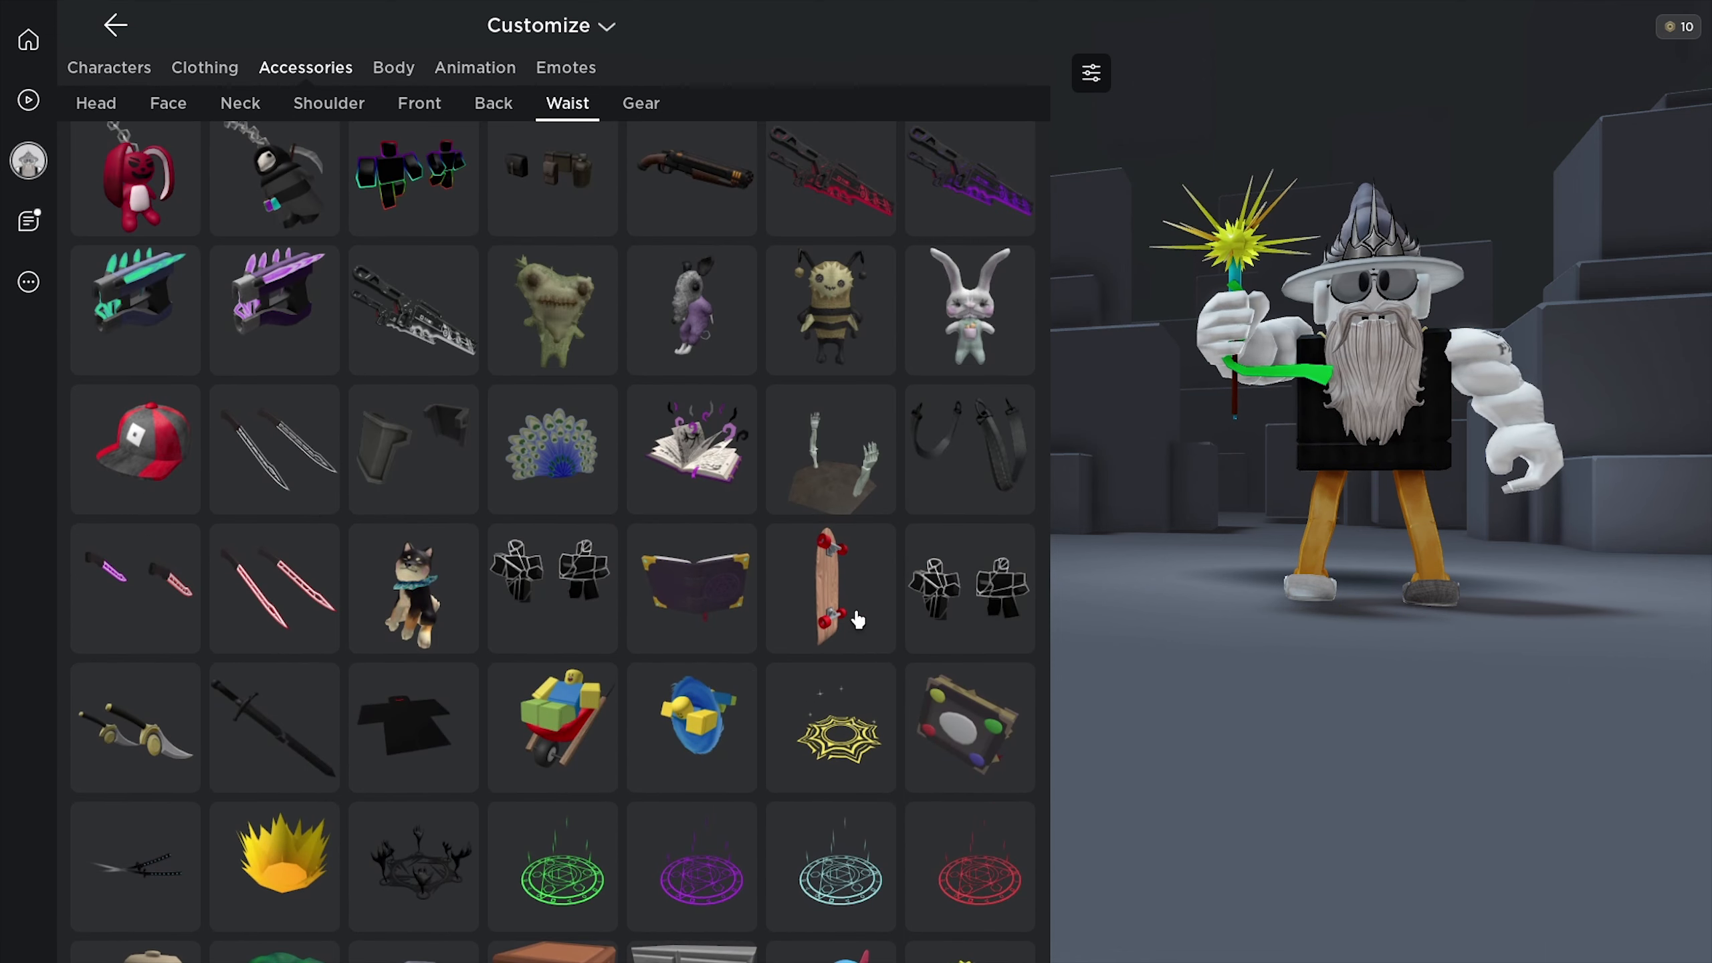
pyautogui.click(492, 102)
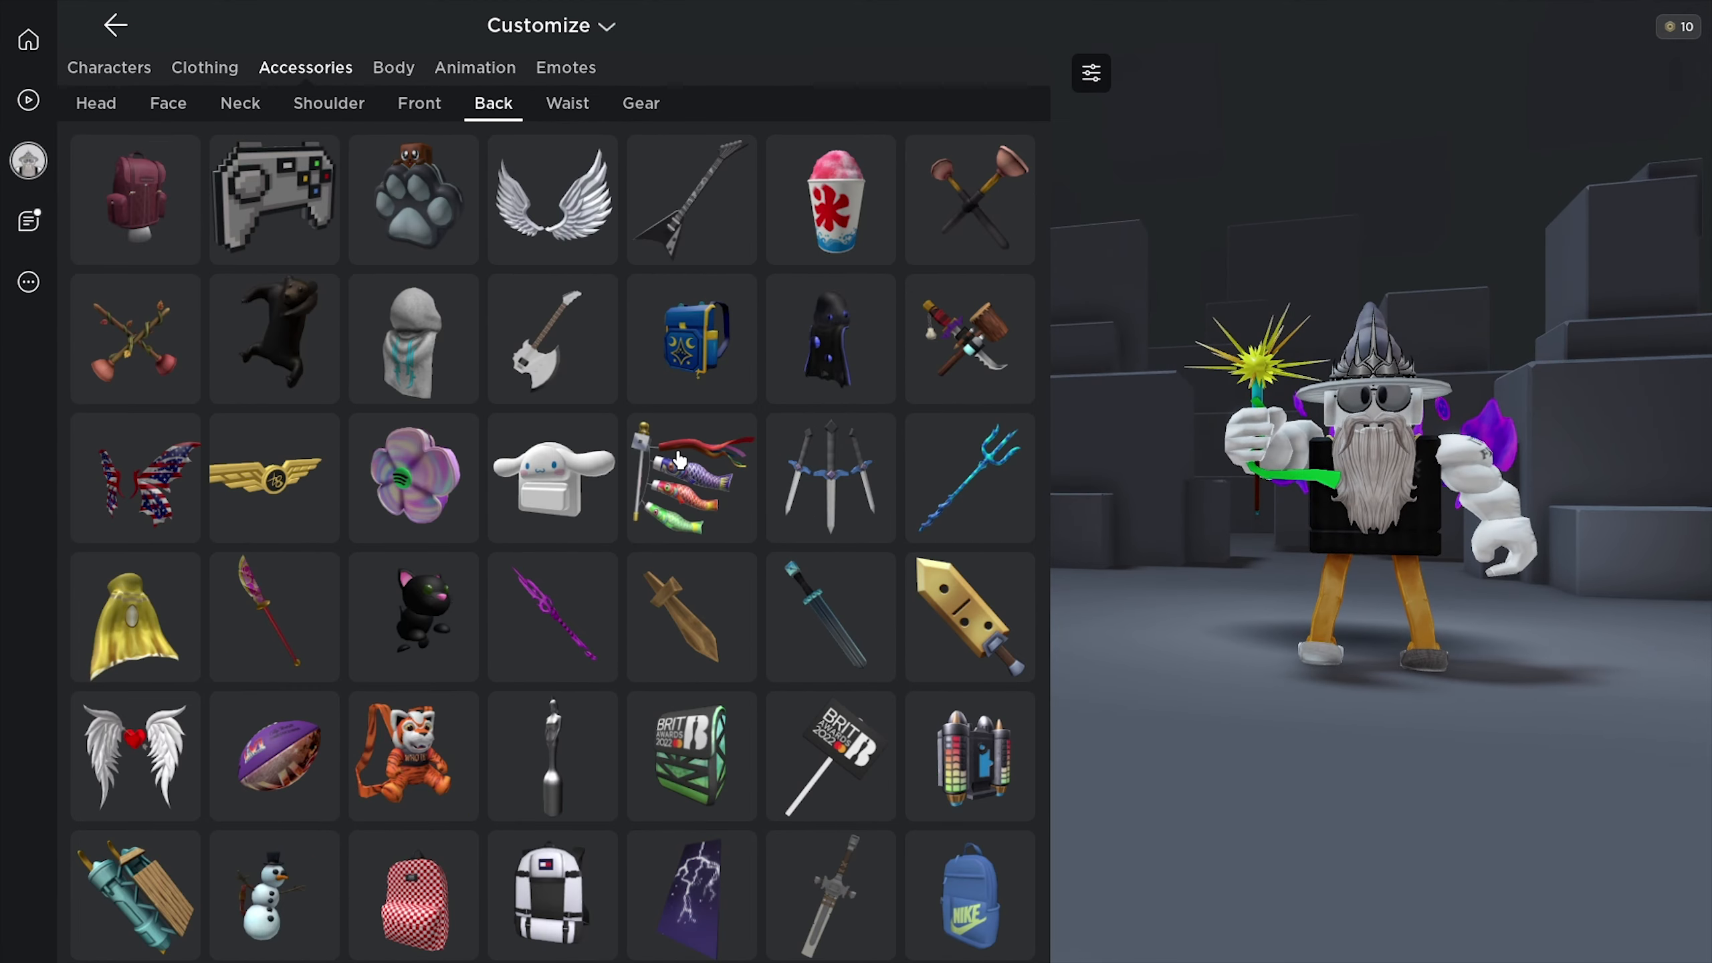
pyautogui.click(831, 477)
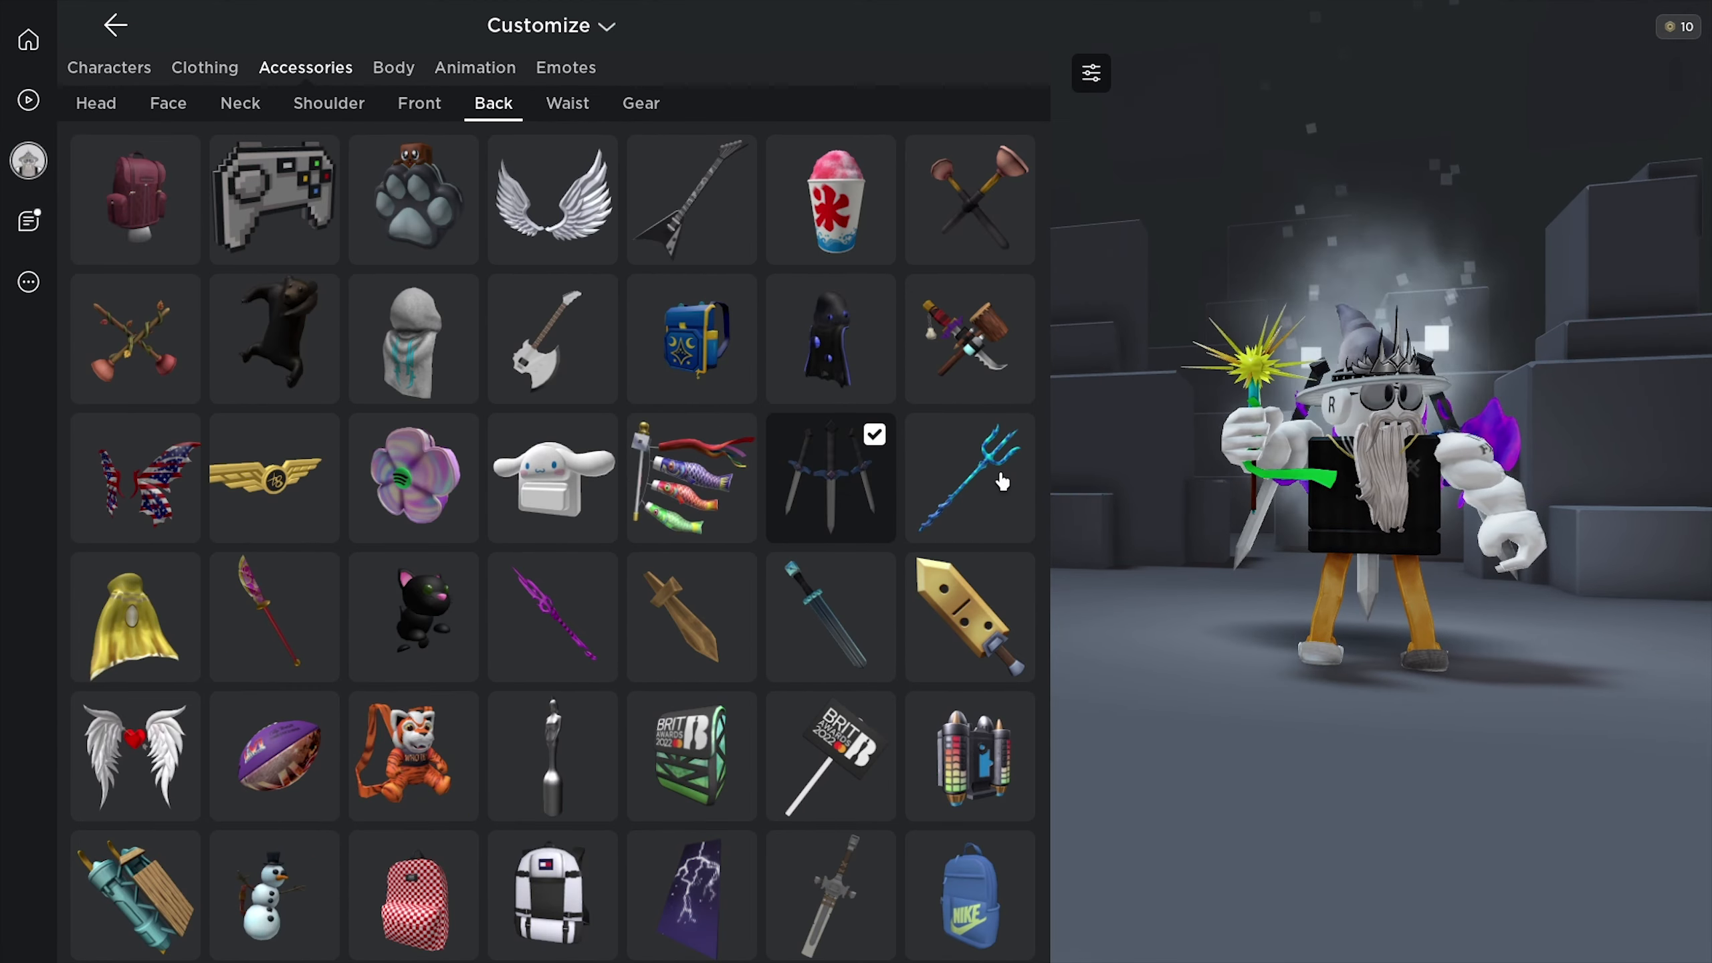
pyautogui.click(831, 339)
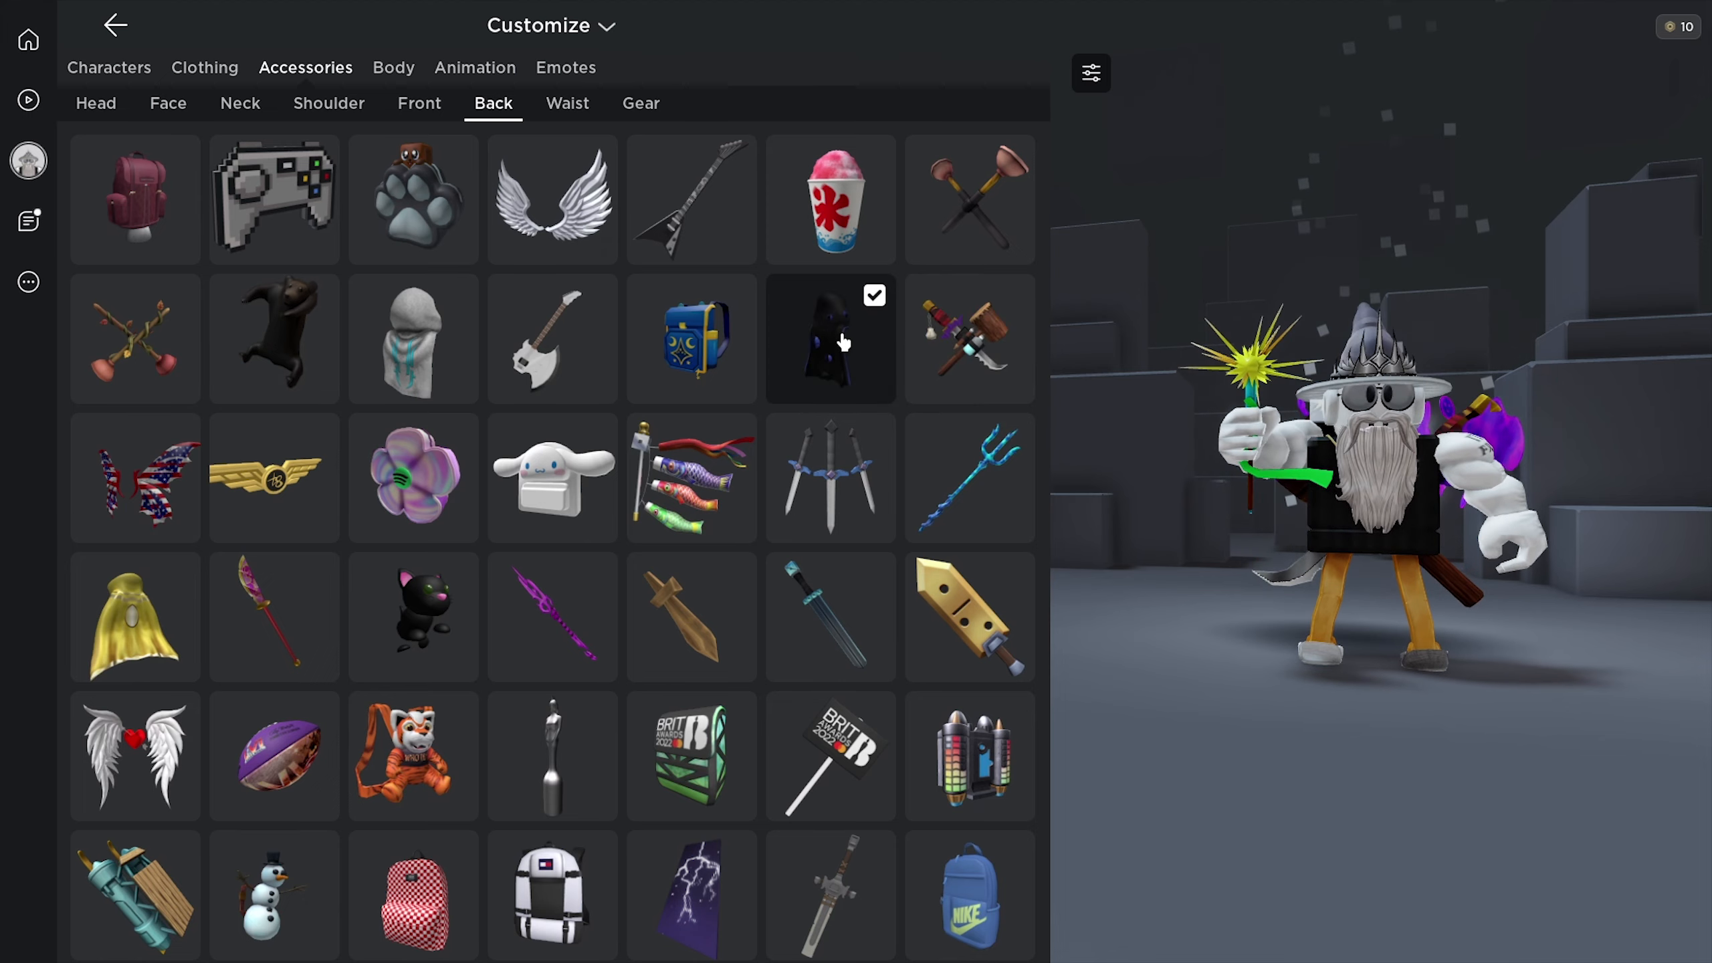
pyautogui.moveTo(893, 393)
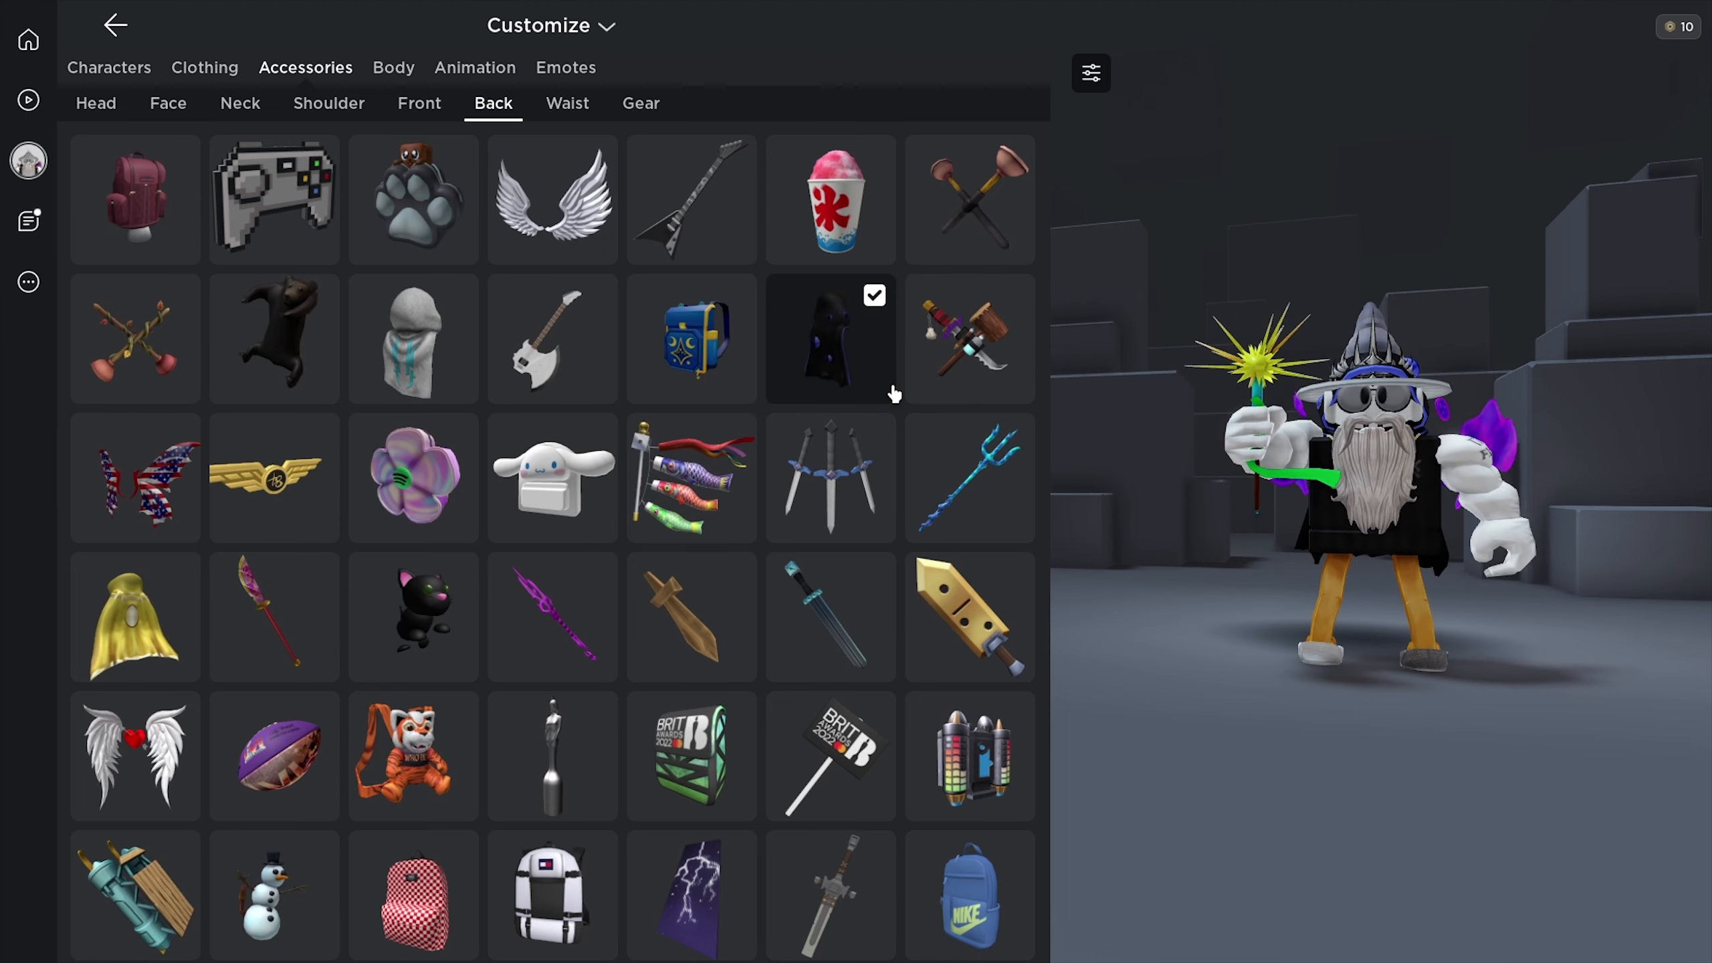